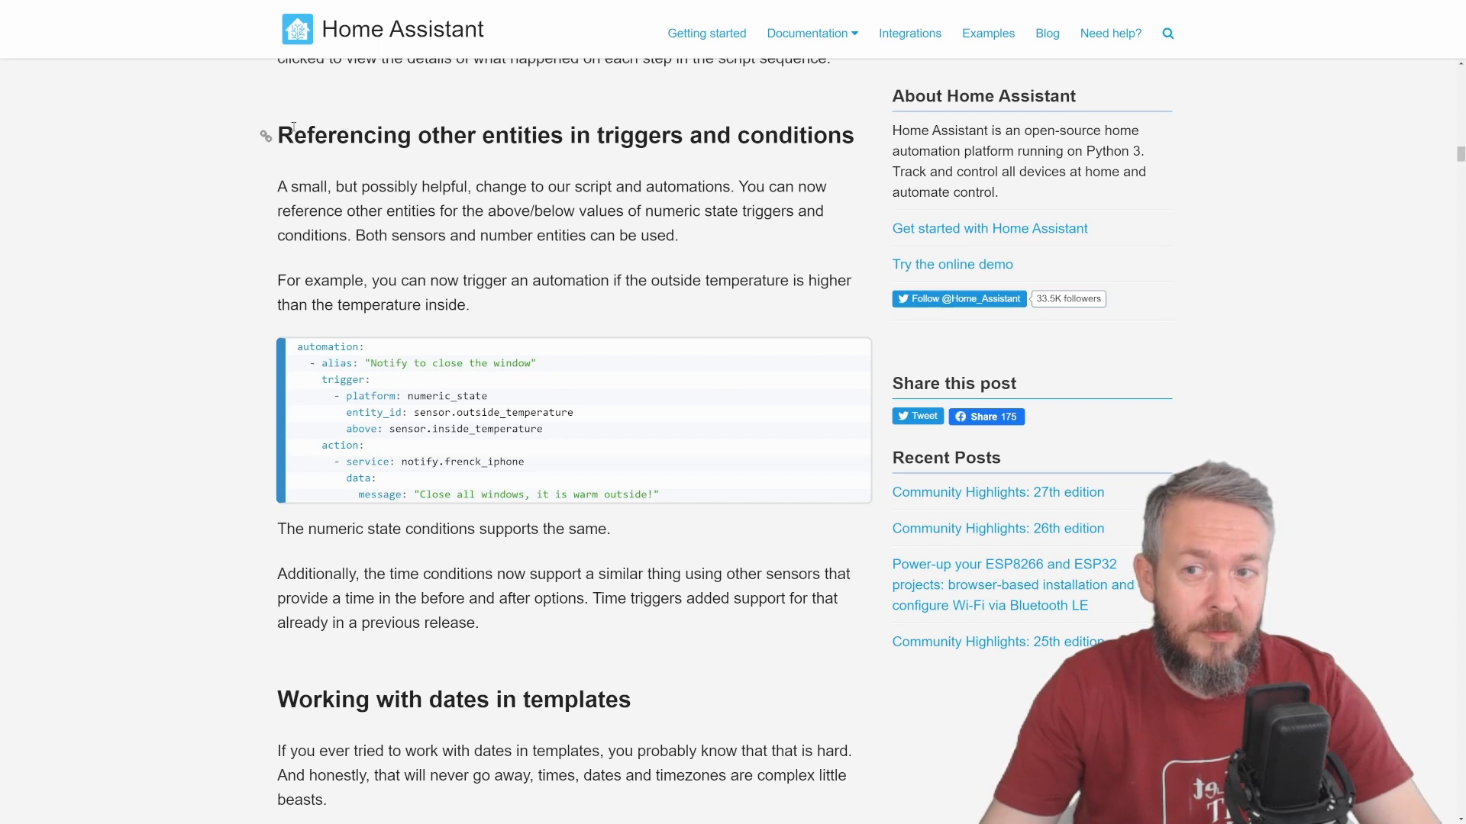
Step: Review the release-notes section on referencing other entities in numeric state triggers, then return to the Home dashboard
left_click_drag(278, 135, 510, 134)
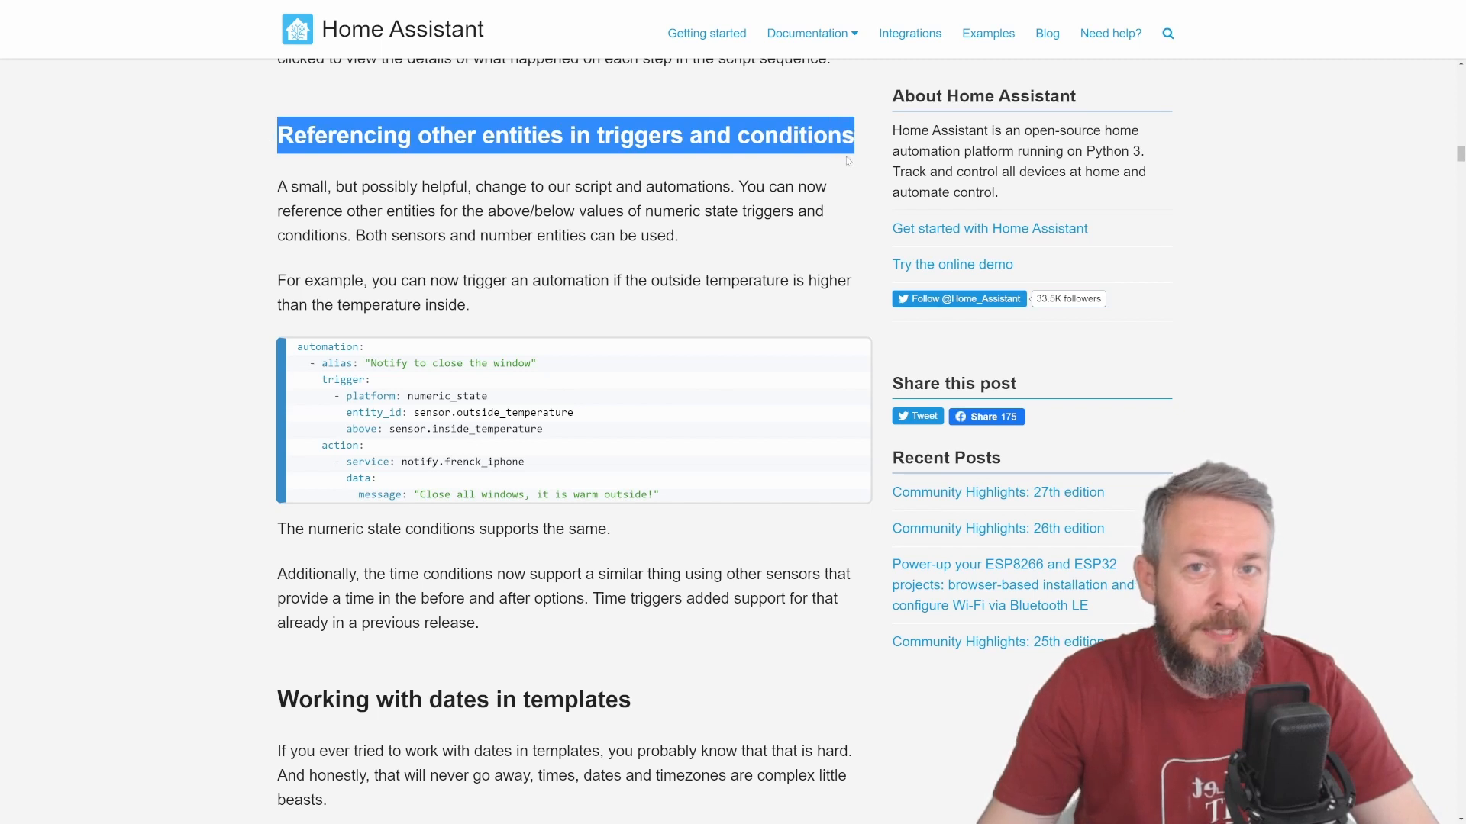
mouse_move(809, 172)
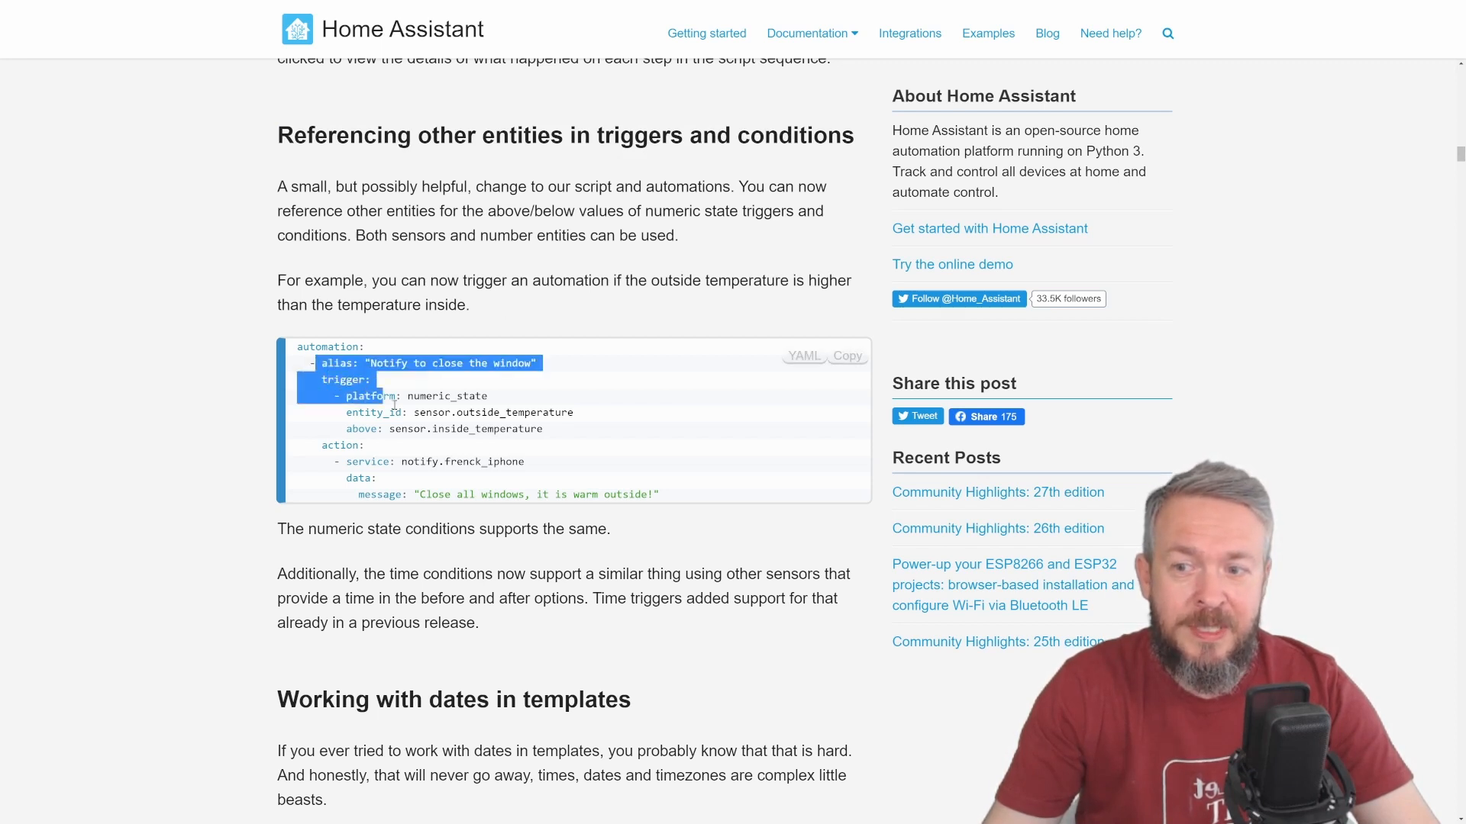
left_click(687, 501)
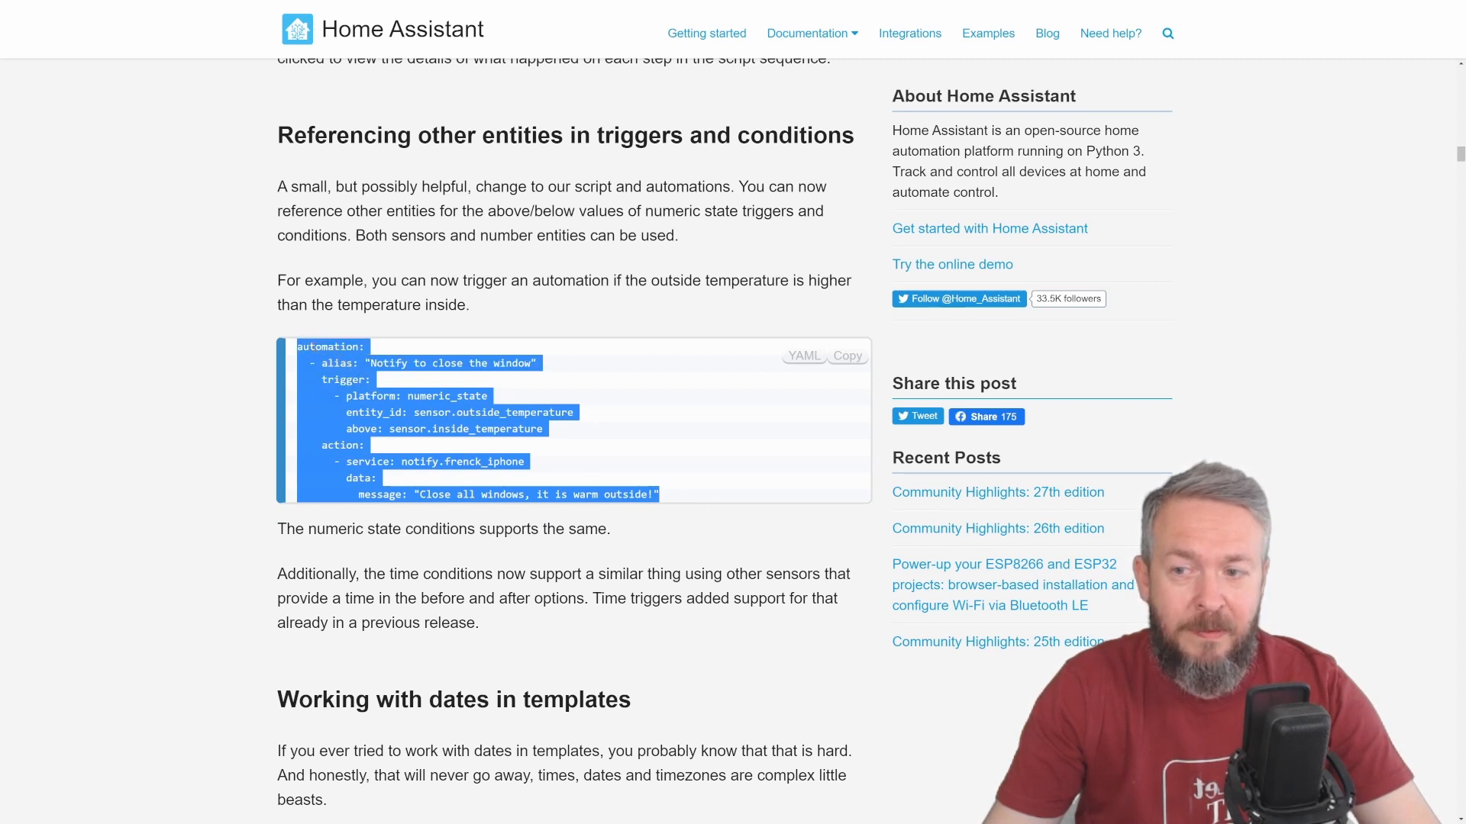
mouse_move(502, 385)
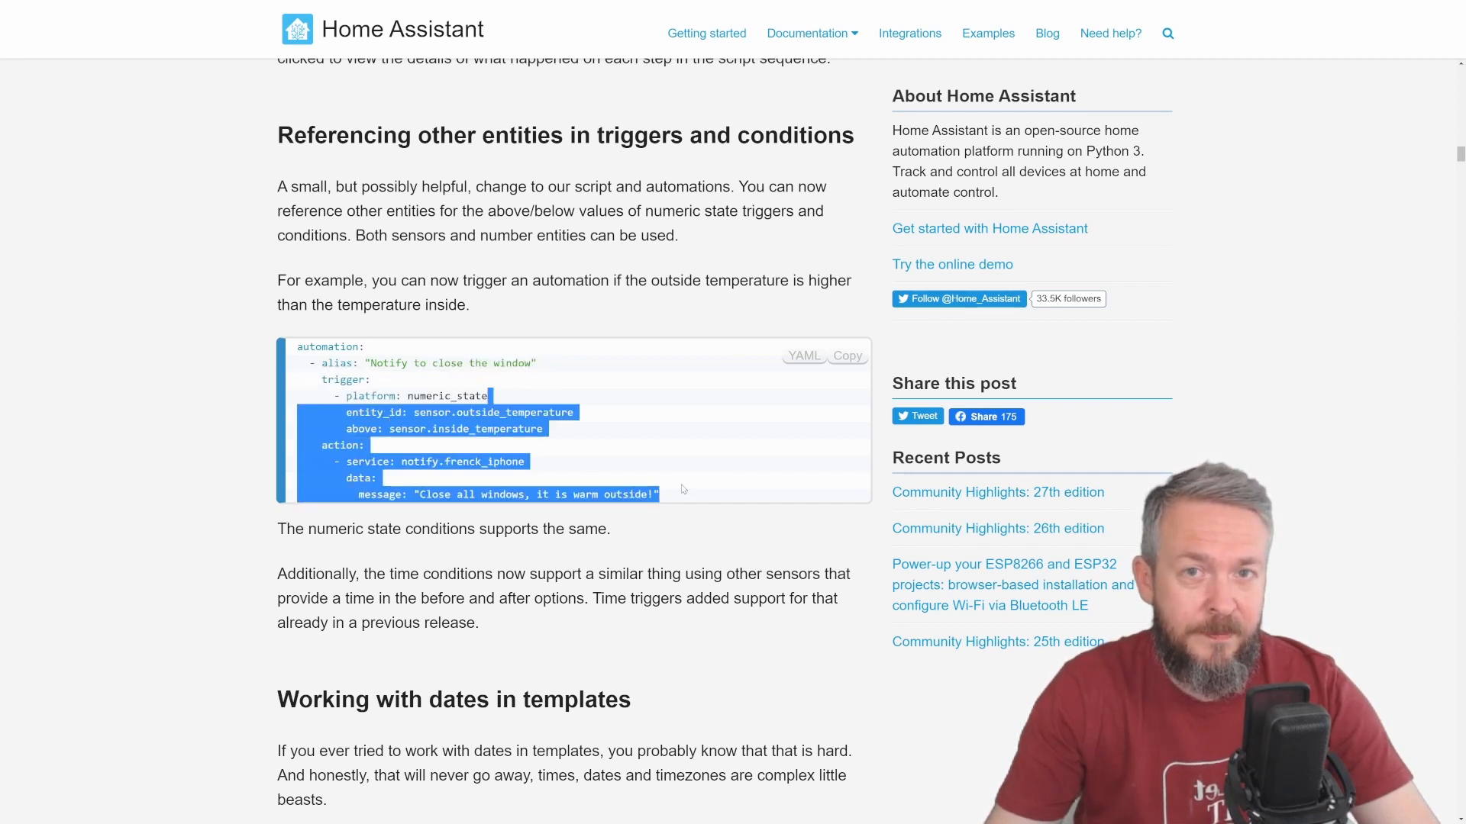
left_click(682, 489)
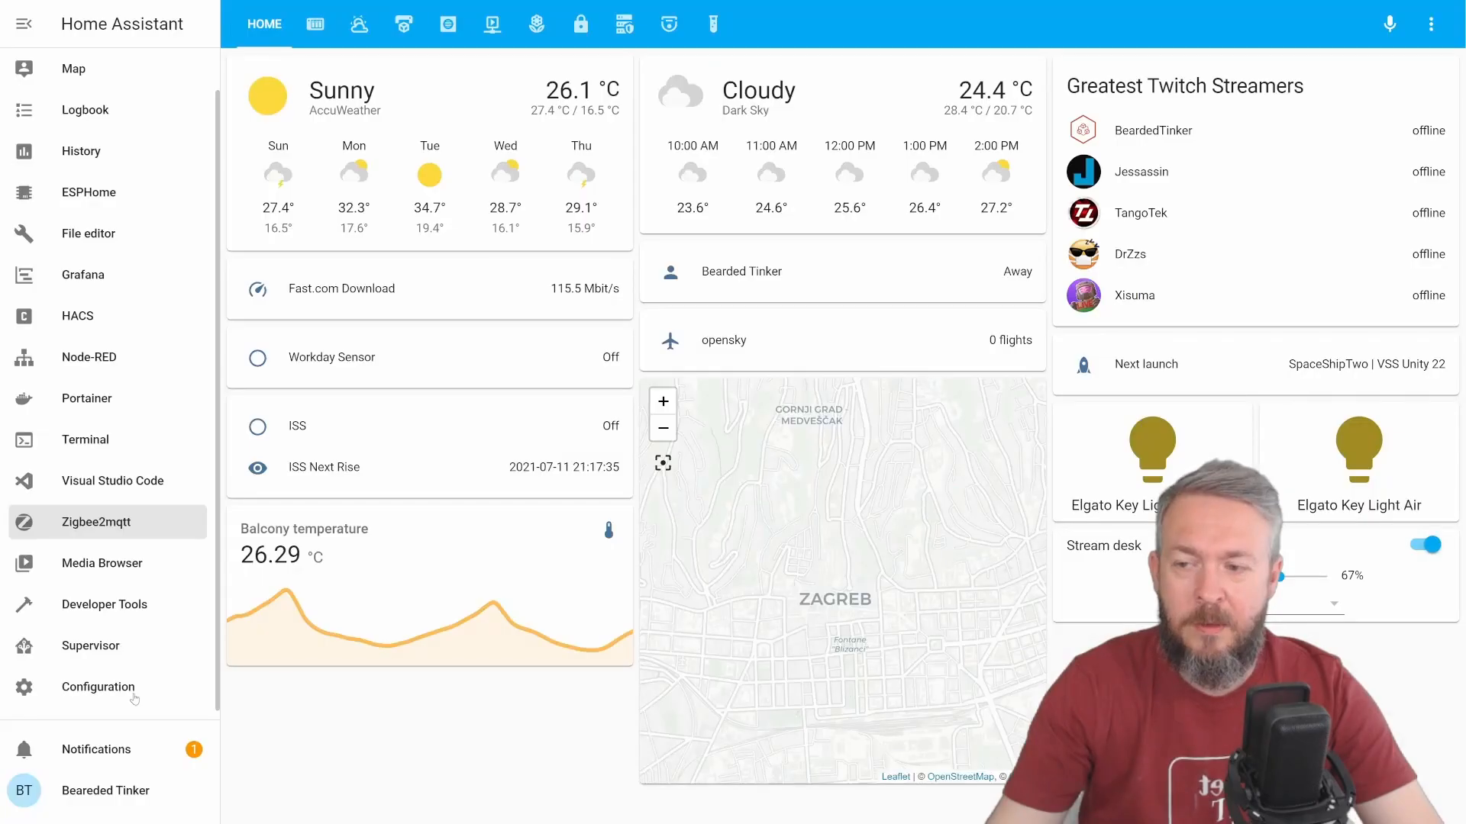
Step: Start a new empty automation from the Automations list
left_click(98, 687)
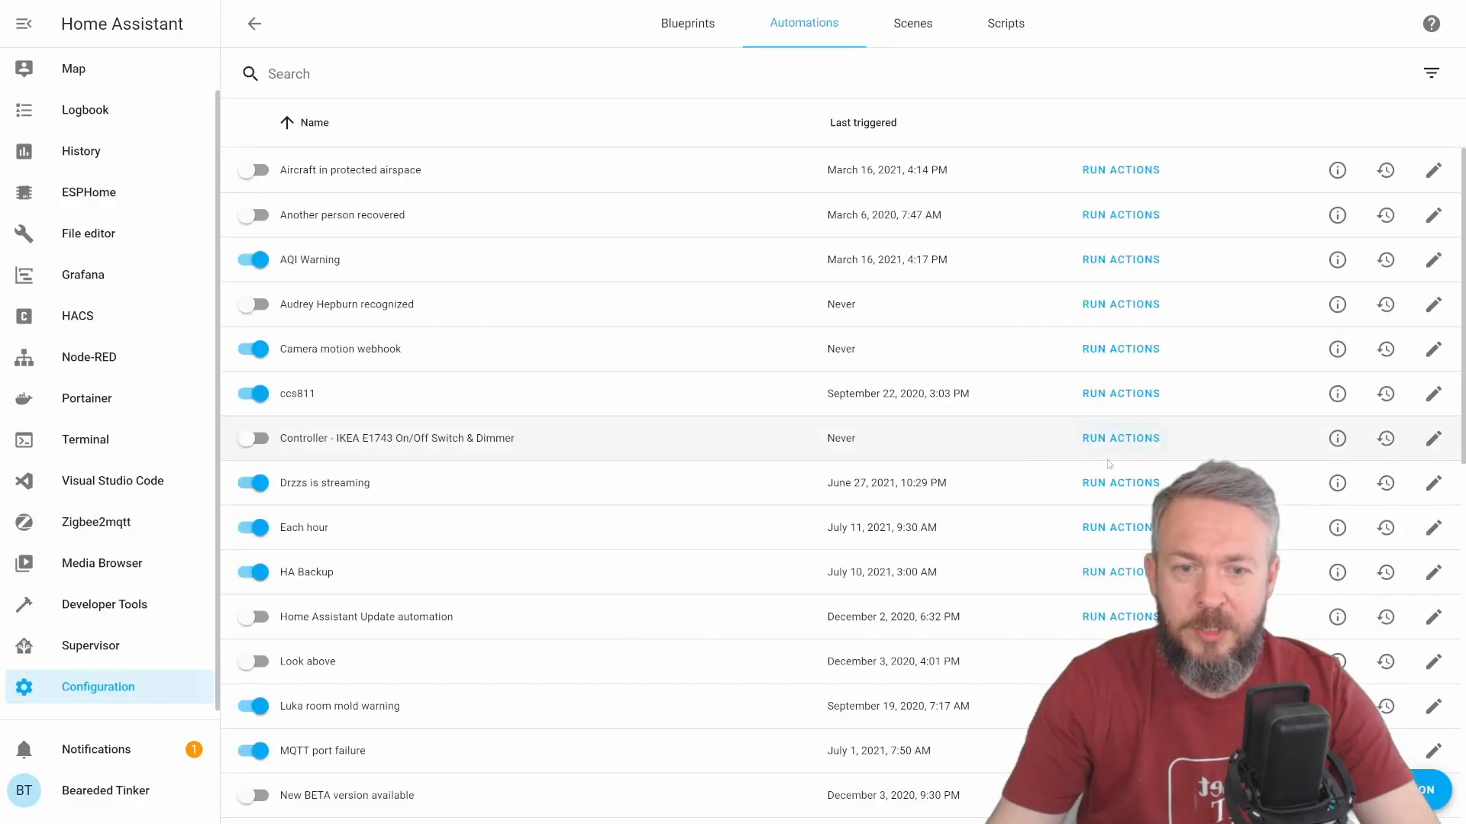
left_click(1431, 789)
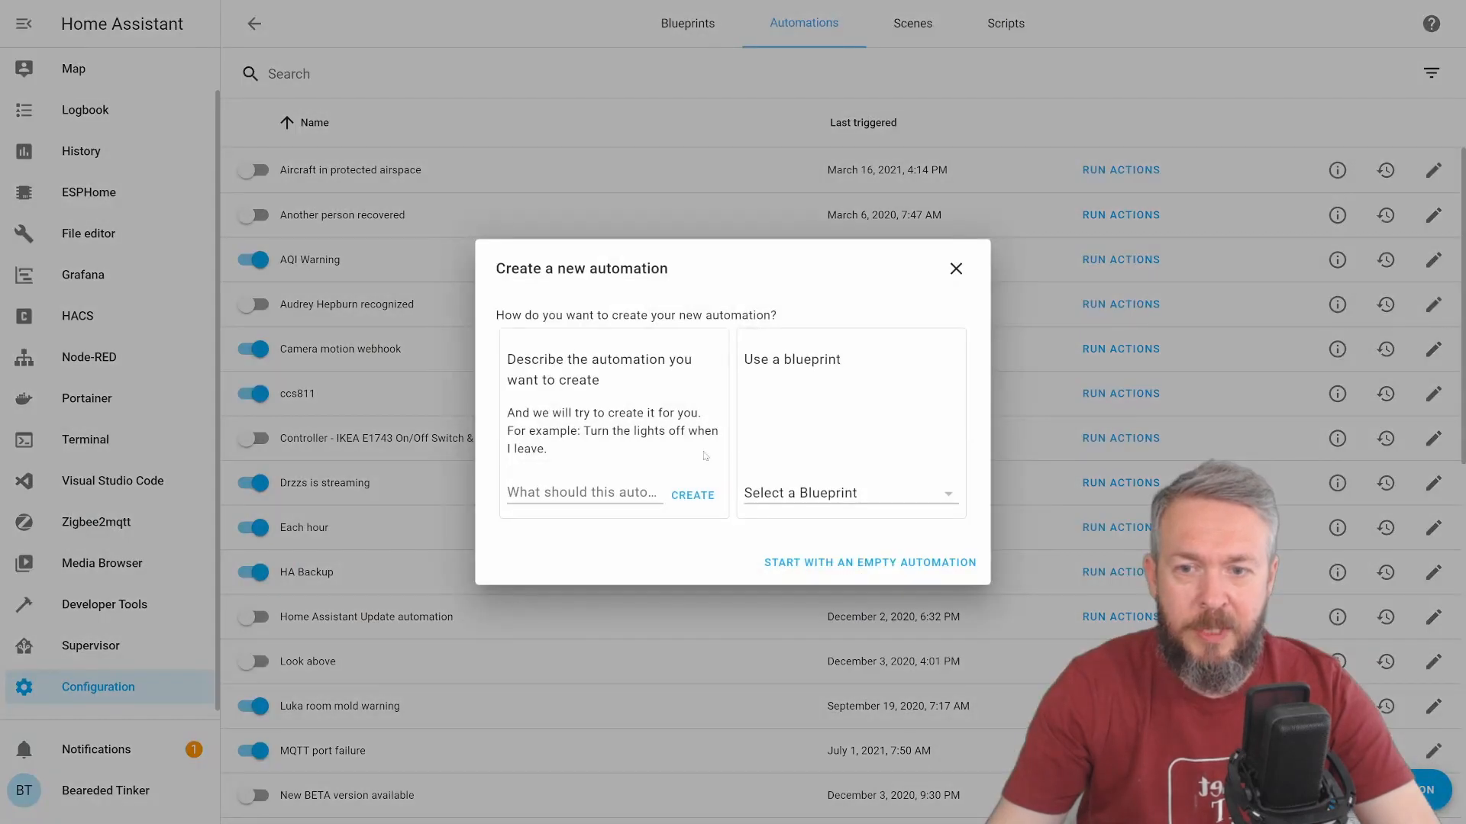
left_click(868, 561)
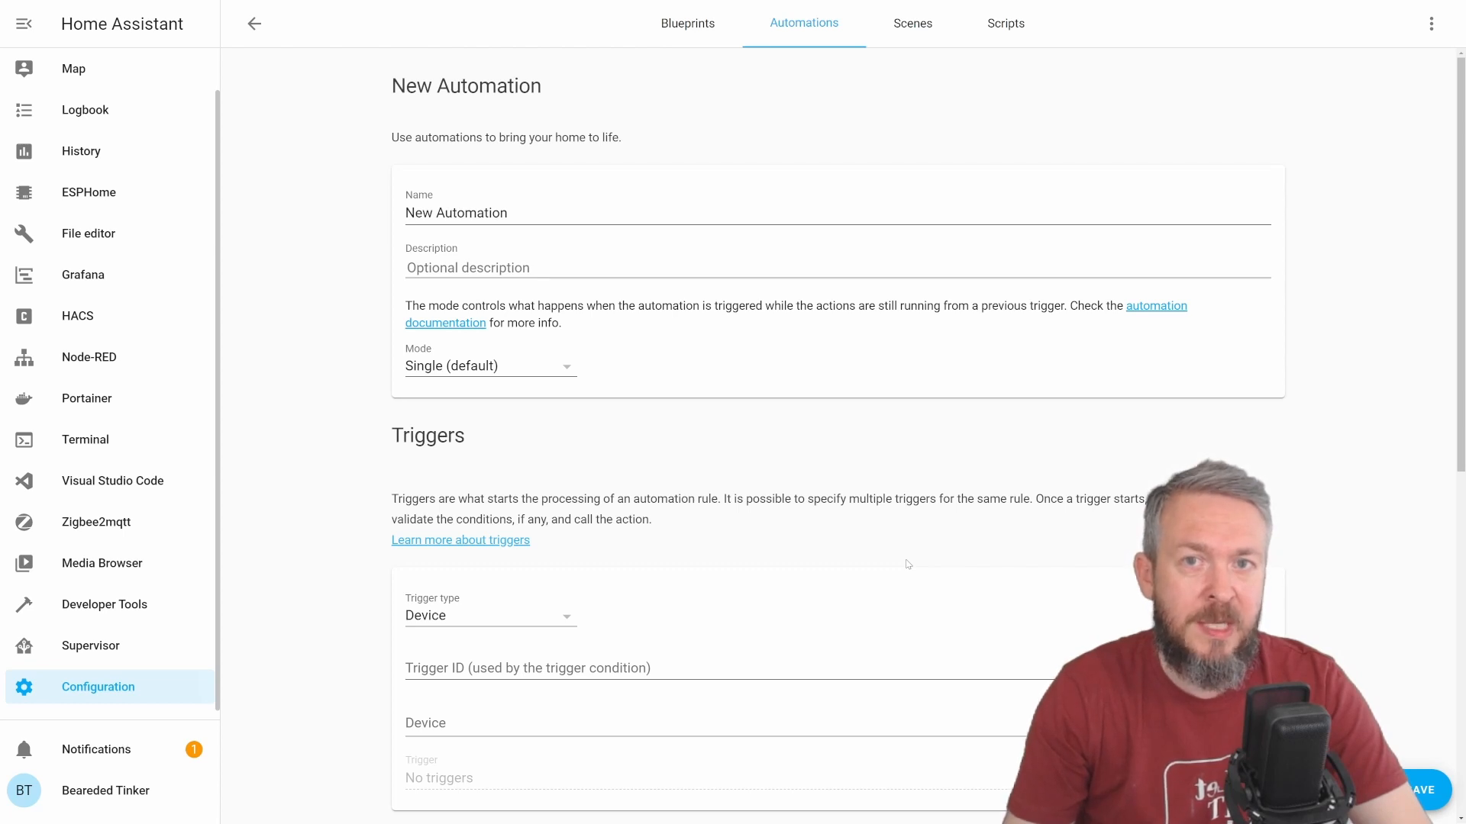
mouse_move(774, 197)
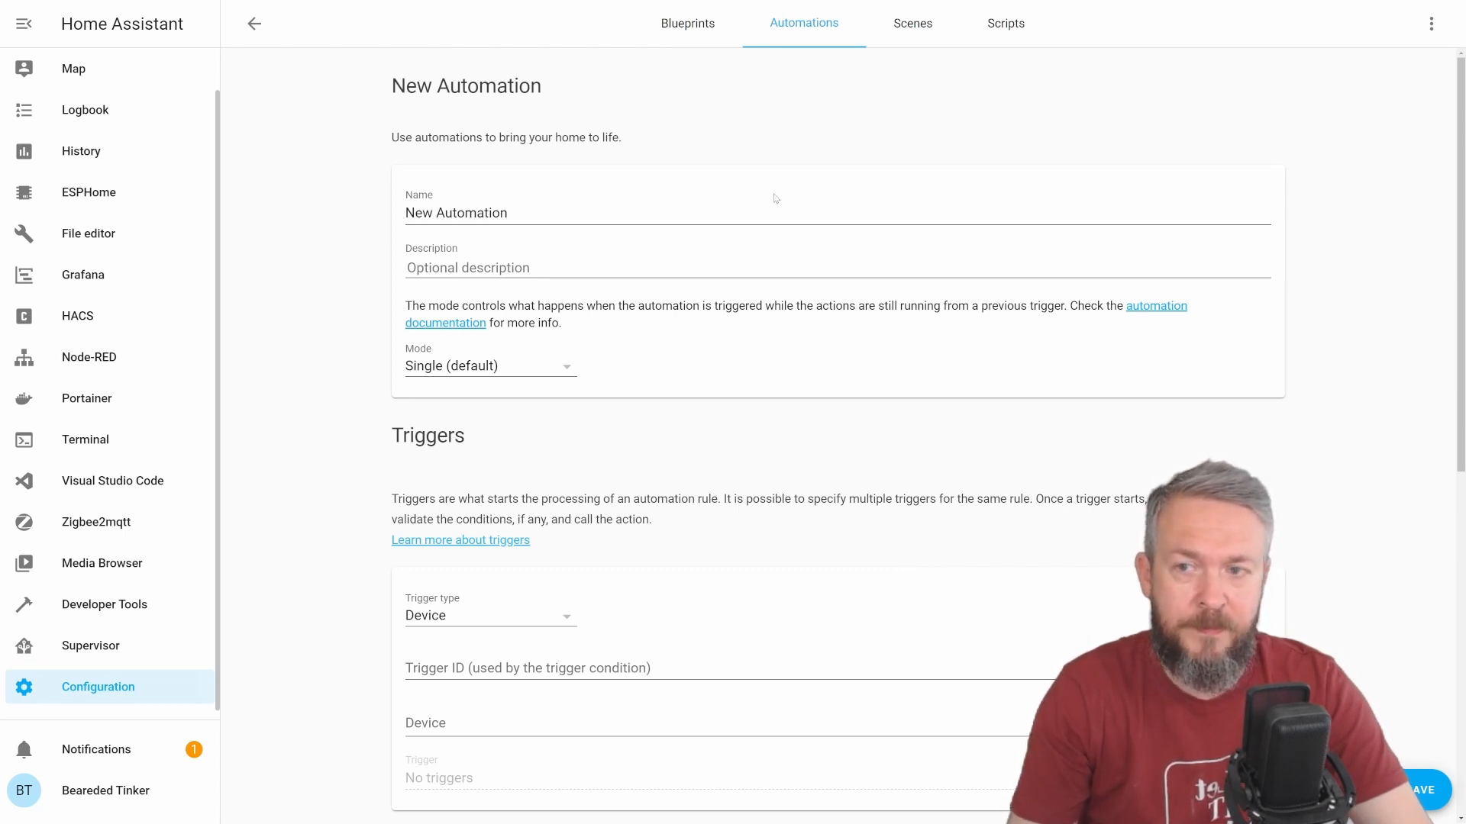
Step: Name the automation 'Warmer outside' and make its trigger a Numeric state trigger
triple_click(457, 212)
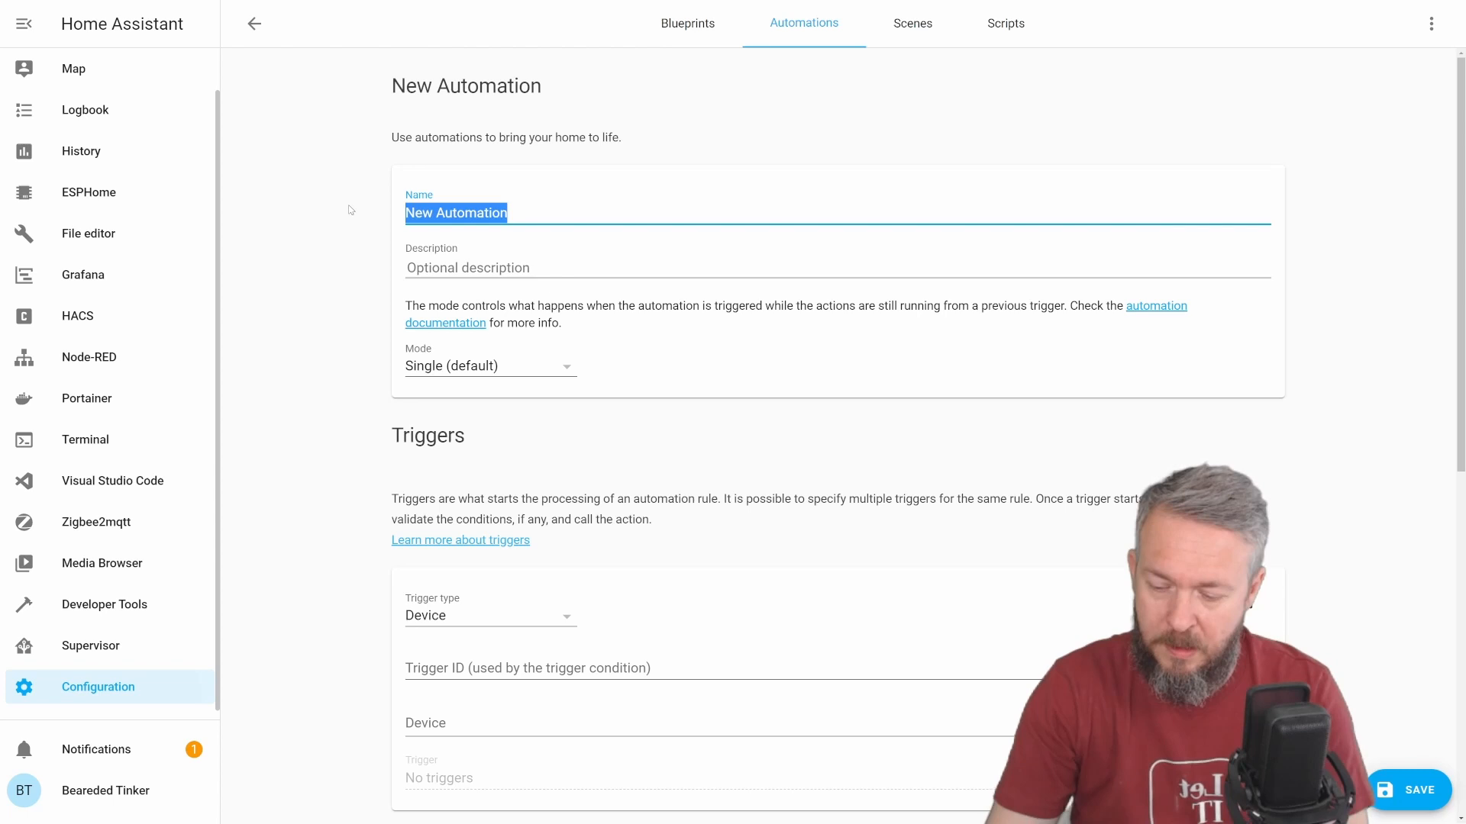
type("Warmer o")
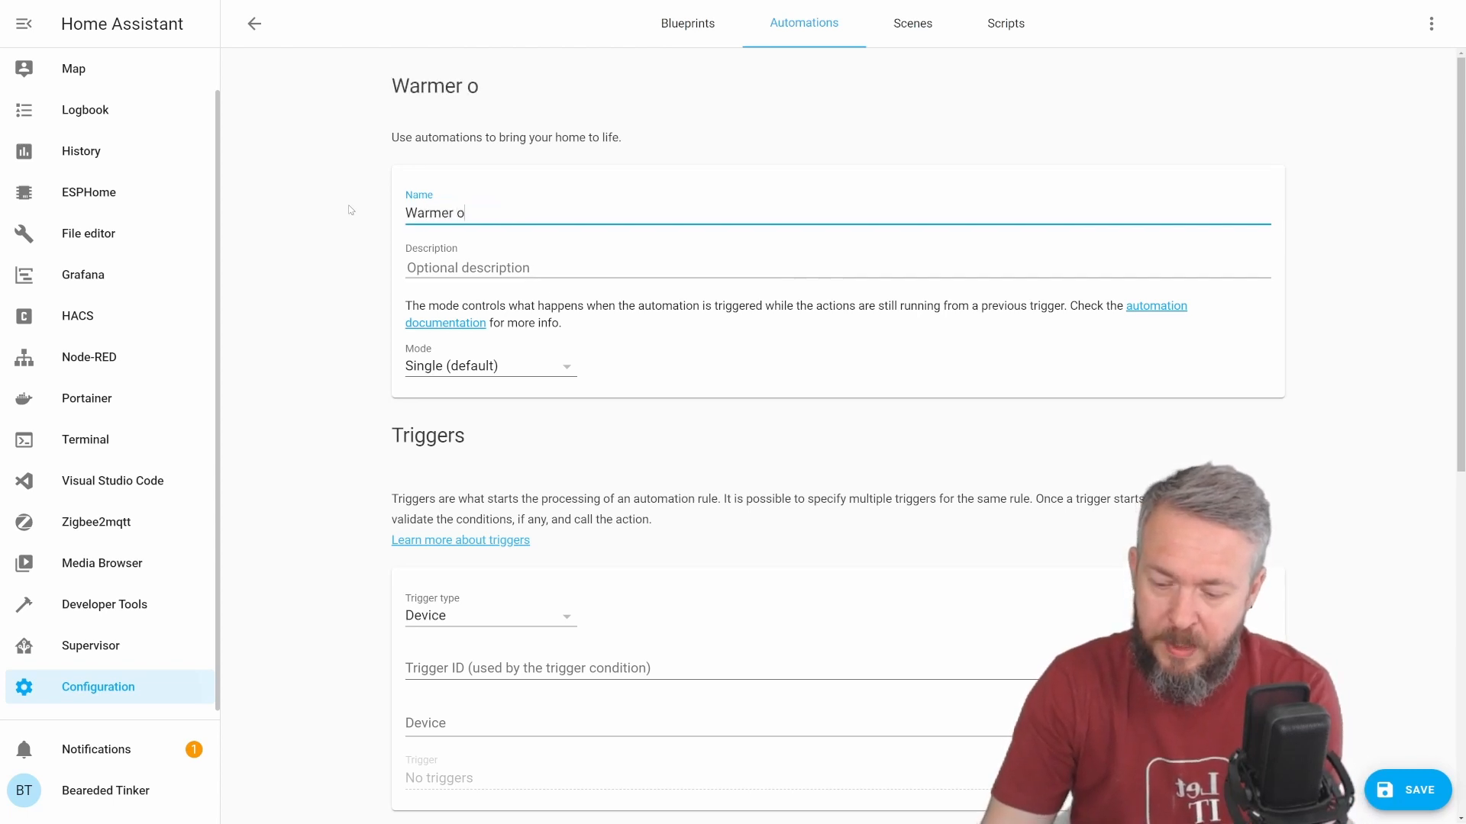
type("utside")
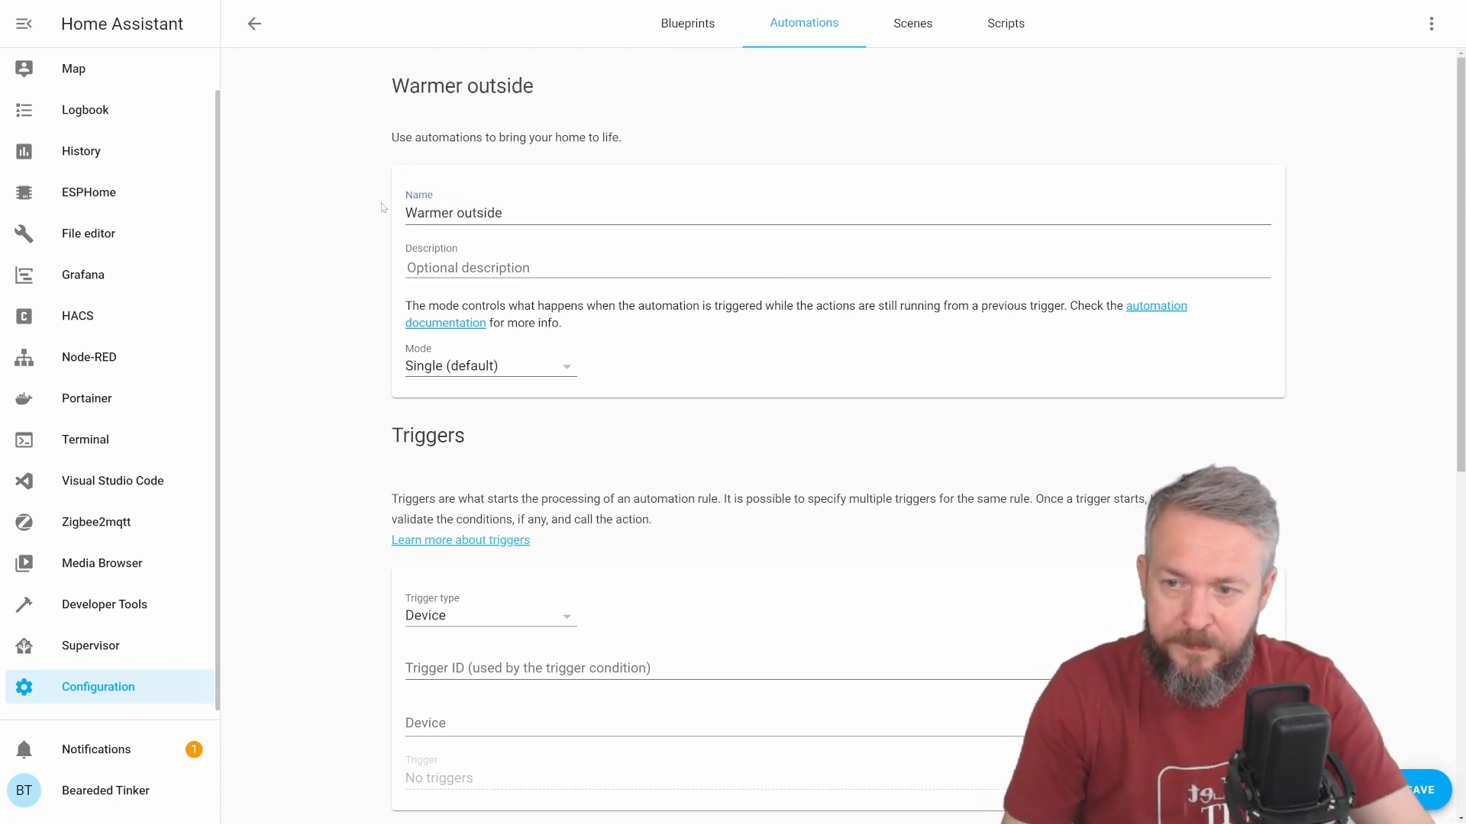
scroll("down", 3)
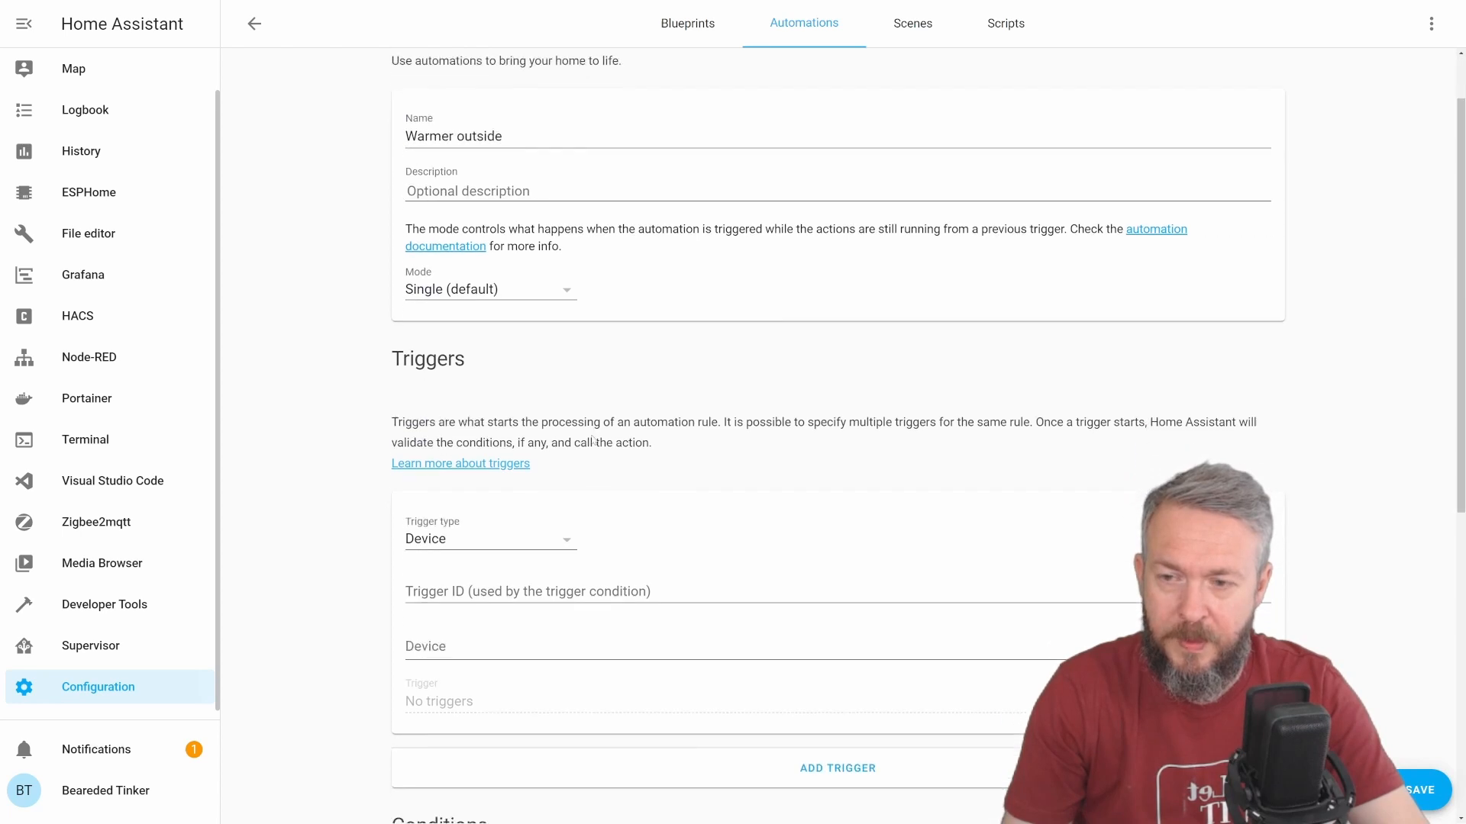
scroll("down", 3)
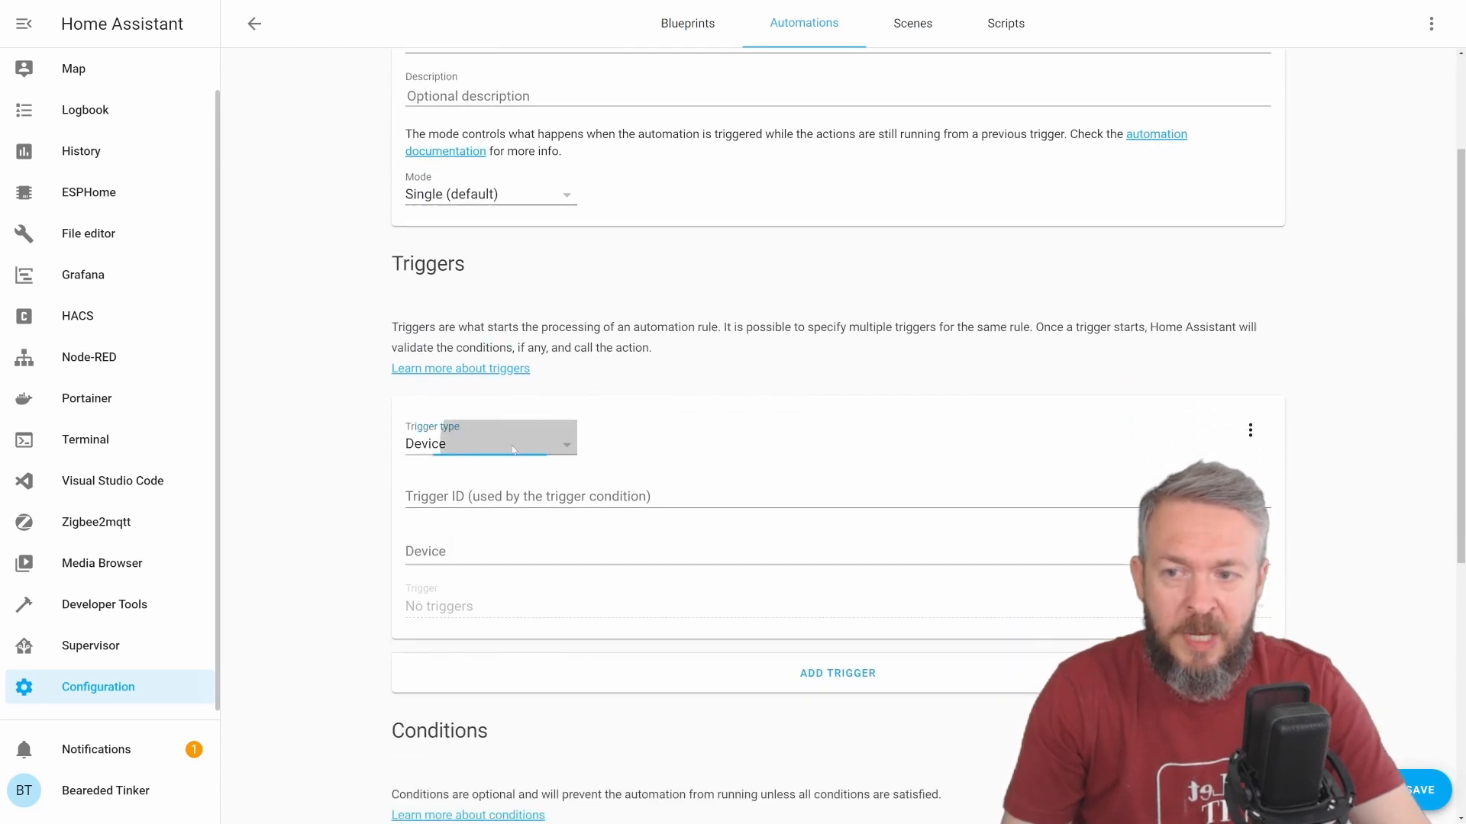
left_click(490, 442)
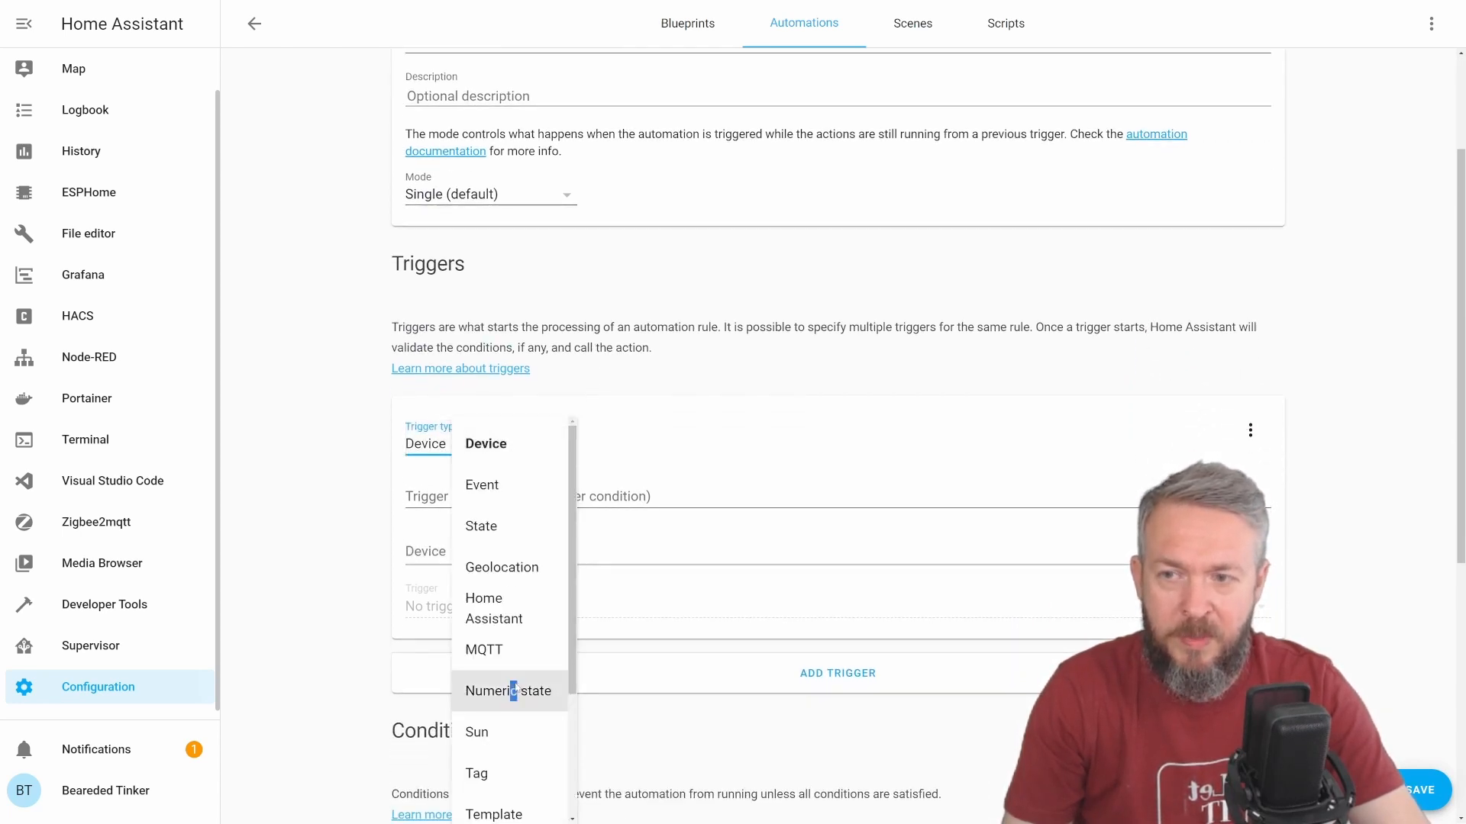
left_click(507, 690)
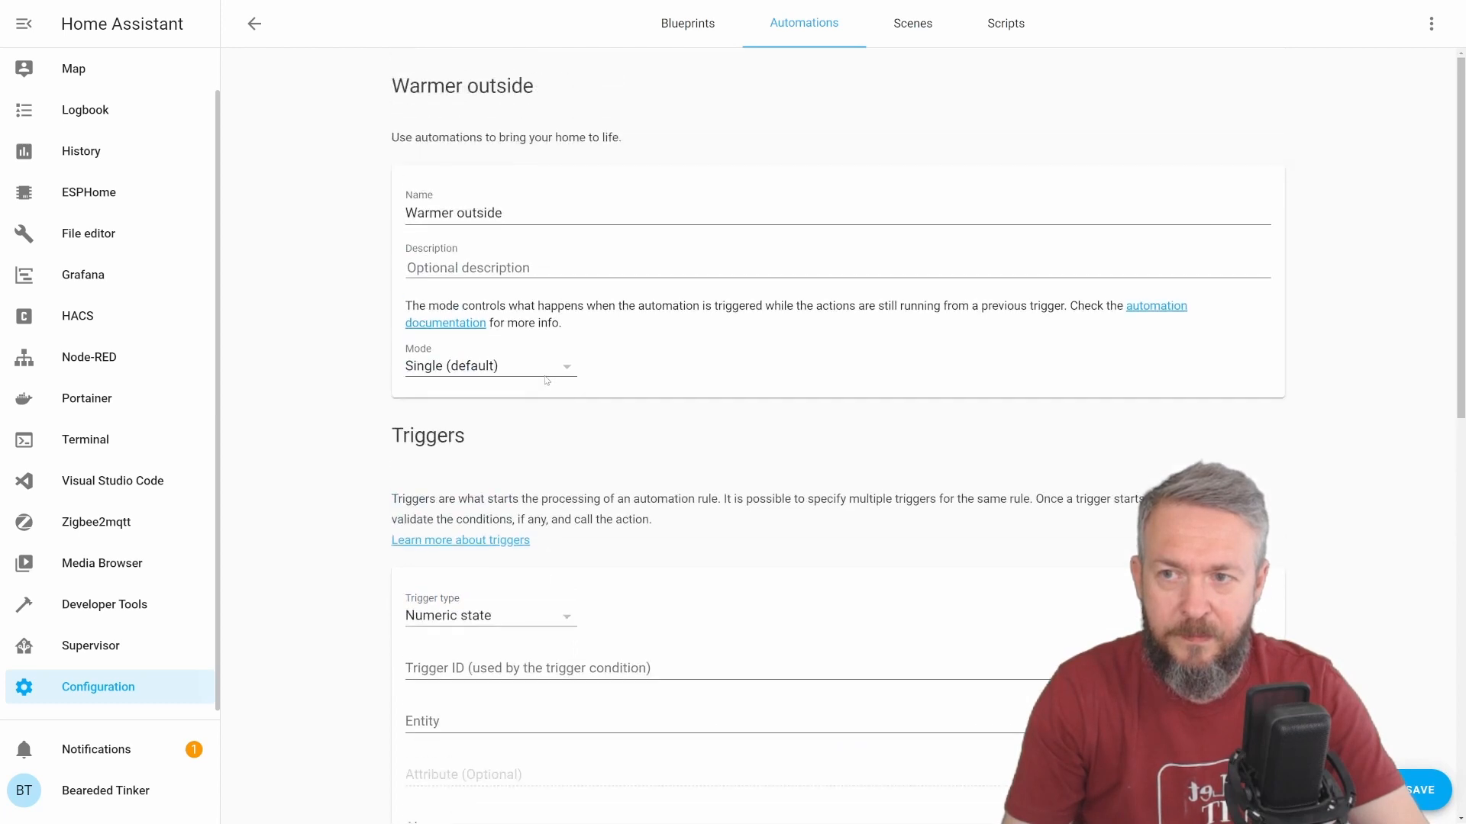
scroll("down", 3)
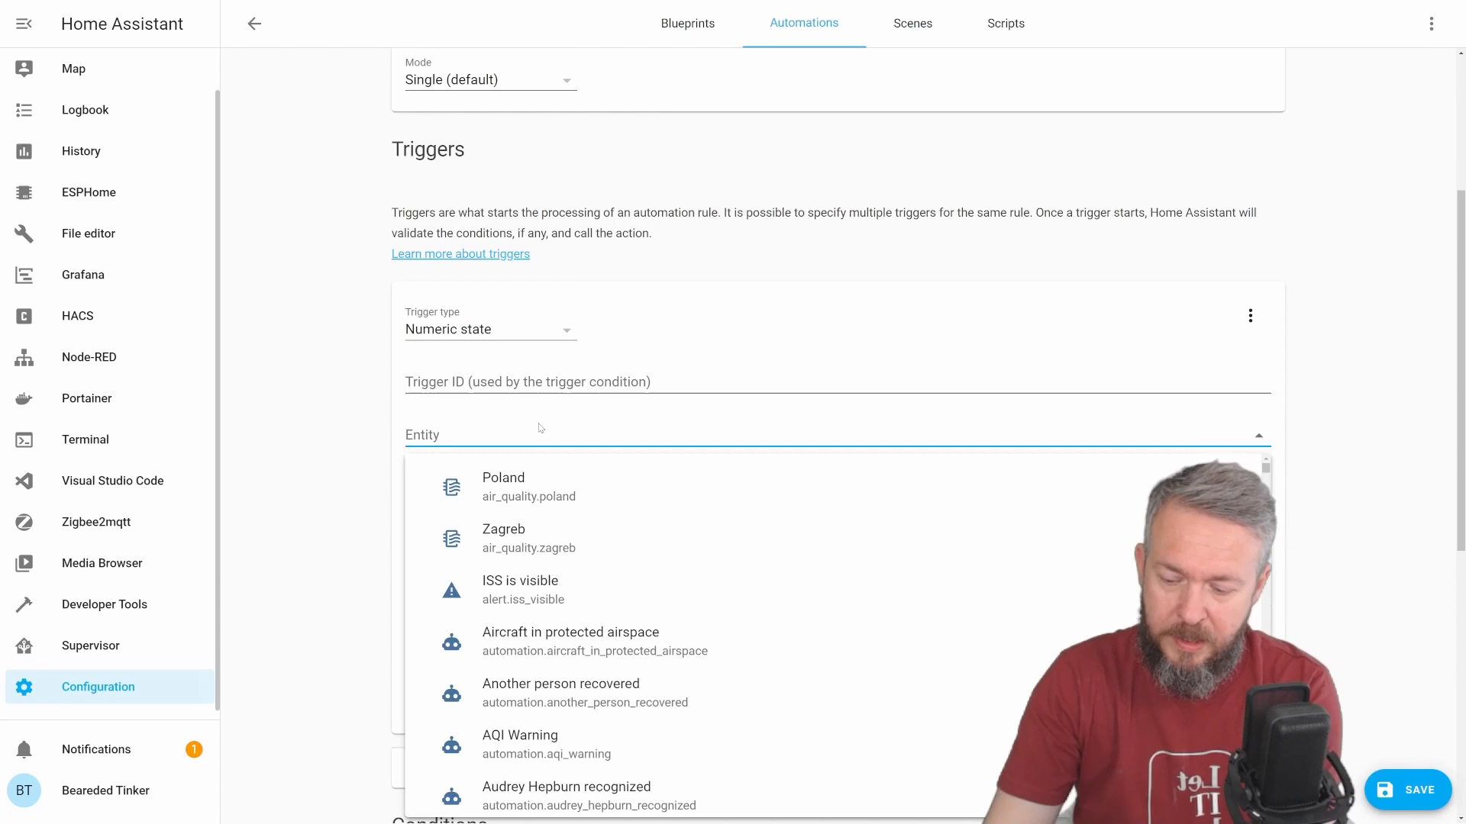
Step: Choose Balcony temperature as the trigger entity and look up the Dining room temperature sensor
type("balc")
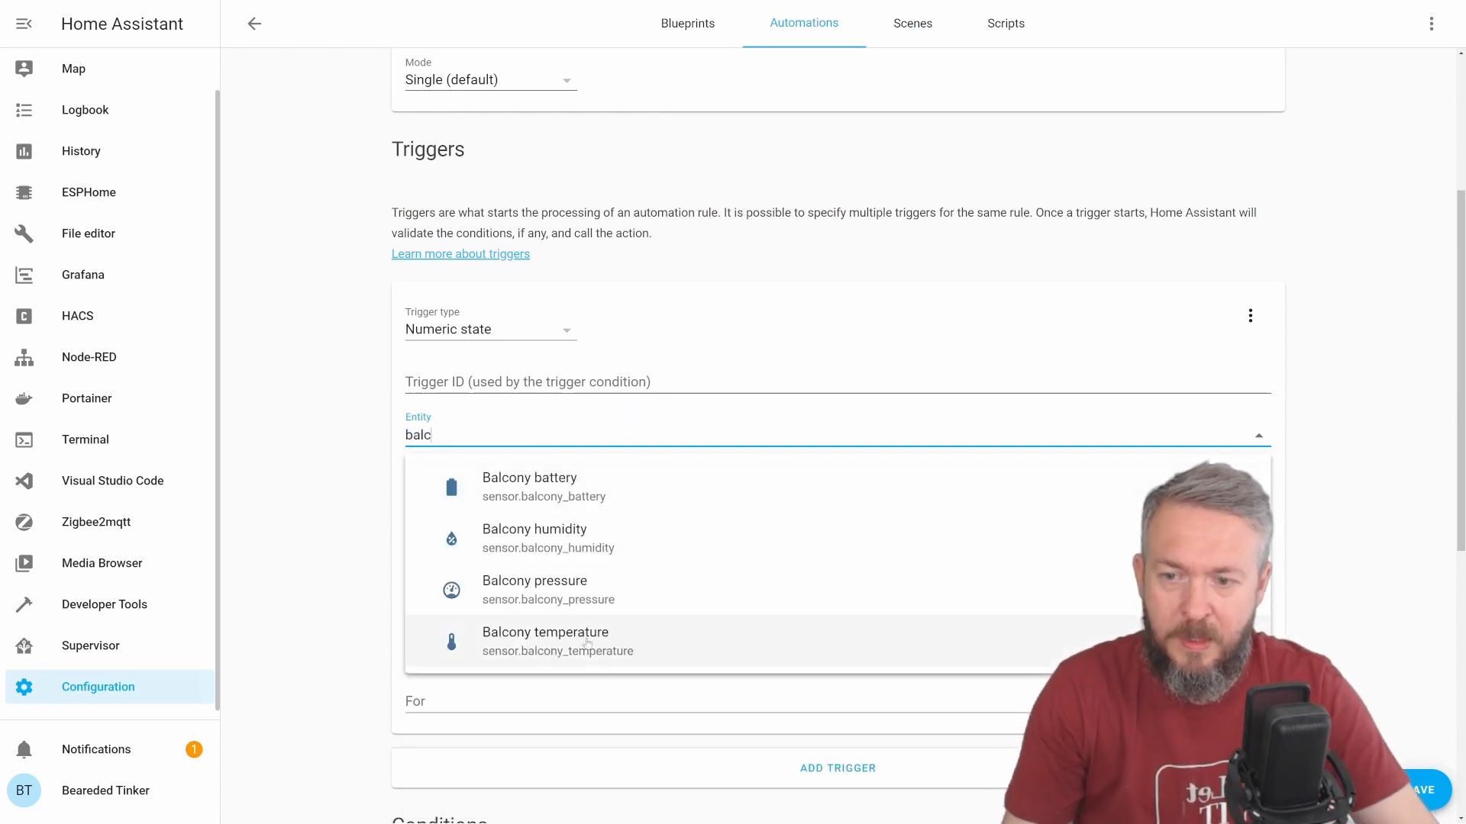
left_click(545, 640)
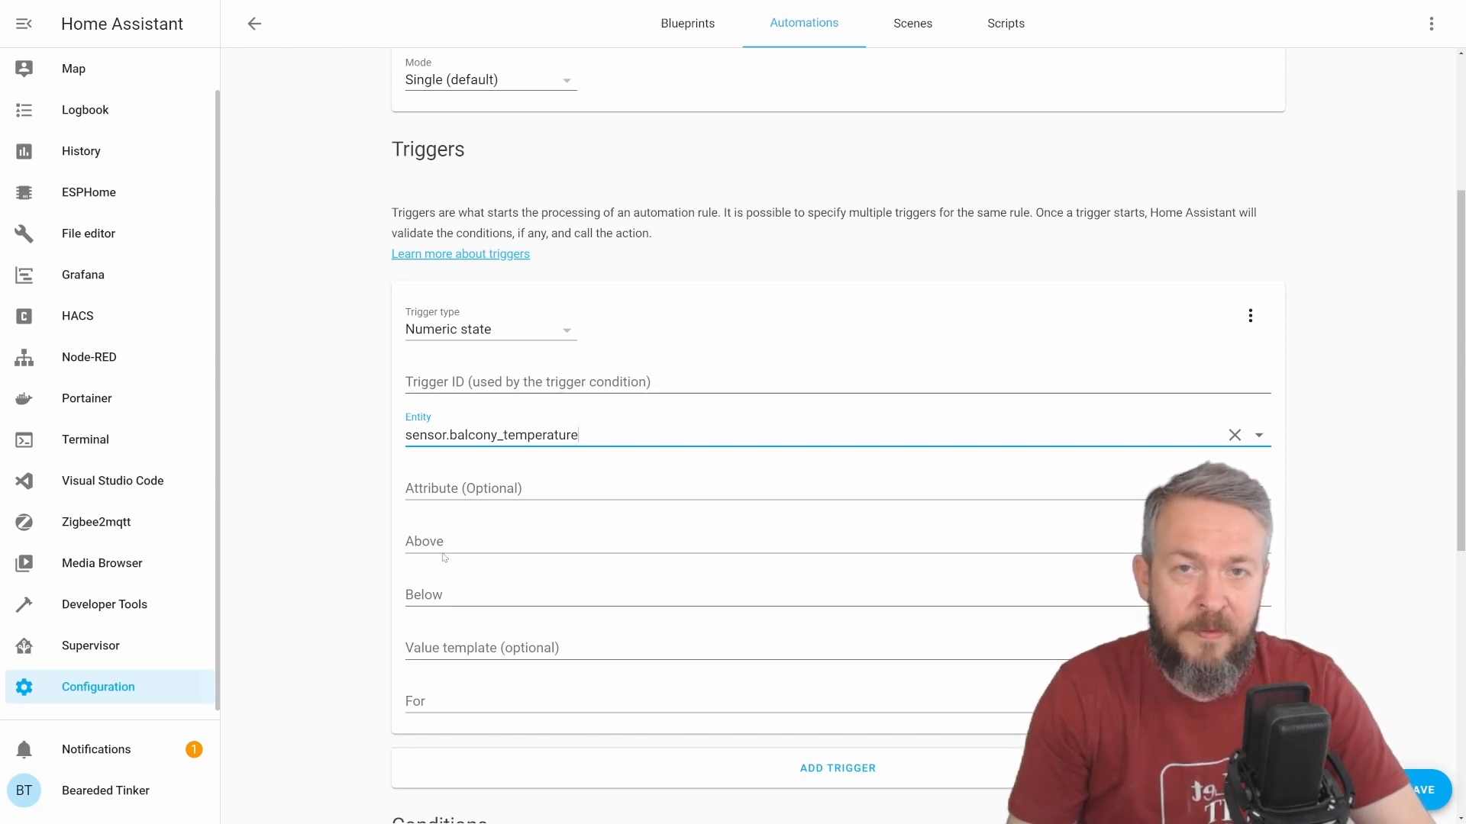
type("e")
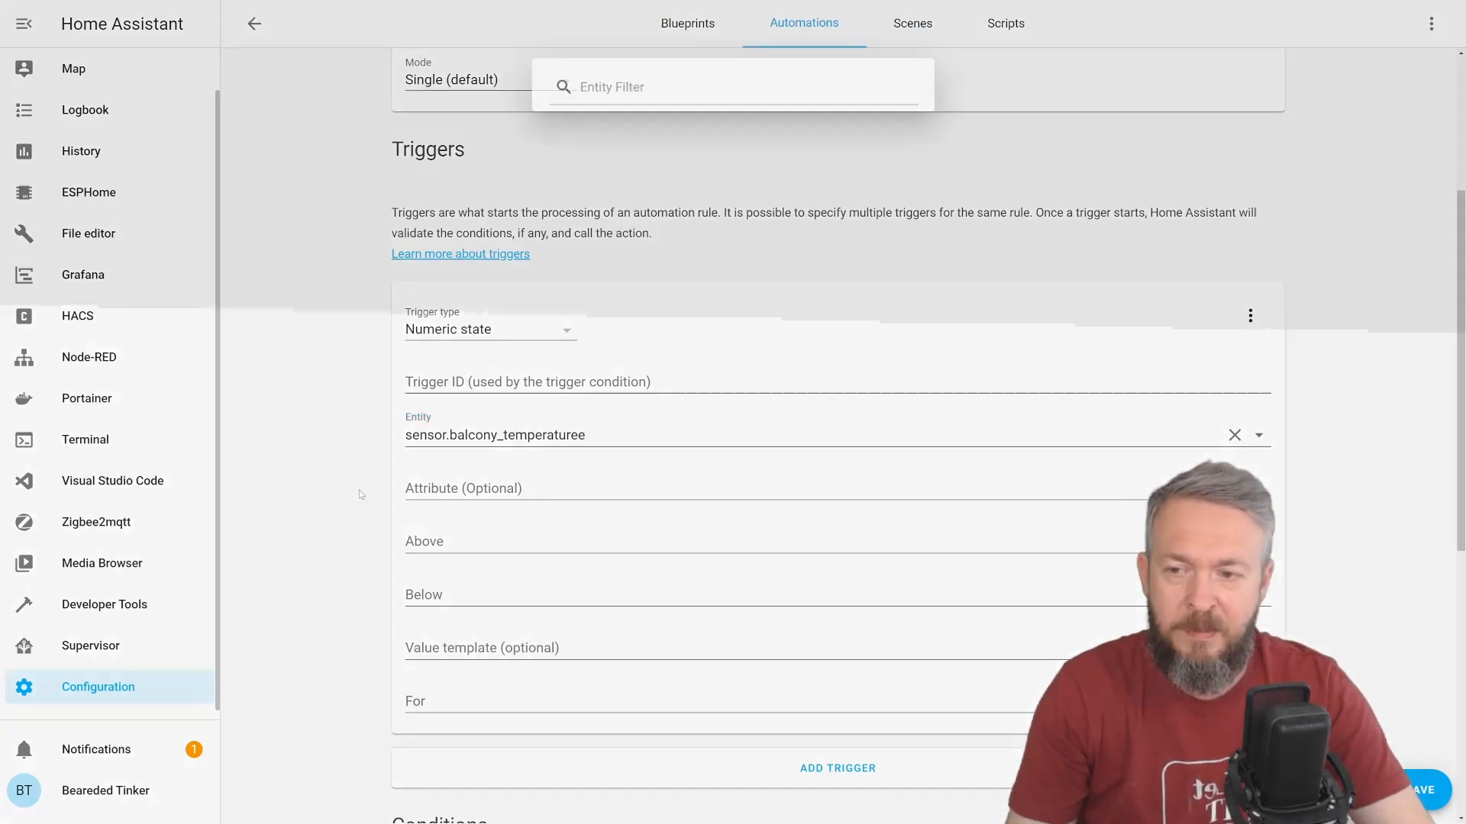
left_click(732, 86)
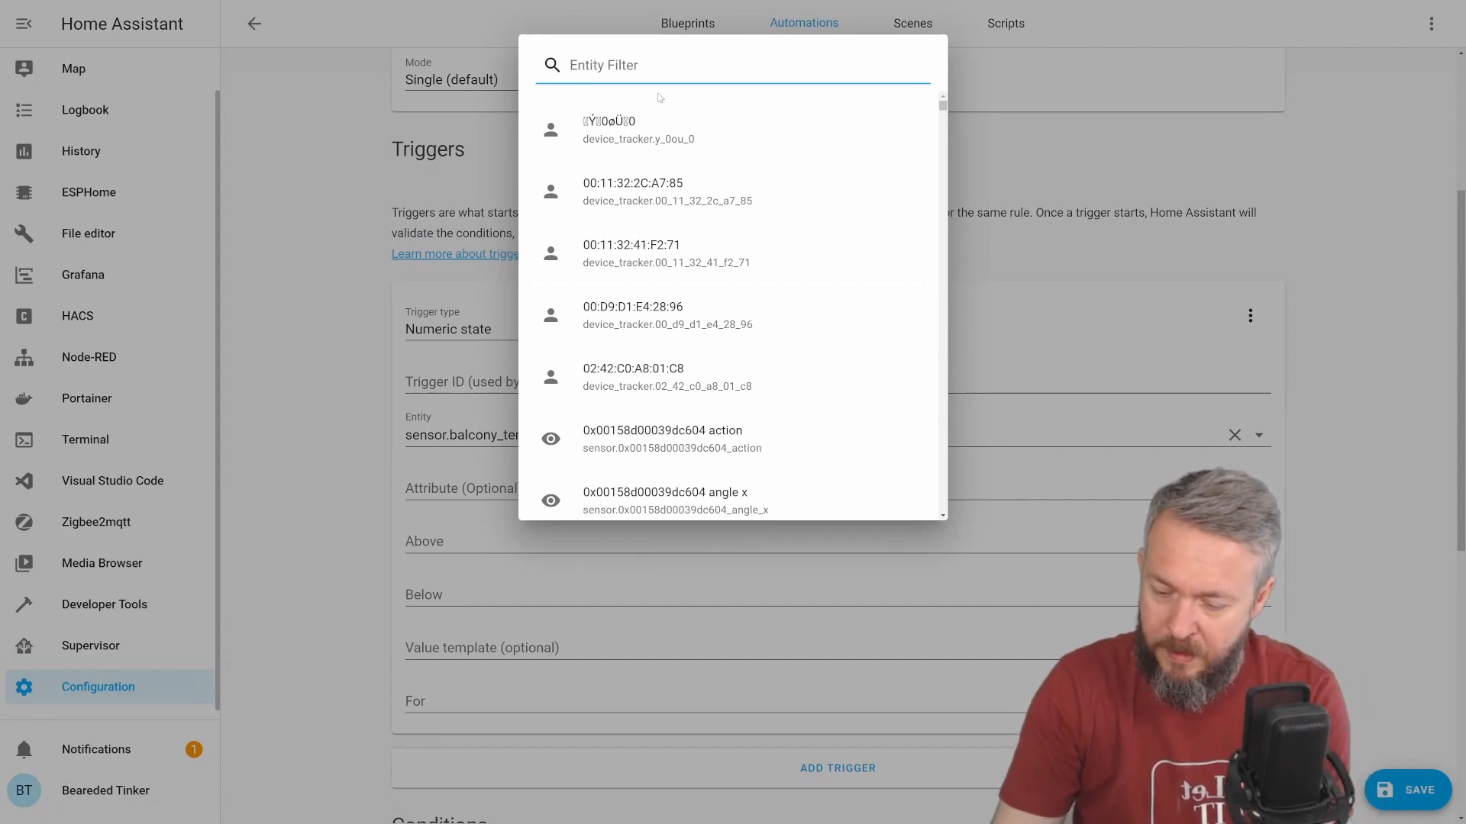
type("din")
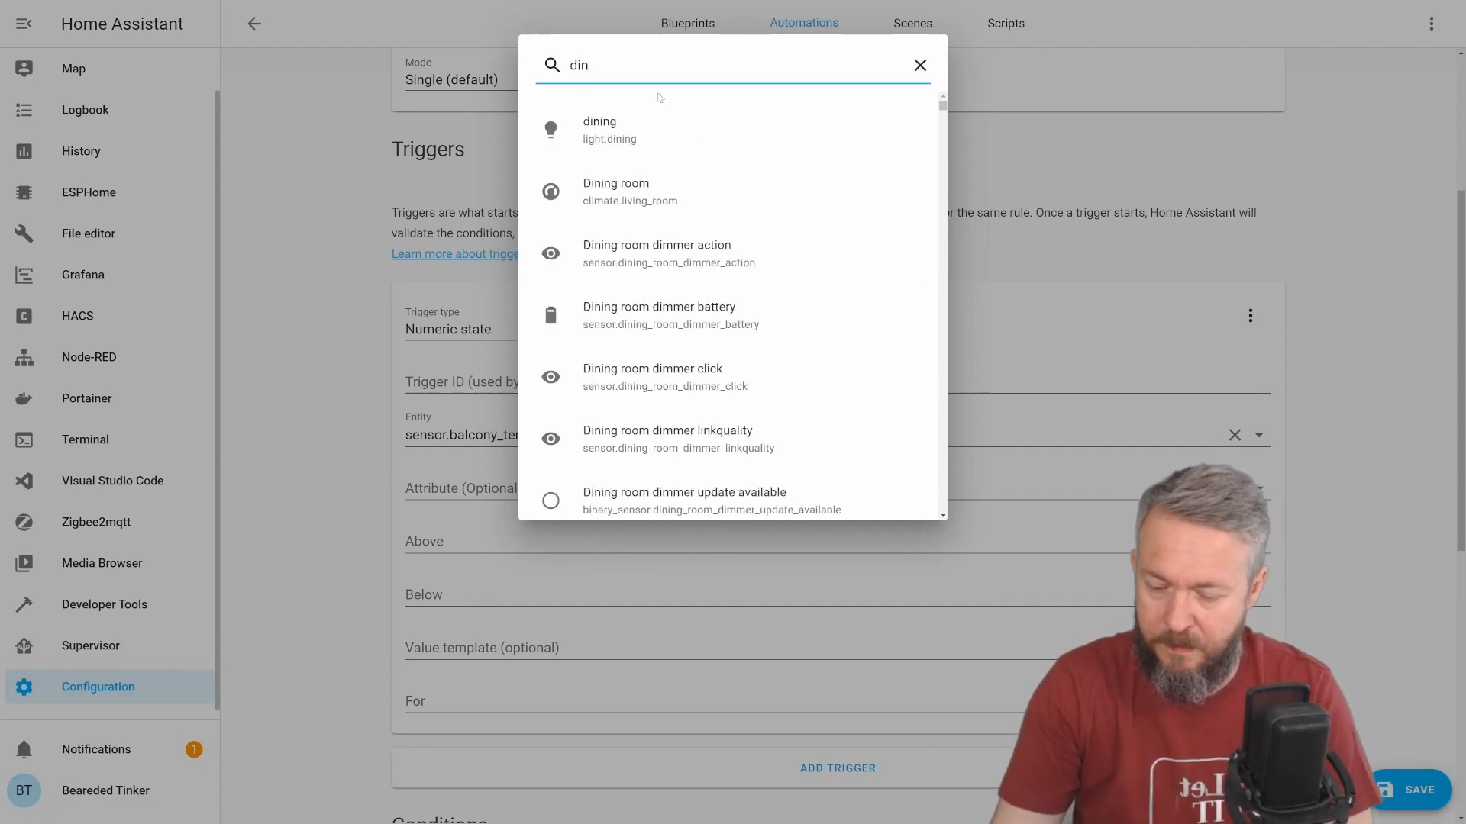
scroll("down", 3)
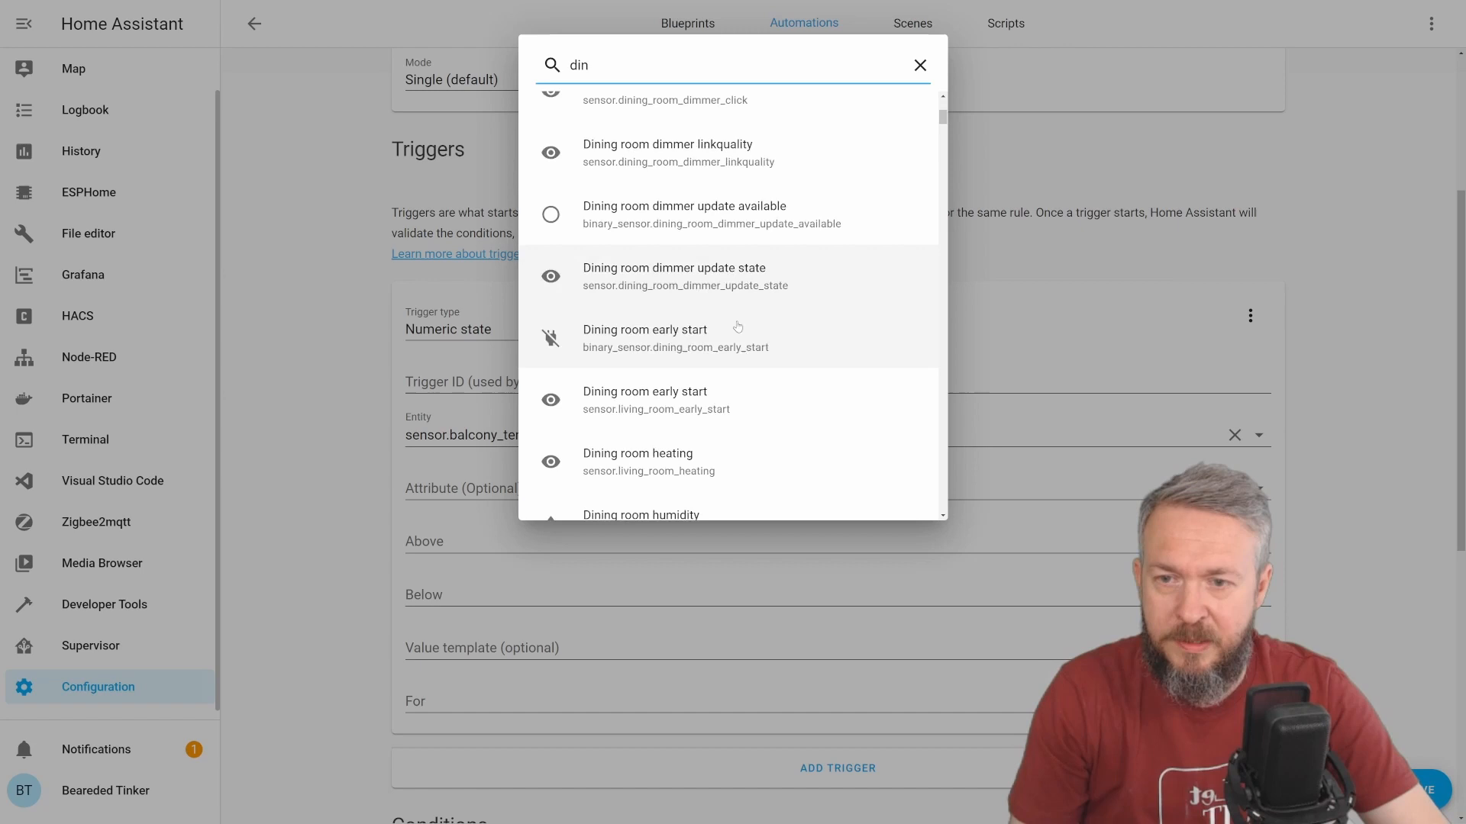
scroll("down", 3)
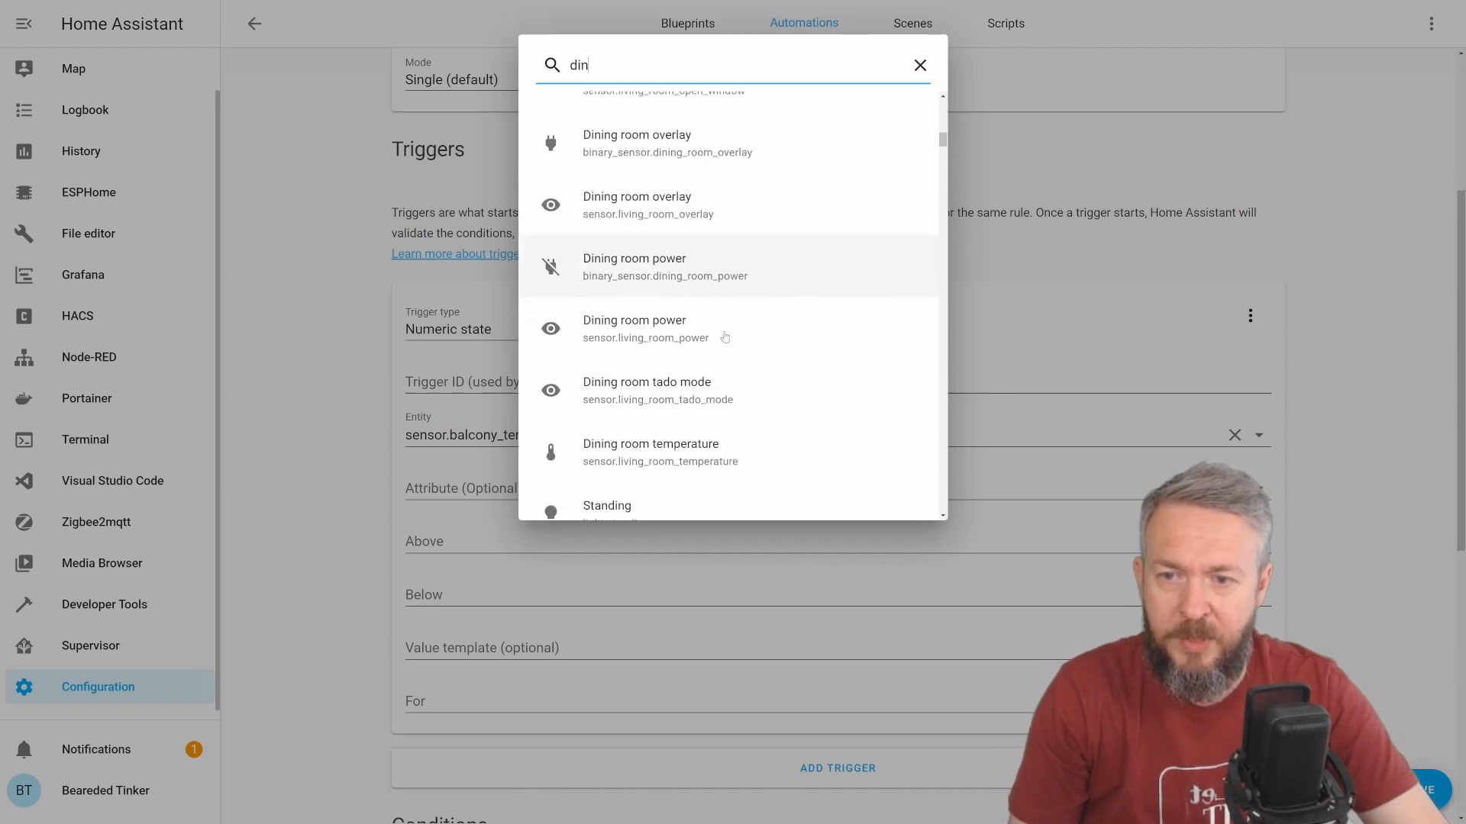
left_click(651, 451)
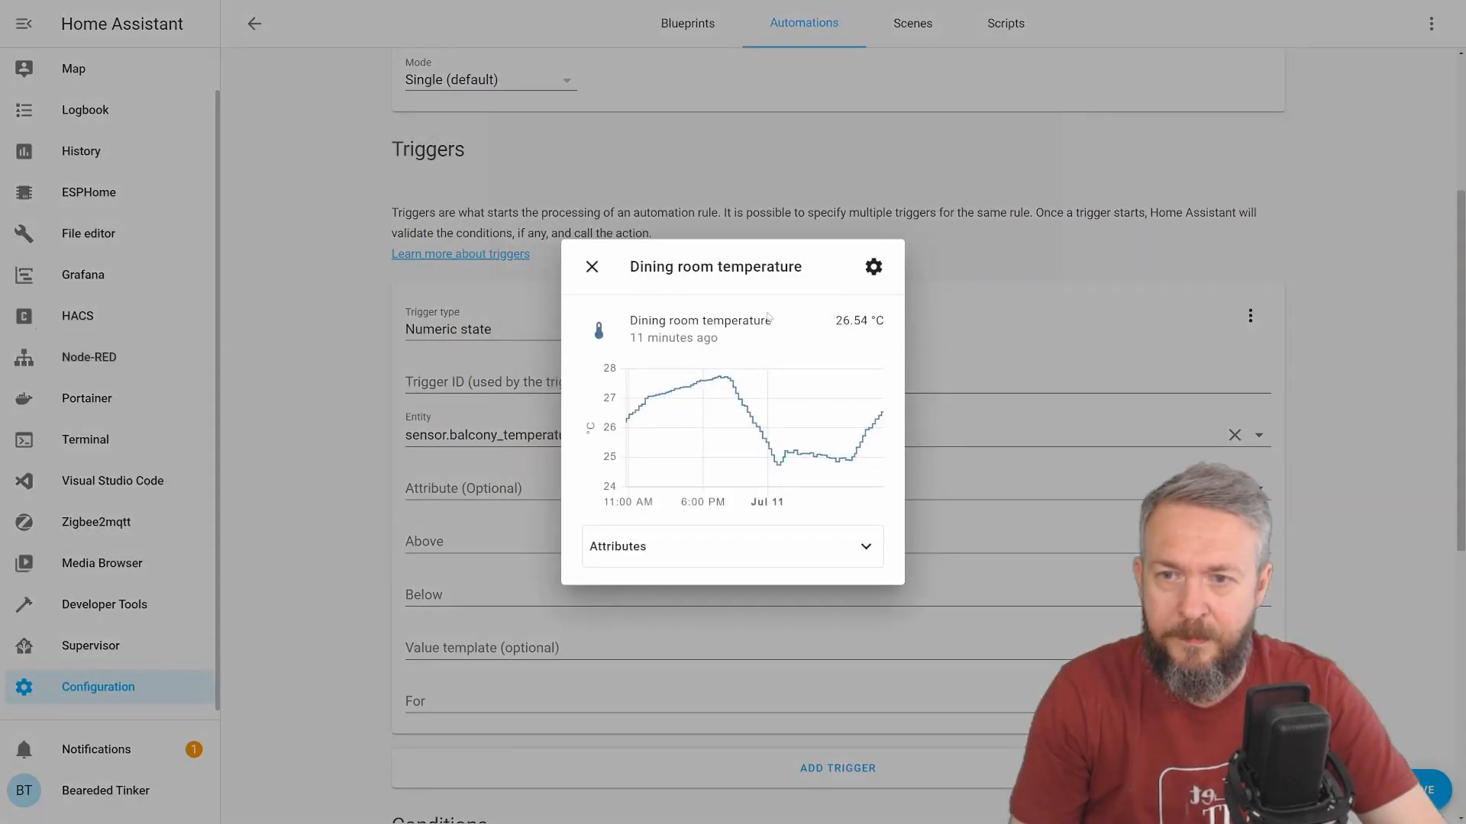
Step: Set the trigger's Above value to sensor.living_room_temperature
left_click(872, 265)
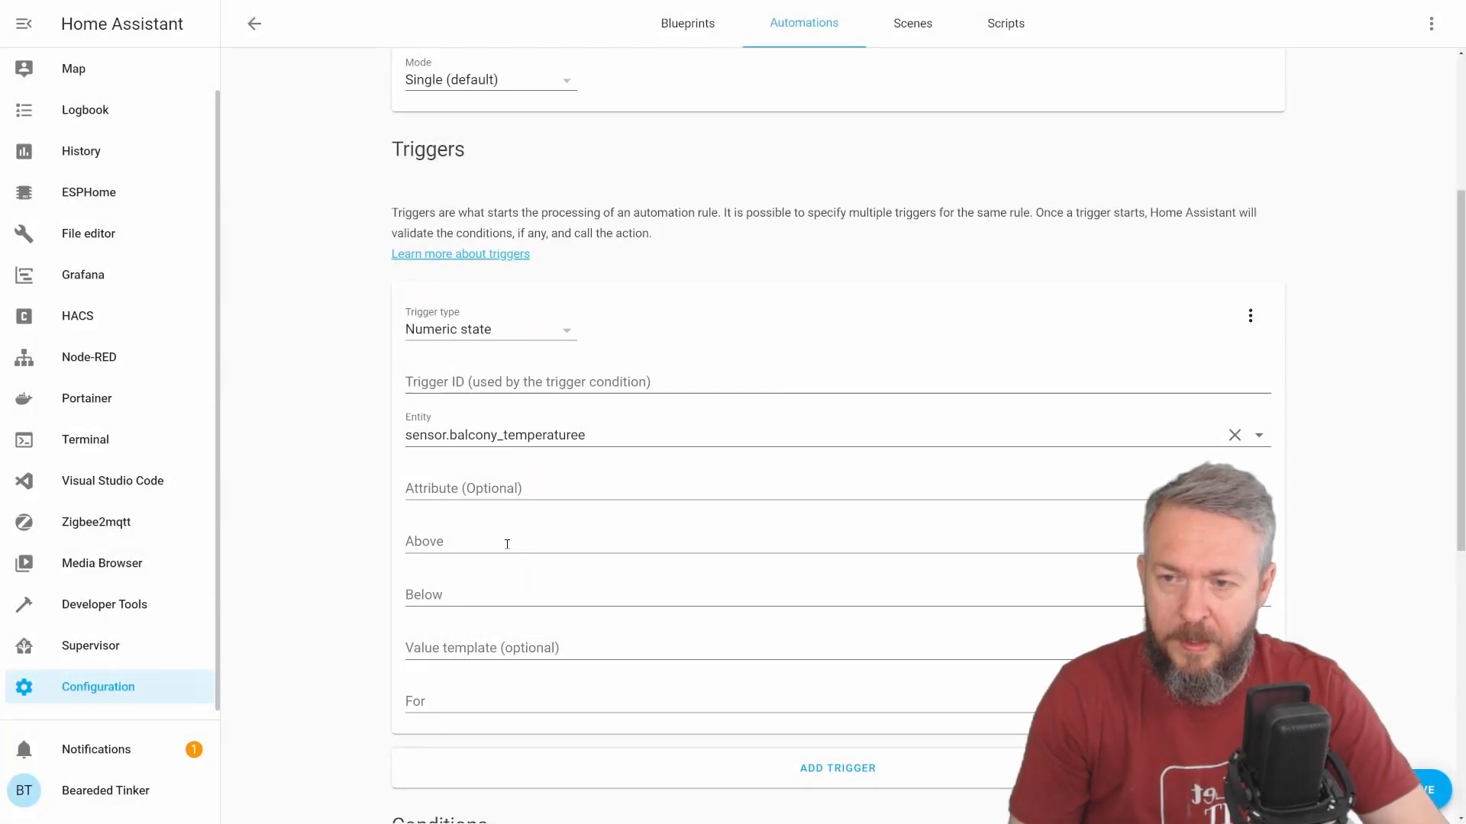
type("sensor.living_room_temperature")
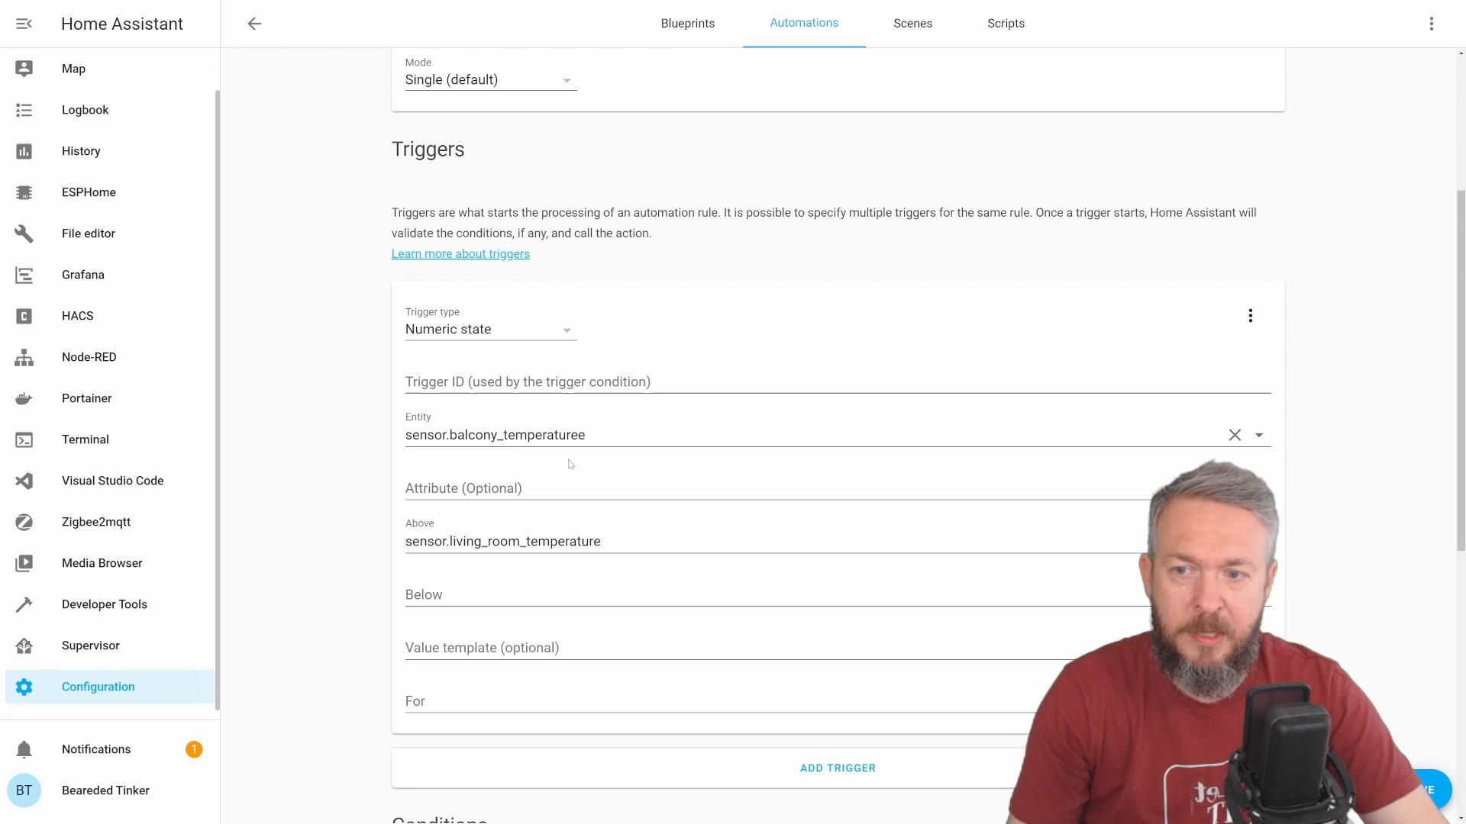
mouse_move(367, 564)
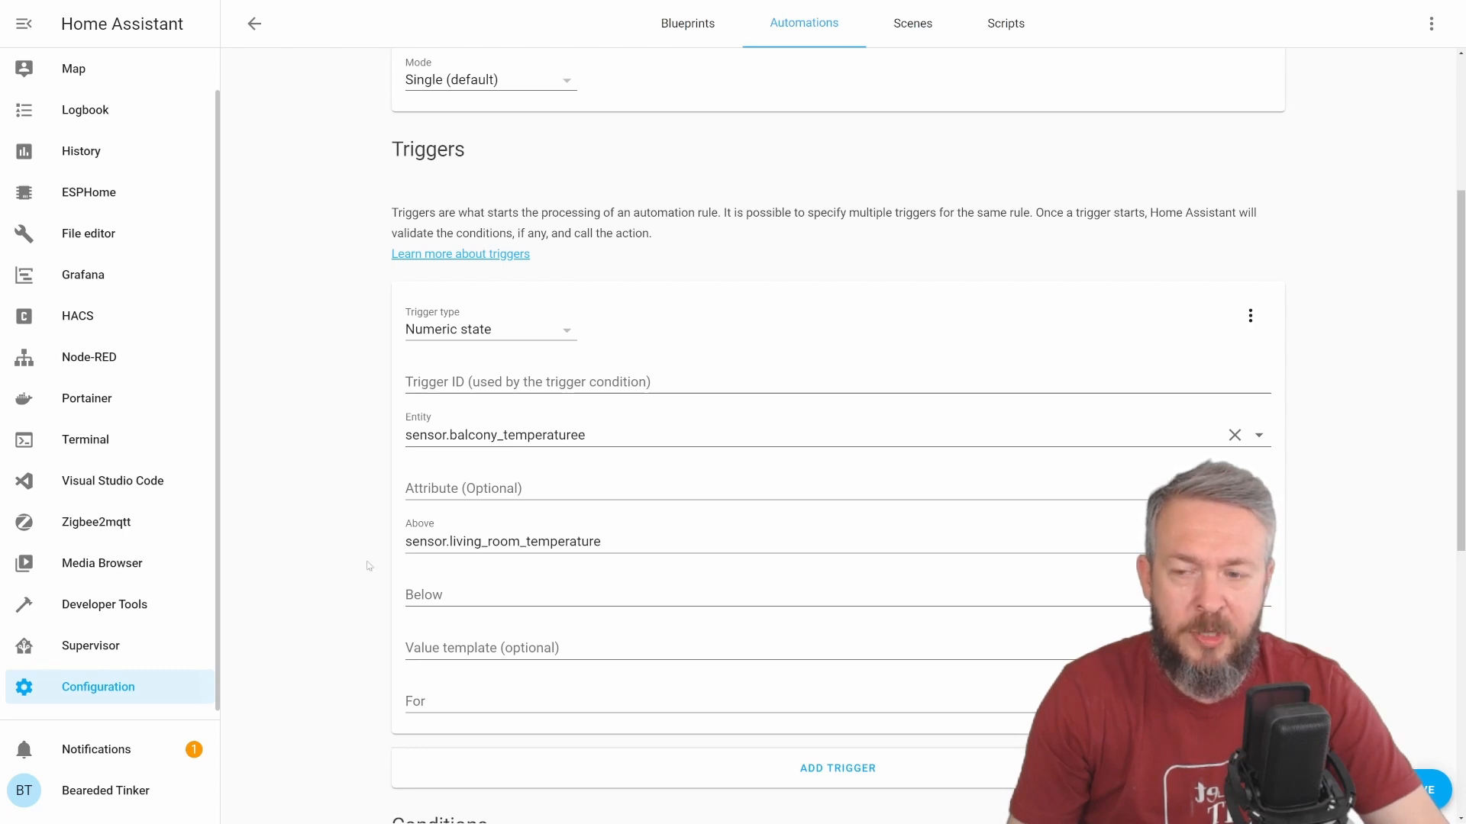
mouse_move(620, 571)
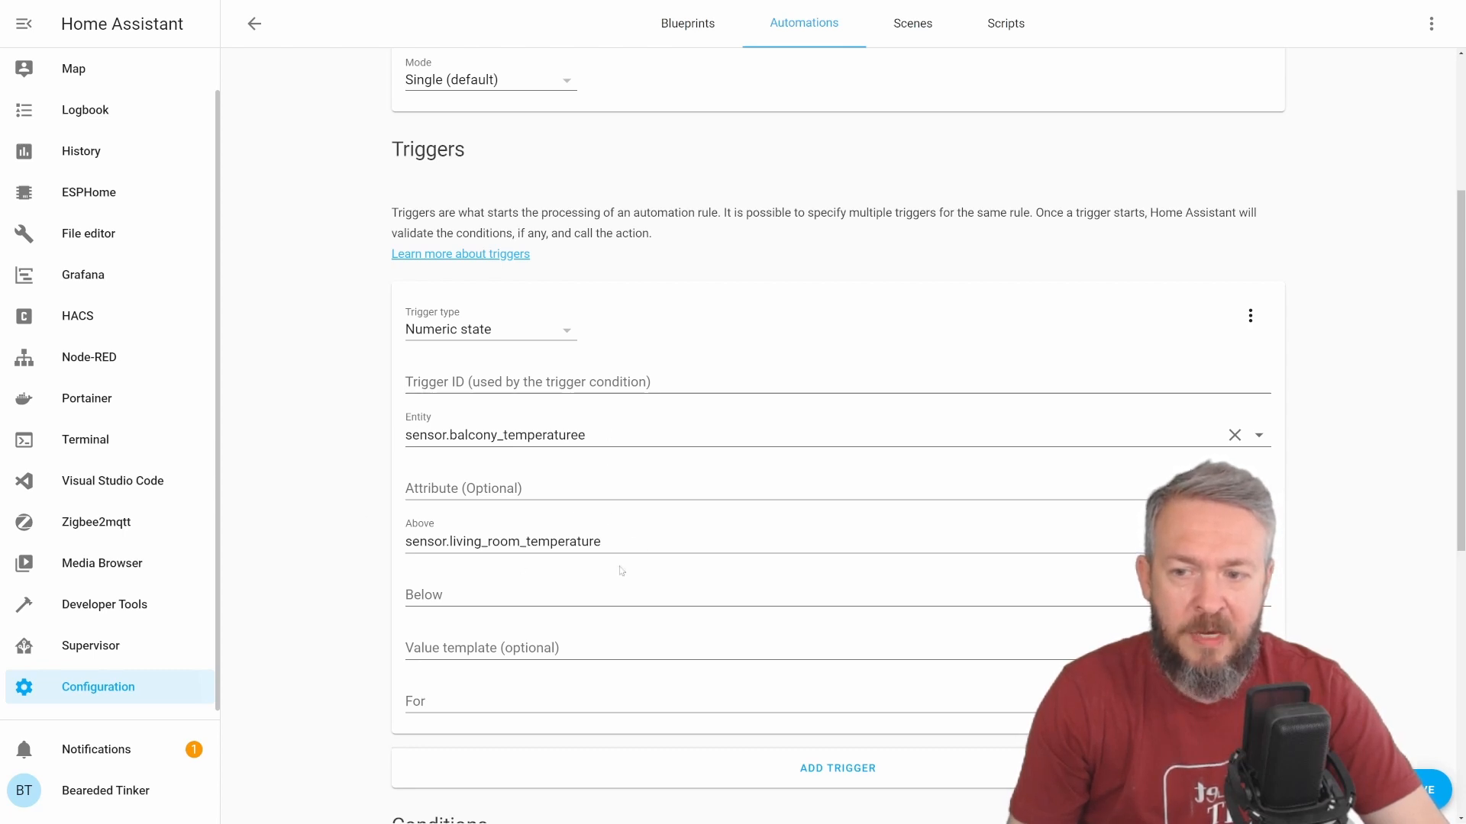
Step: Make the action call the notify.syno_chat service
scroll("down", 3)
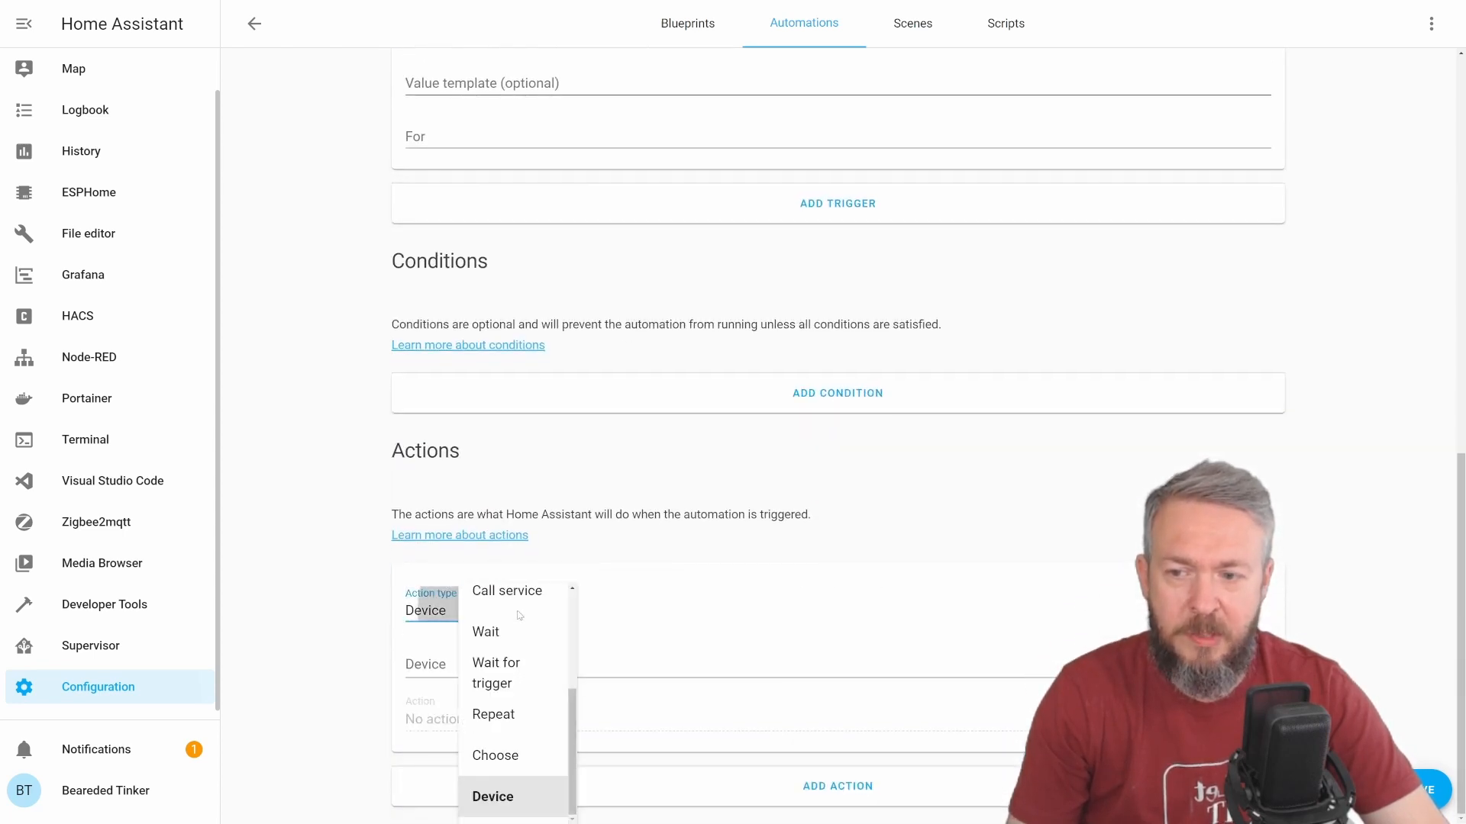
mouse_move(527, 618)
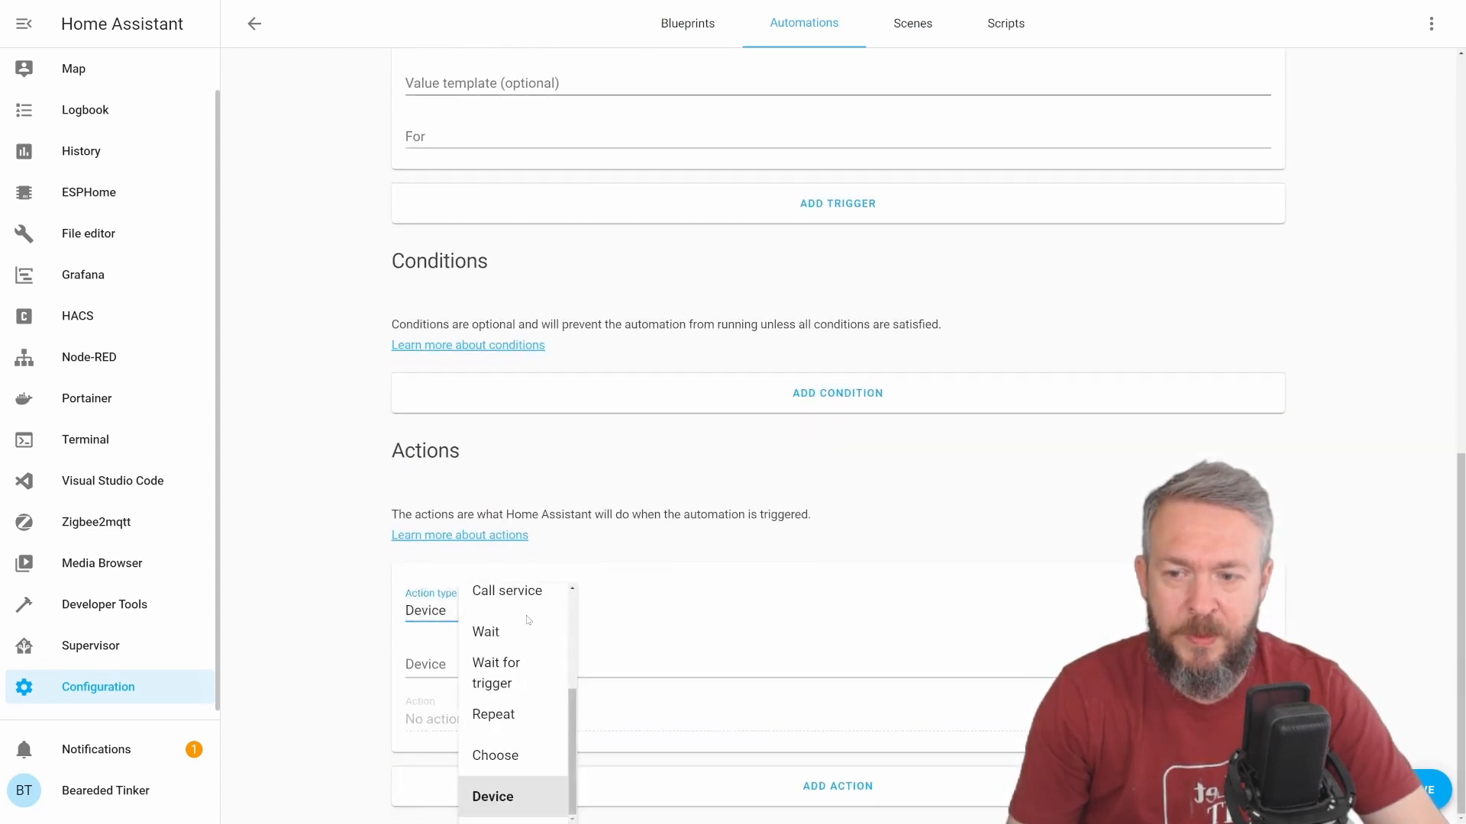
left_click(507, 590)
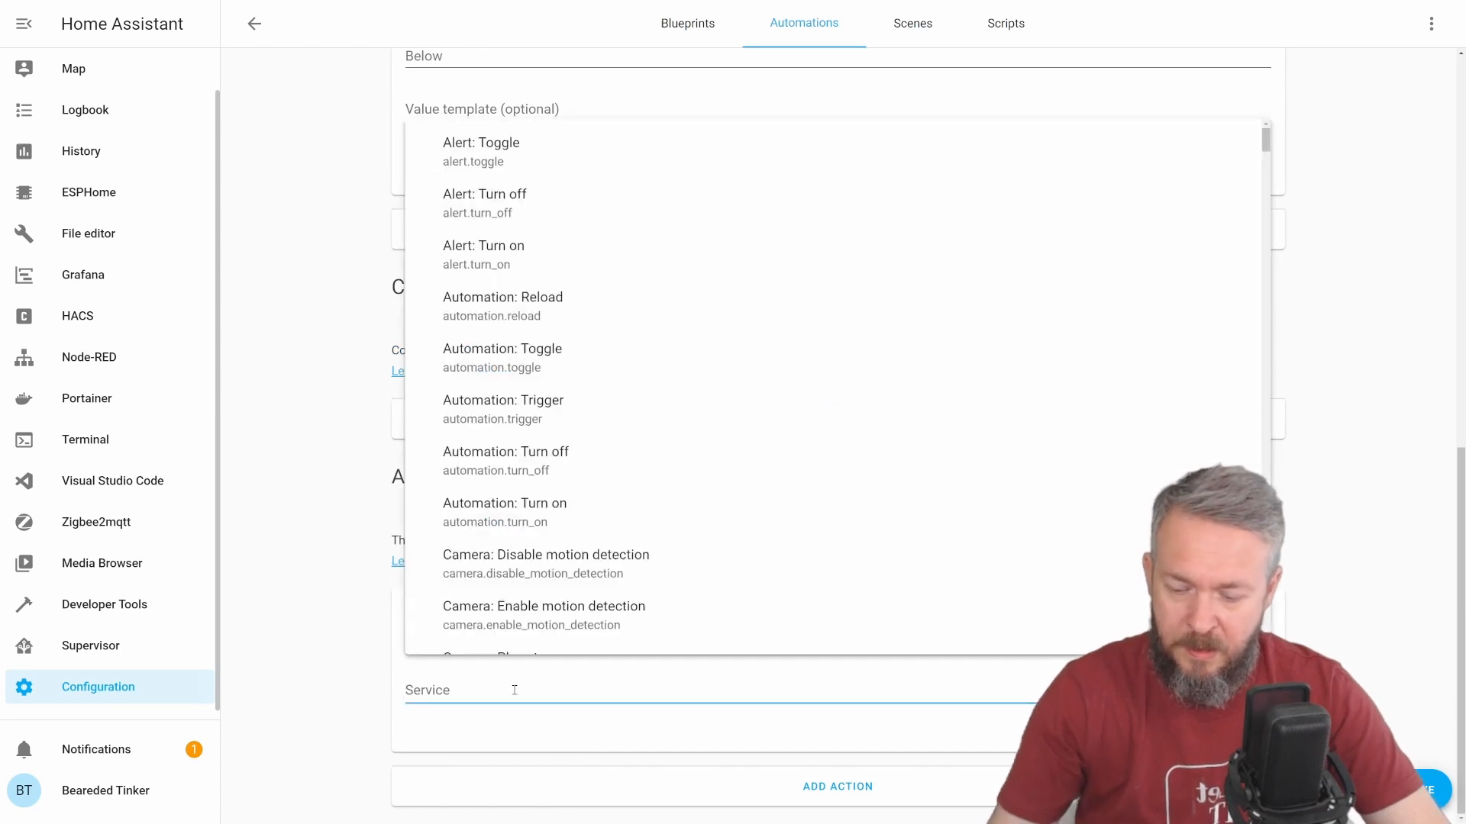
type("not")
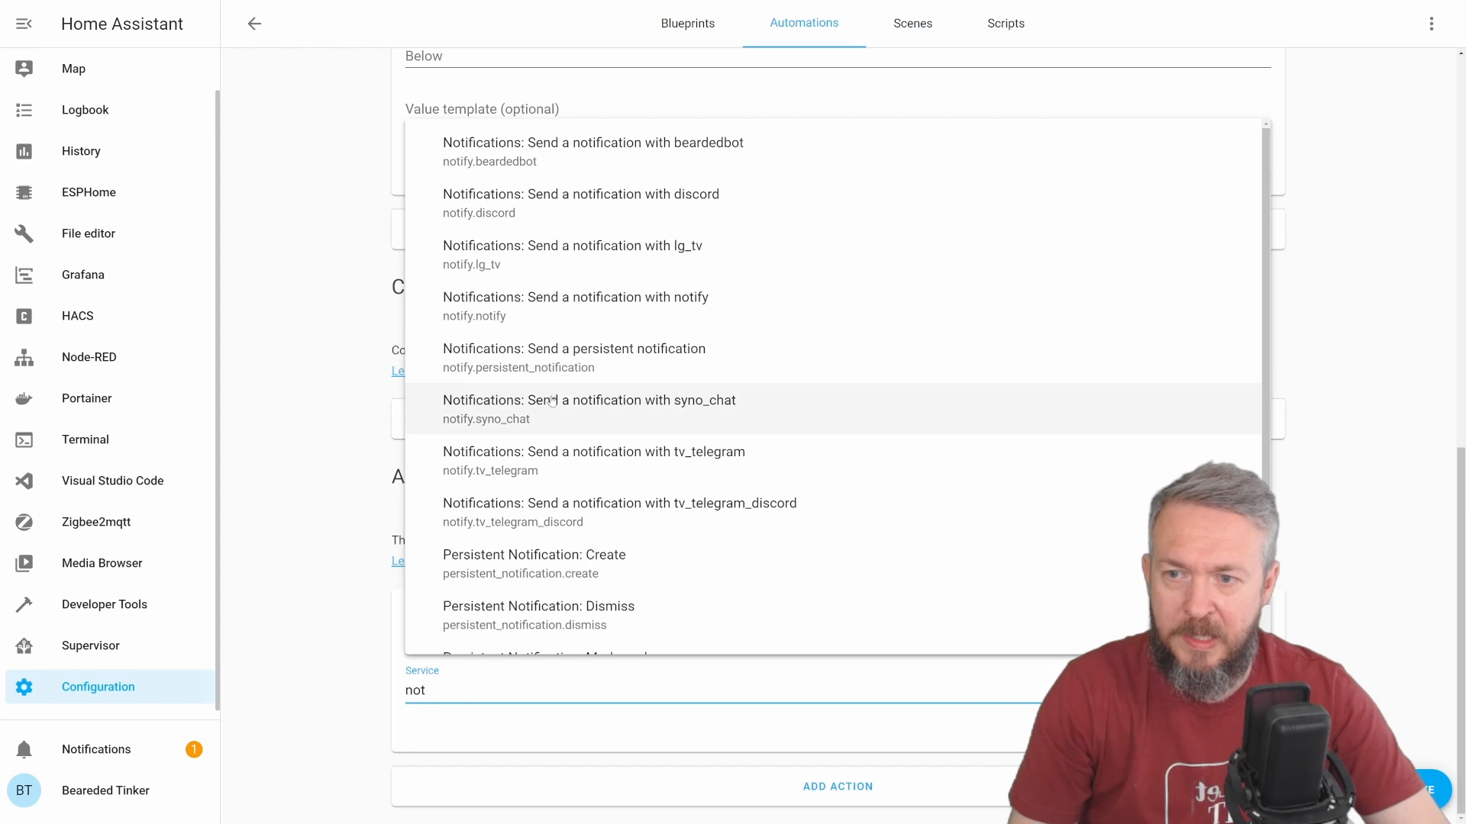
mouse_move(552, 420)
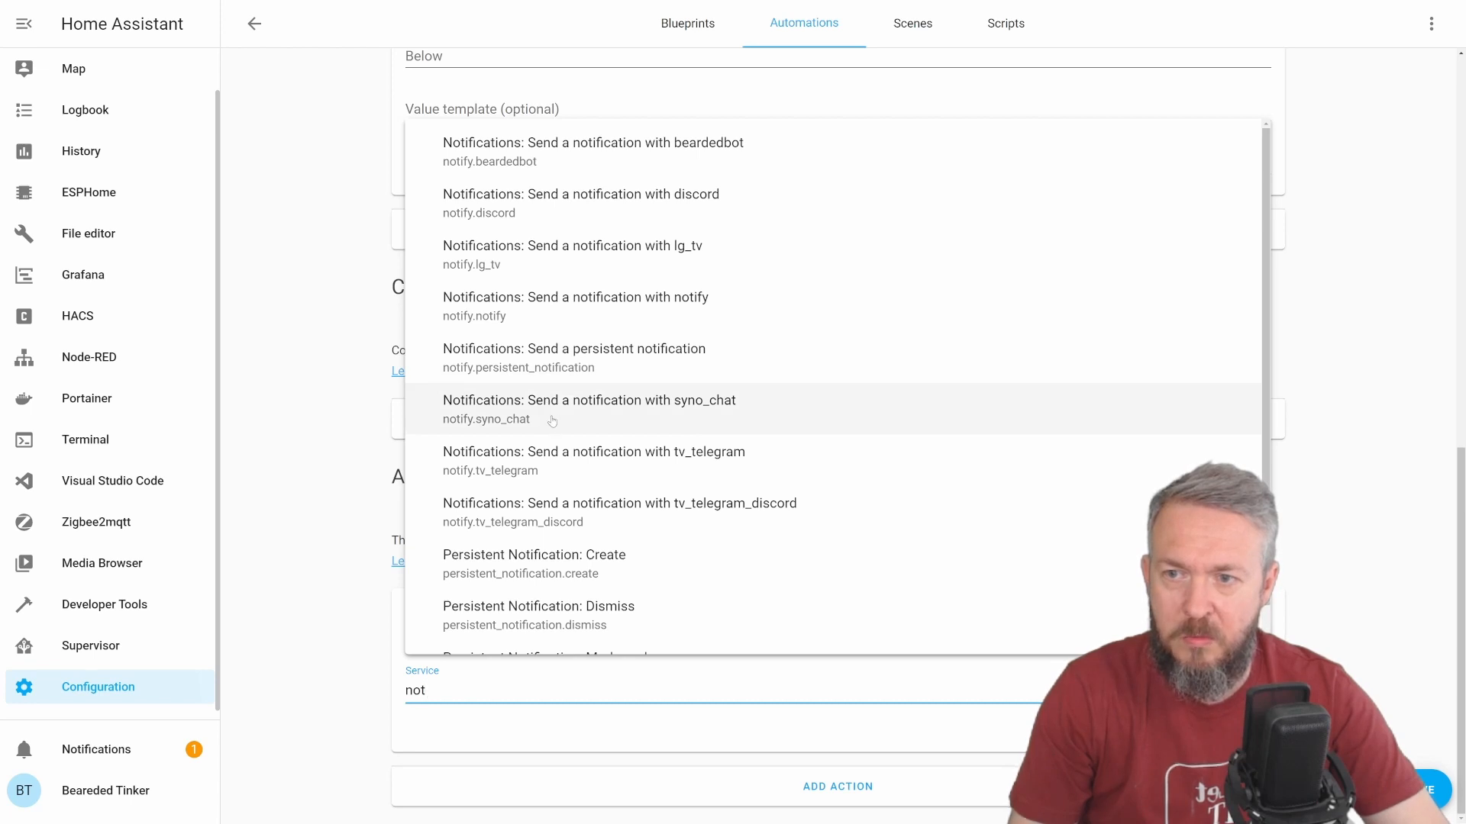
left_click(589, 409)
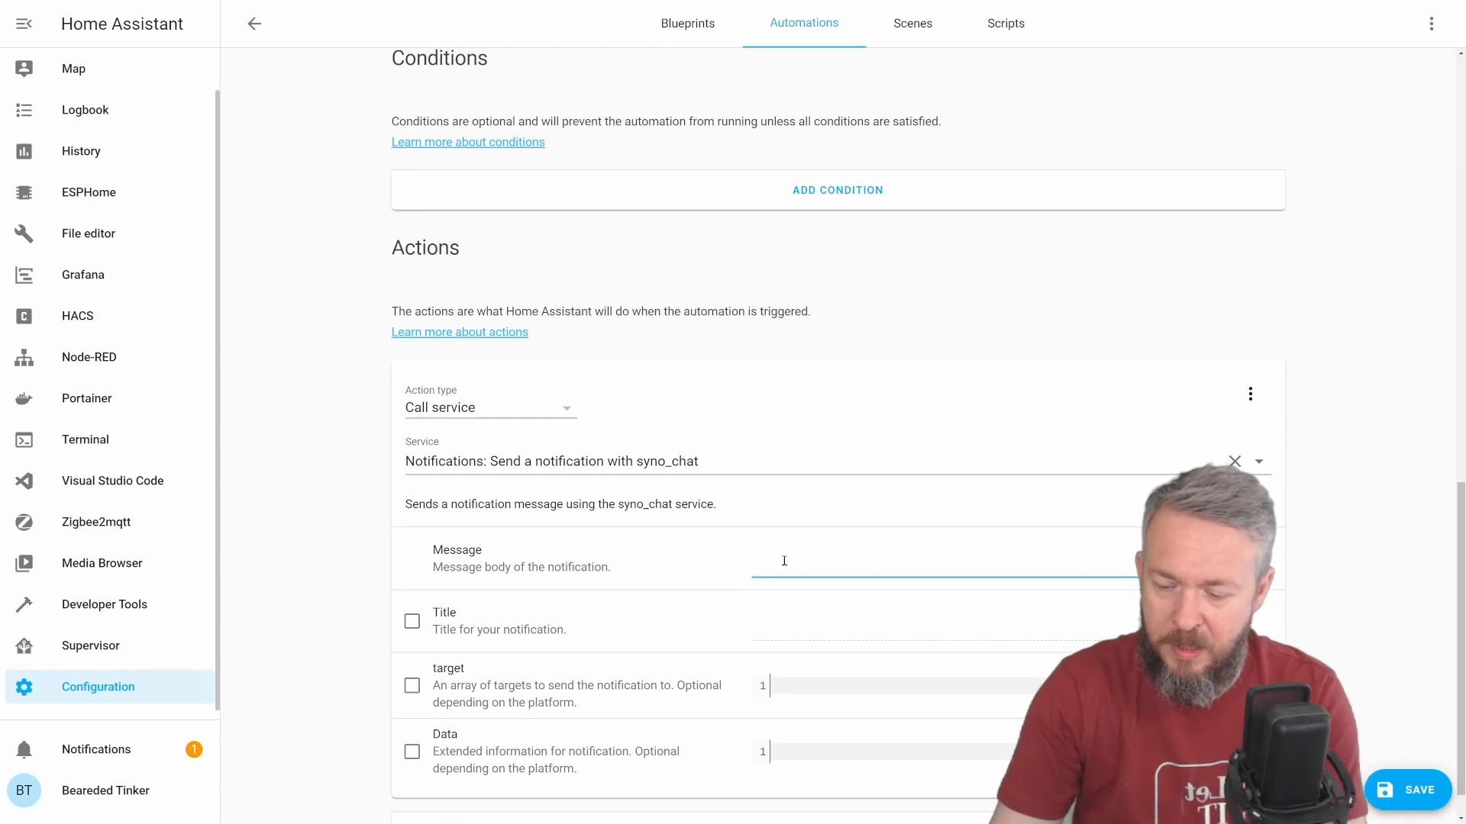
Step: Enter the message 'Please close the windows, external temparature is'
type("Please")
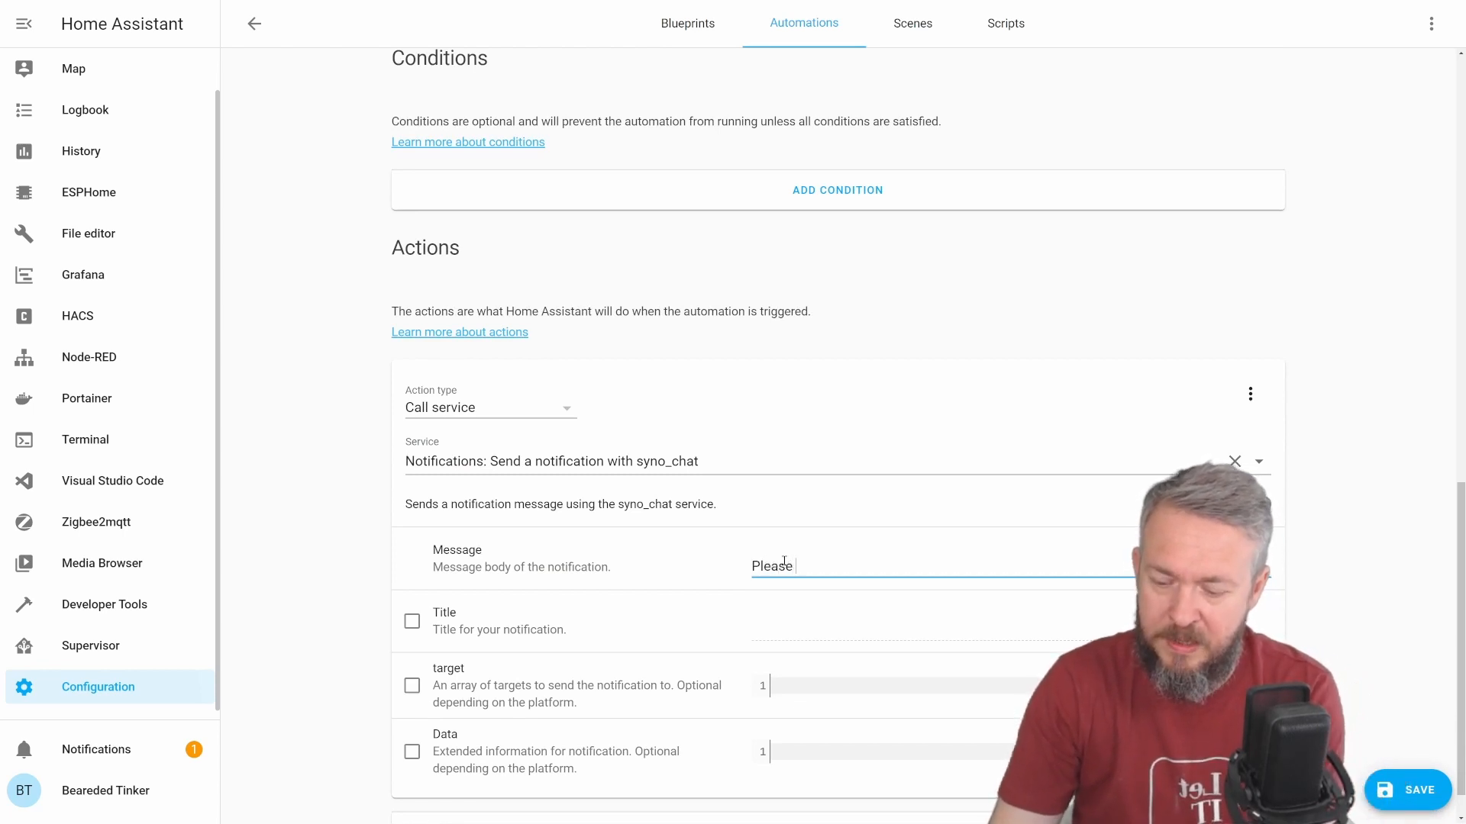
type("close the win")
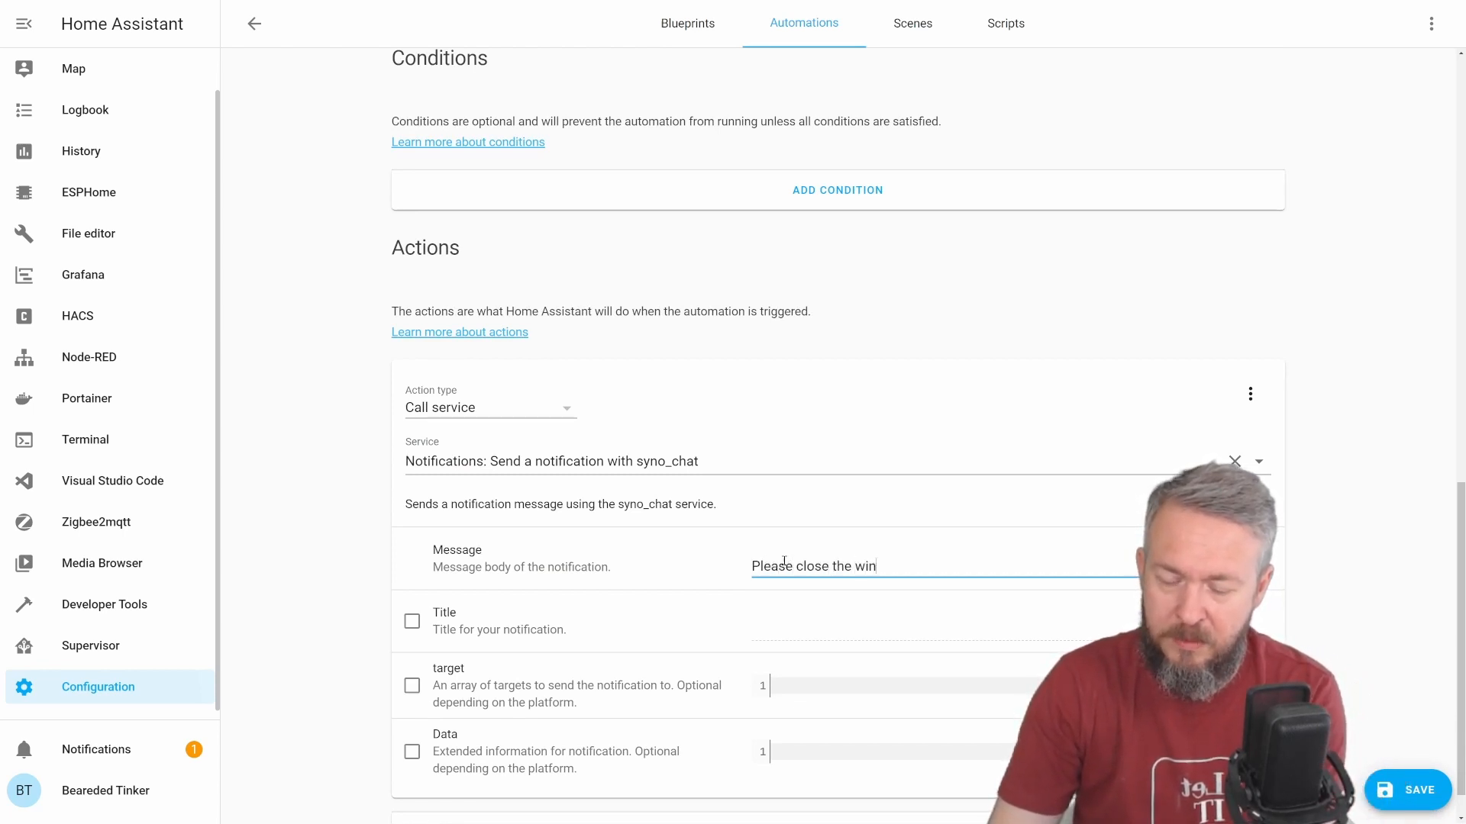
type("dows, exter")
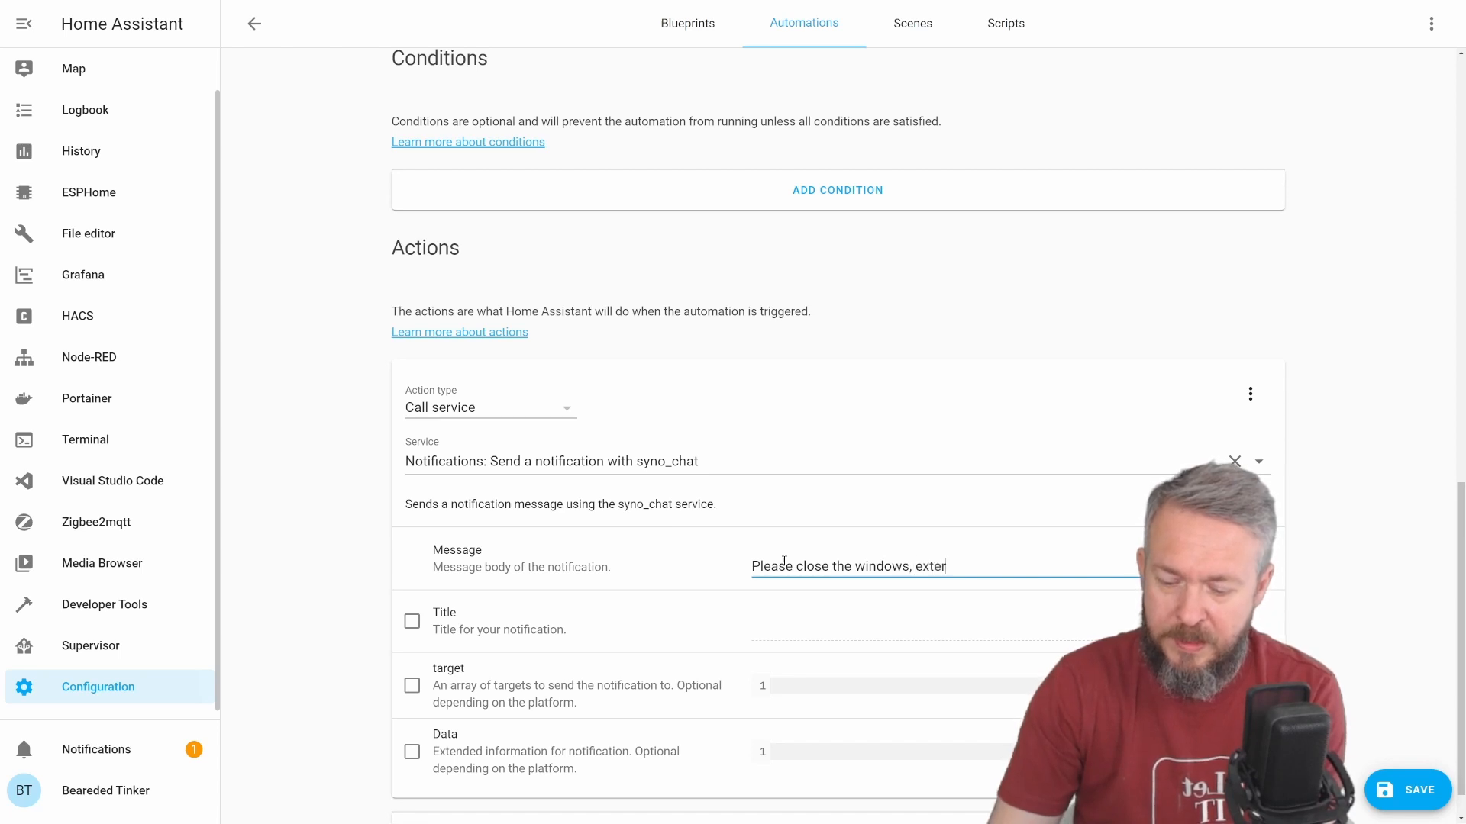
type("nal temparature is")
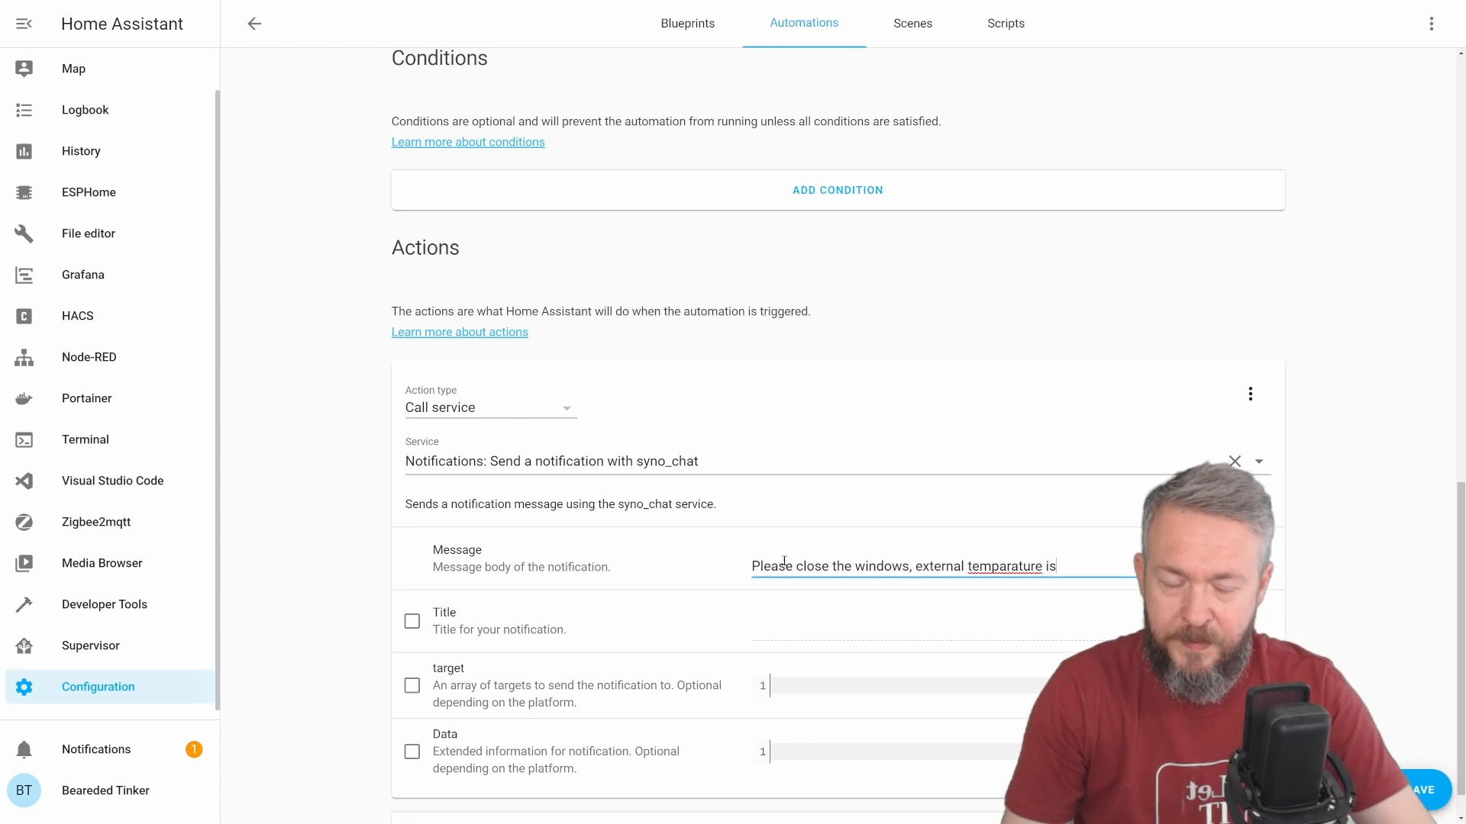
mouse_move(781, 483)
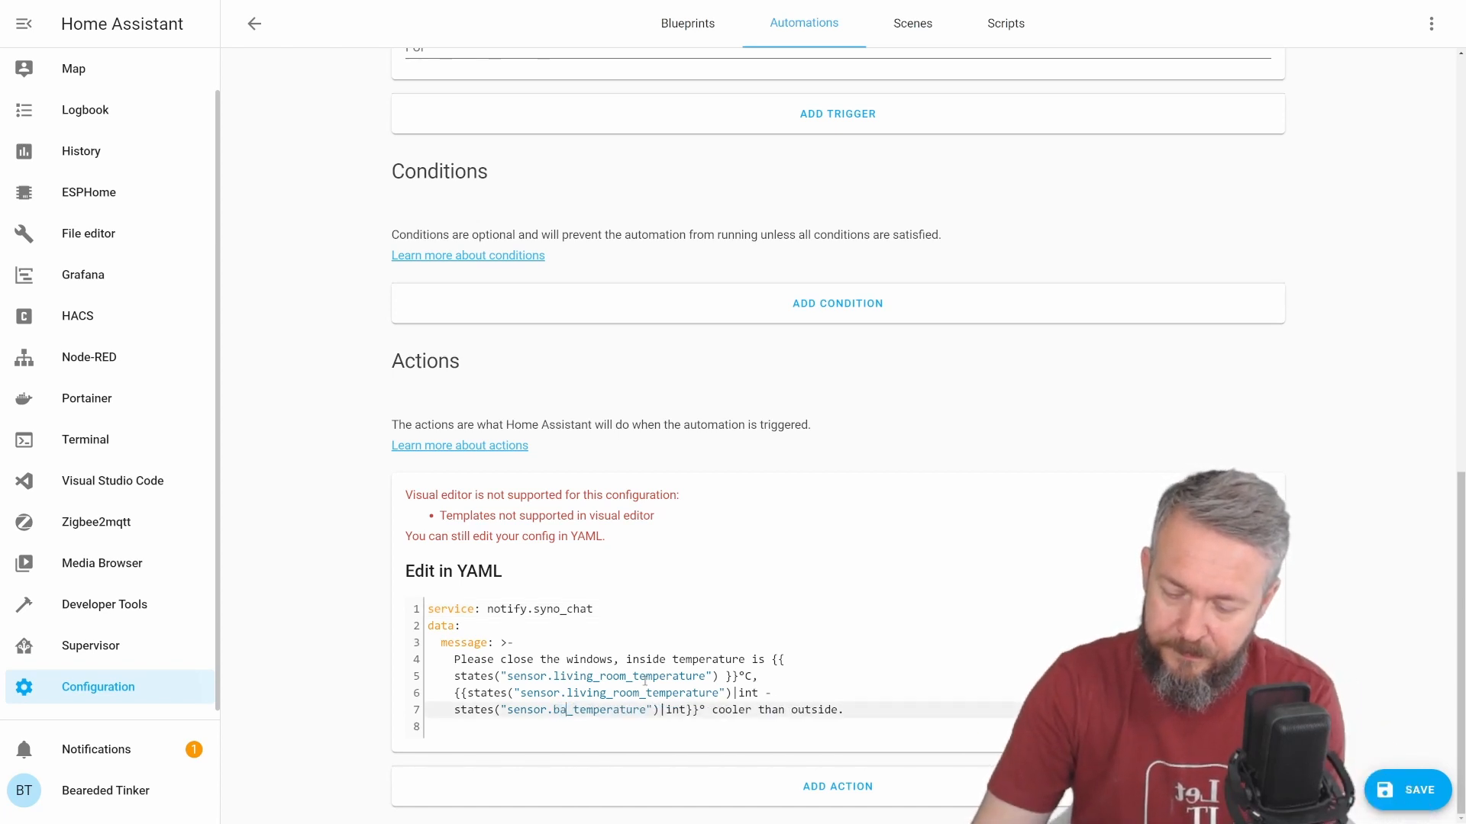
Step: Write the YAML message template reporting living room temperature and how much cooler it is than the balcony
type("lcony")
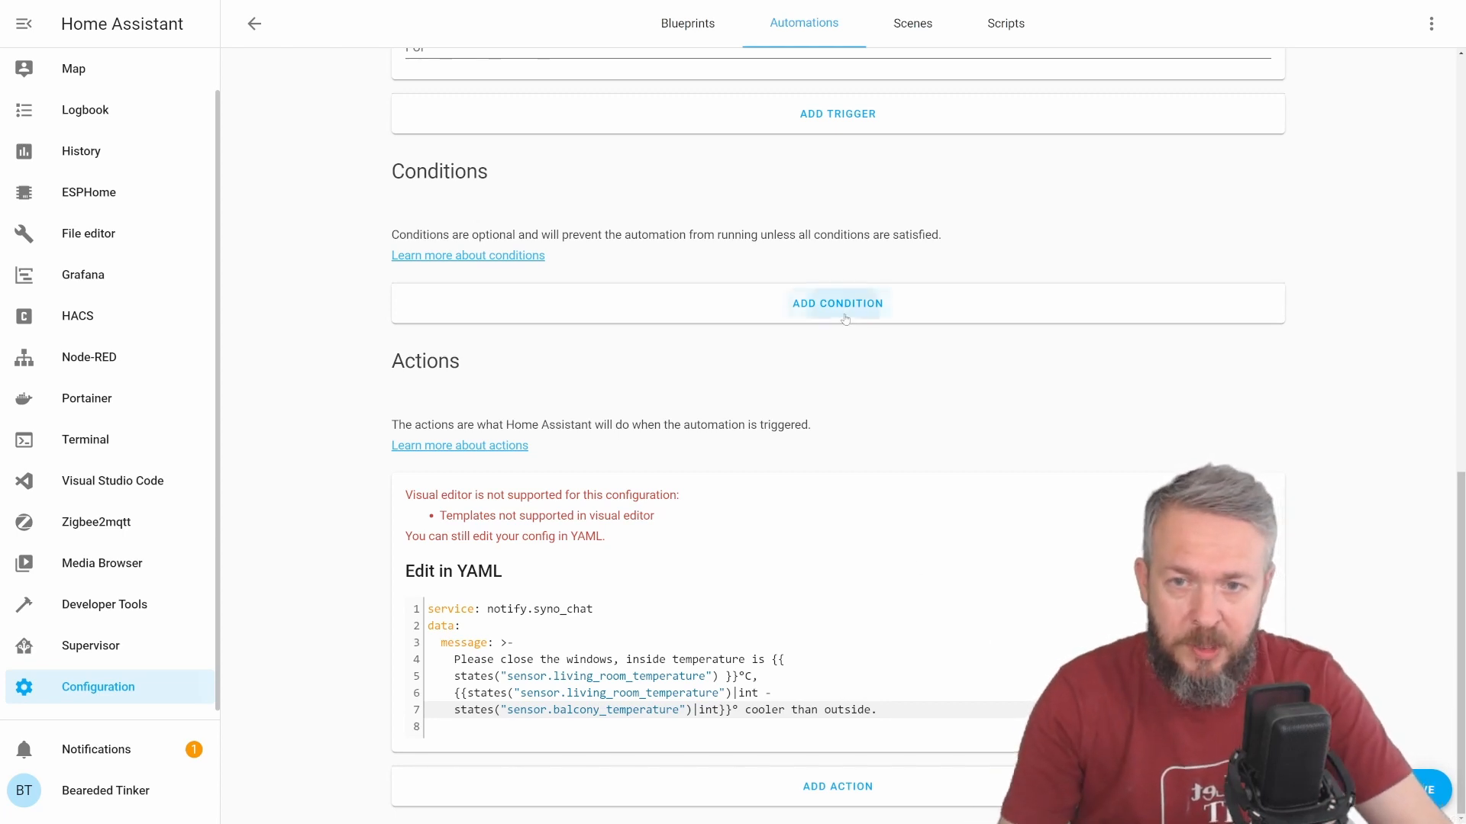
Step: Add a numeric state condition requiring sensor.living_room_temperature above 24
left_click(837, 302)
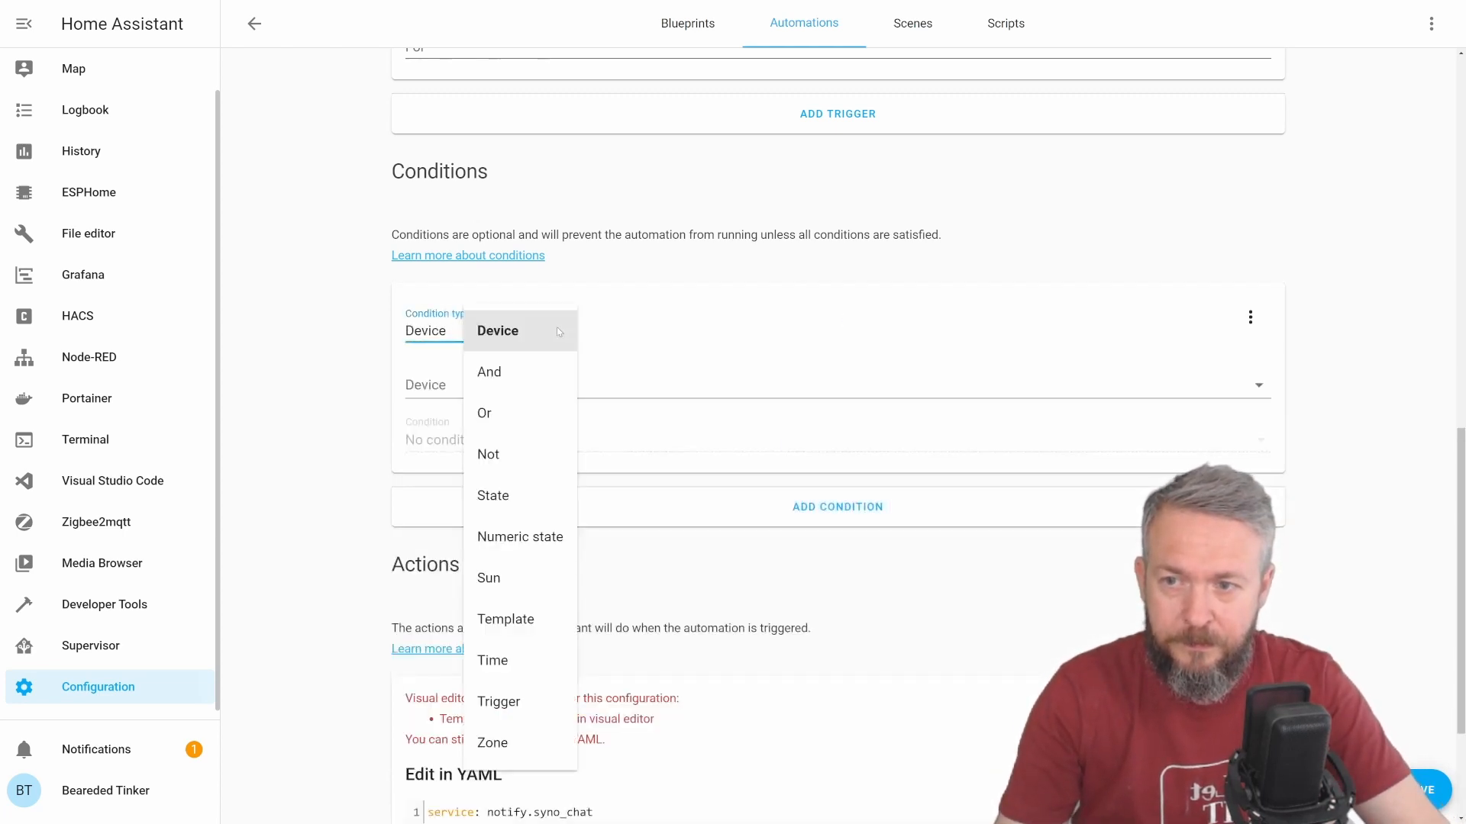
left_click(519, 536)
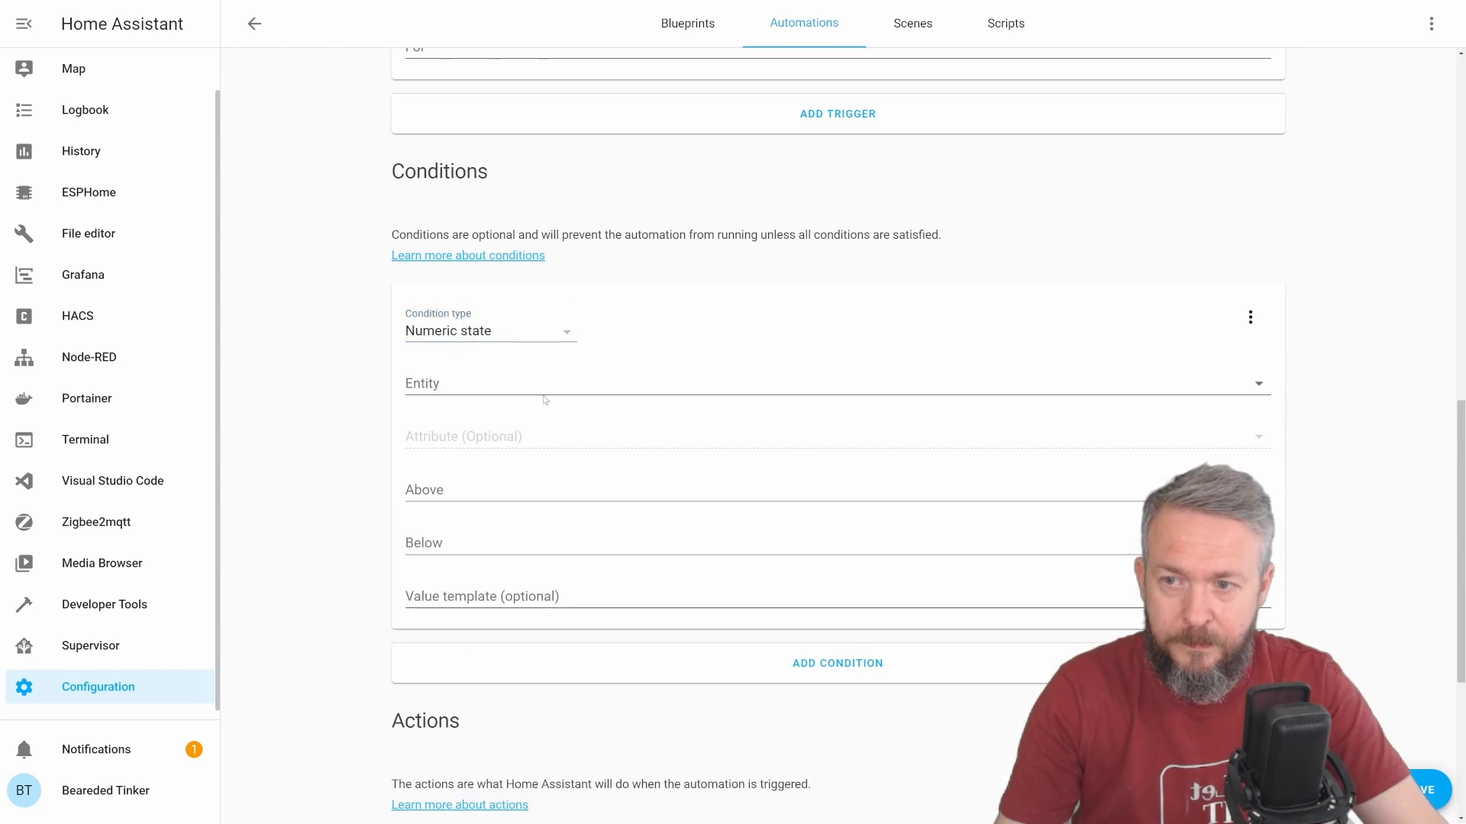
type("living_room_temperature")
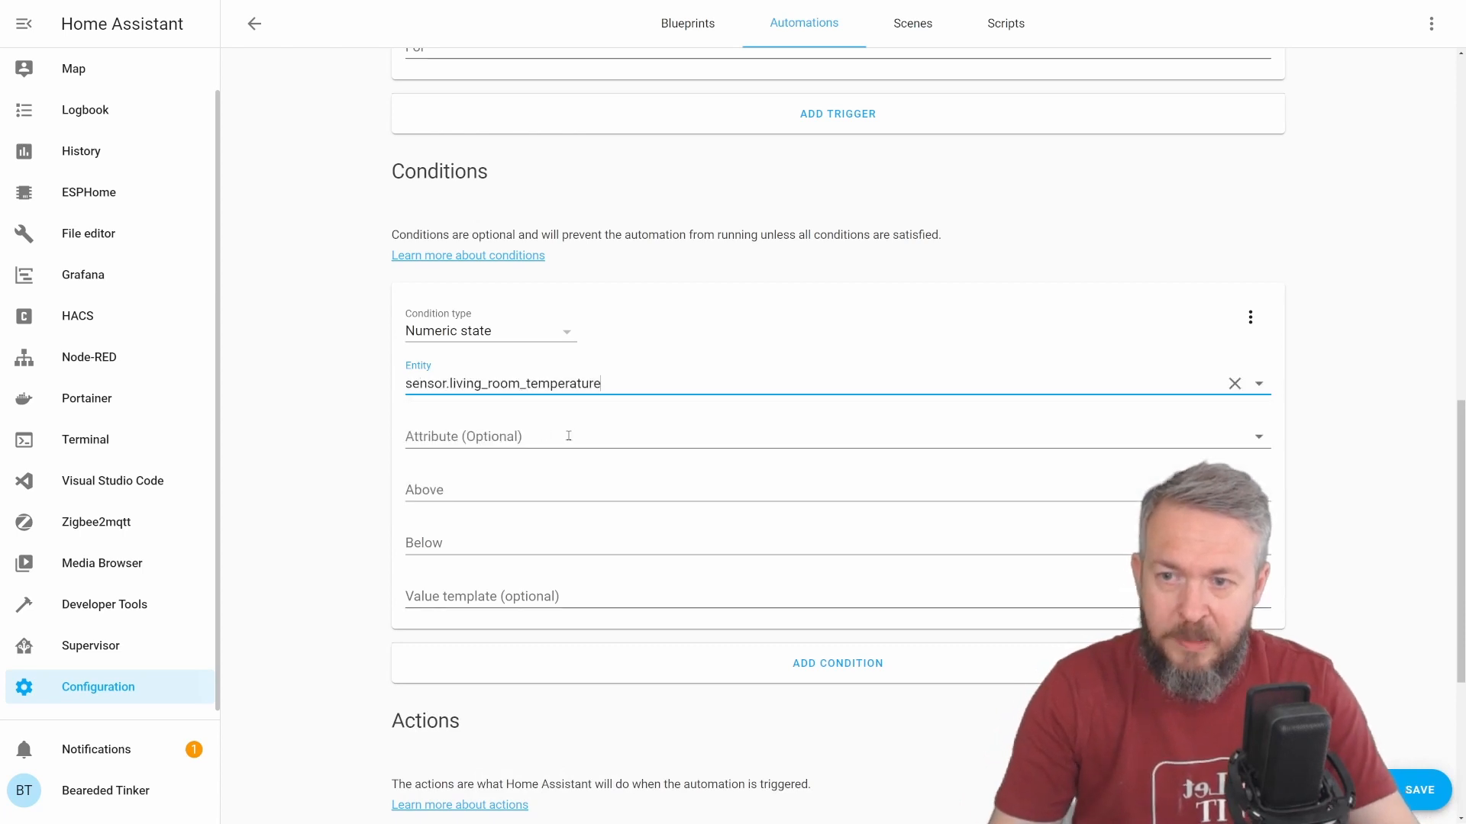
mouse_move(538, 498)
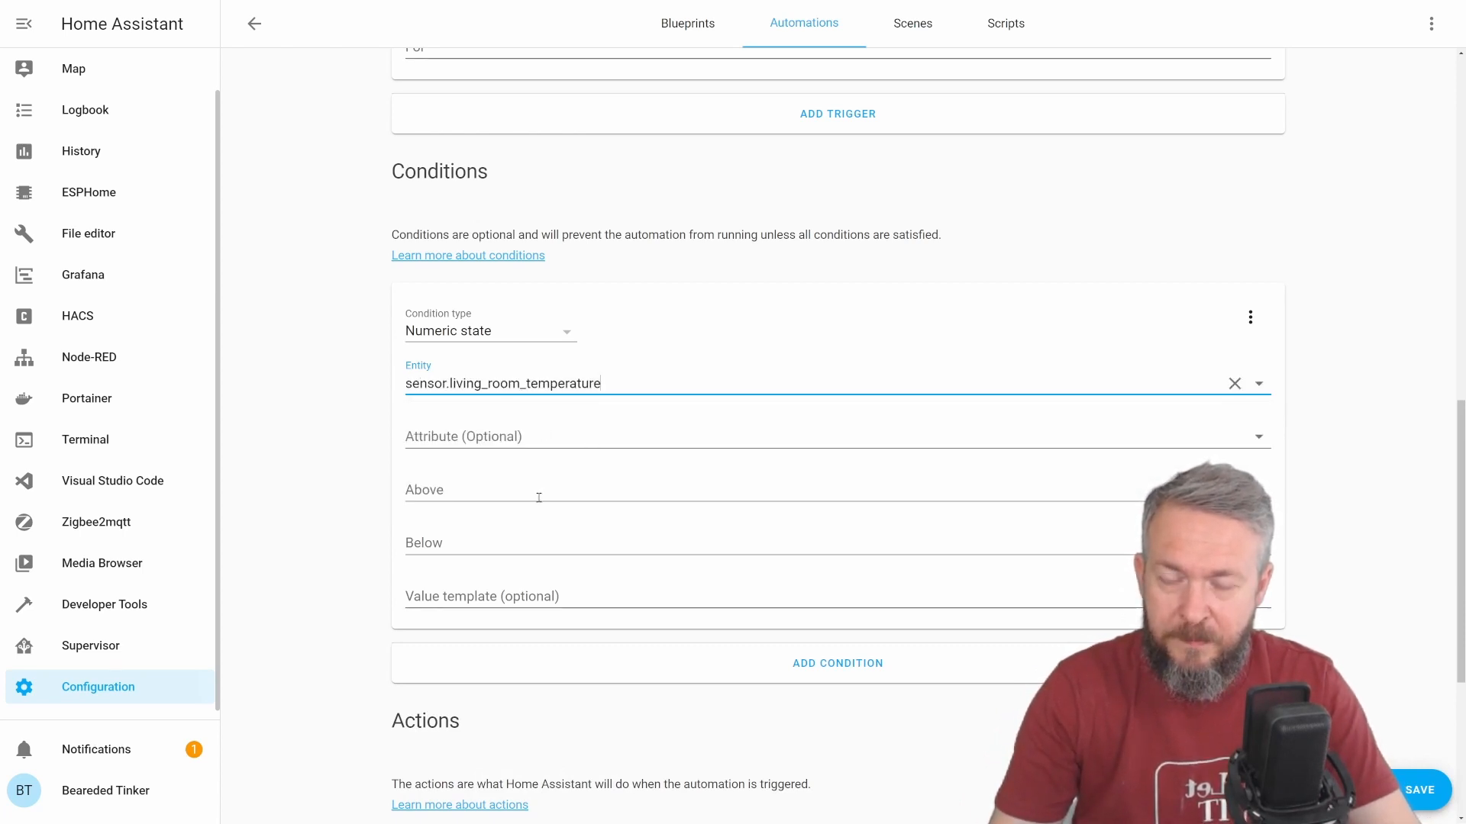
type("2")
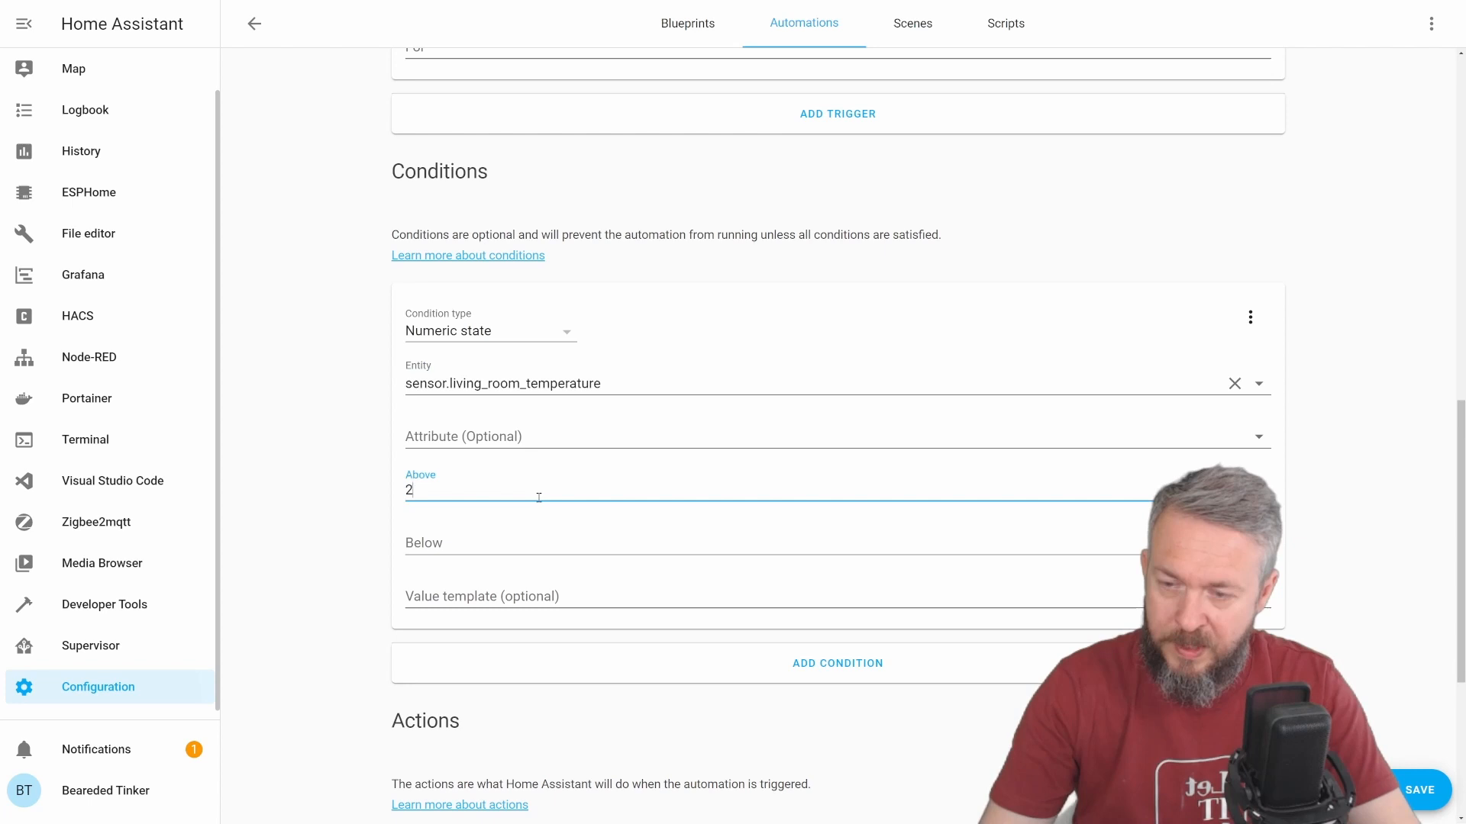
type("4")
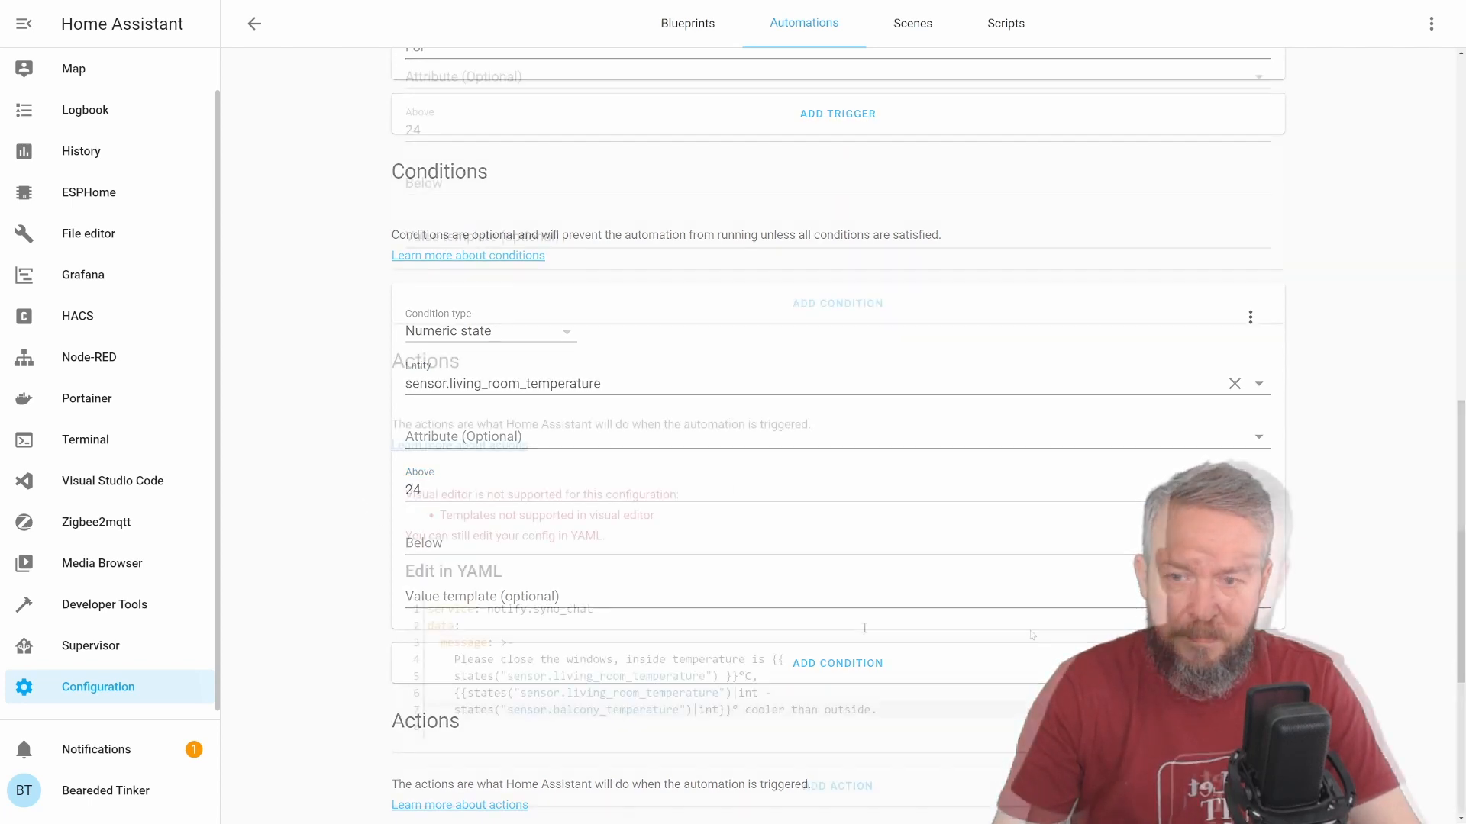
scroll("up", 3)
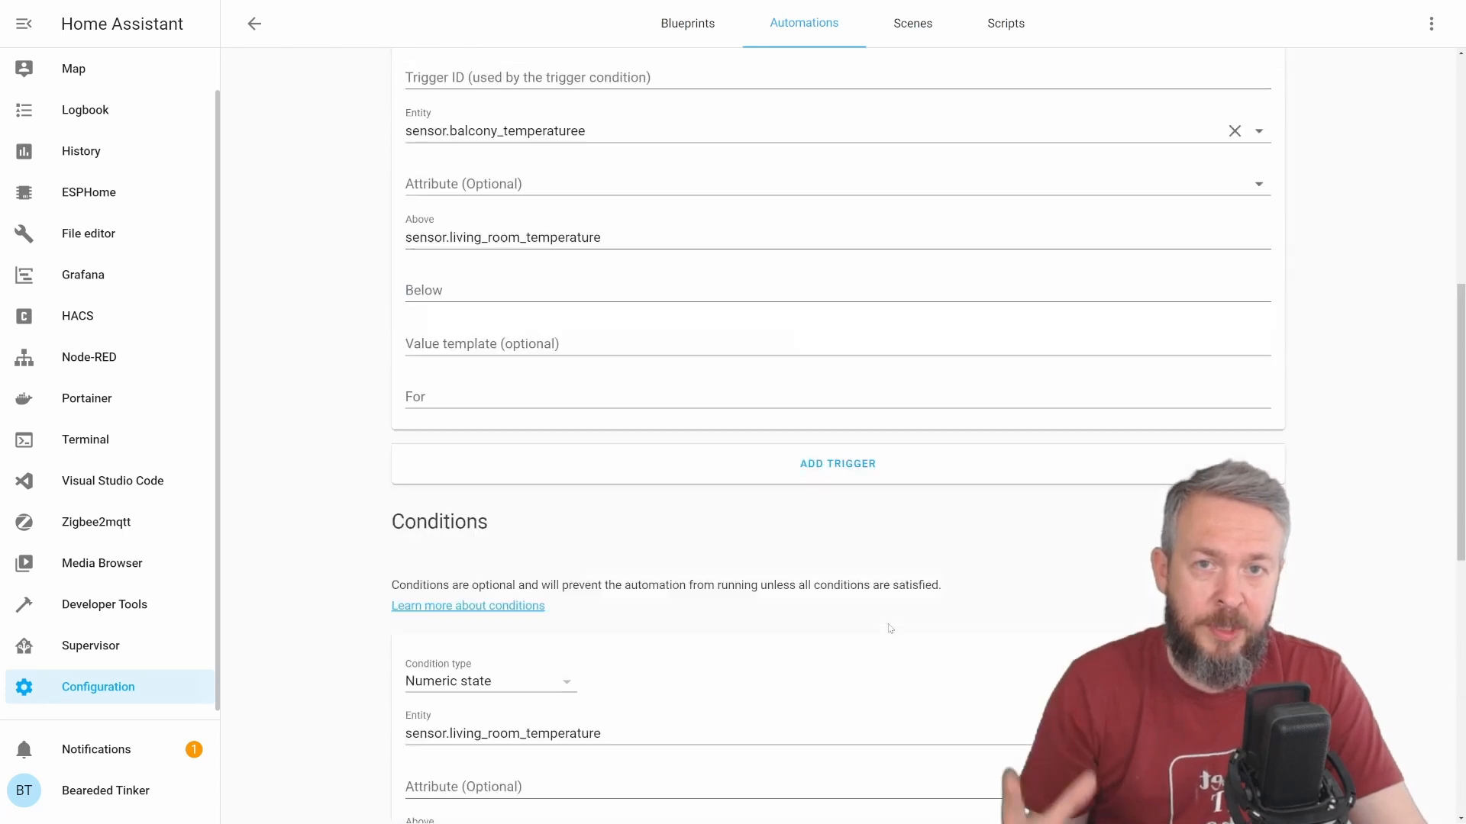
scroll("up", 3)
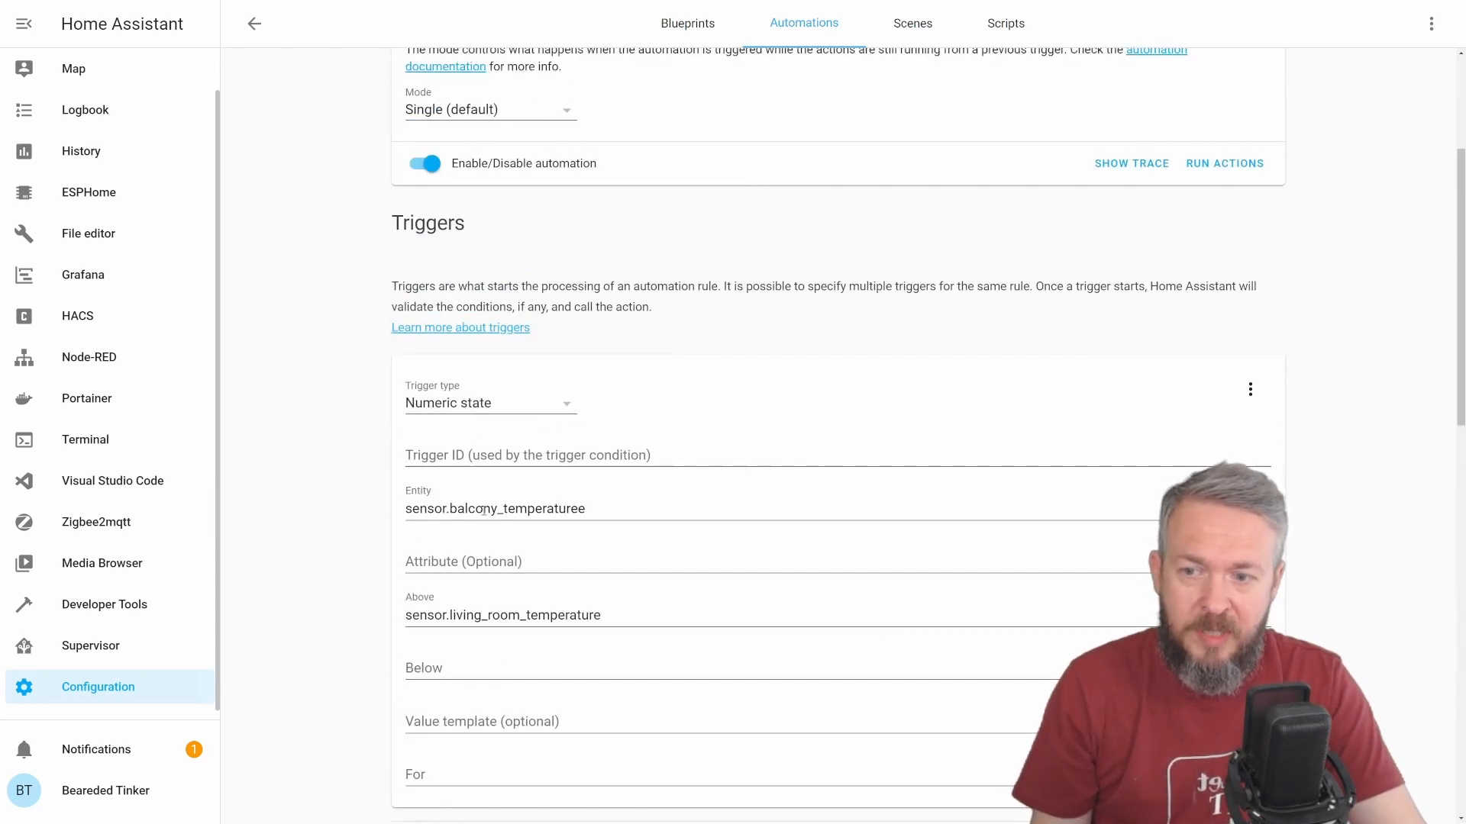
mouse_move(644, 651)
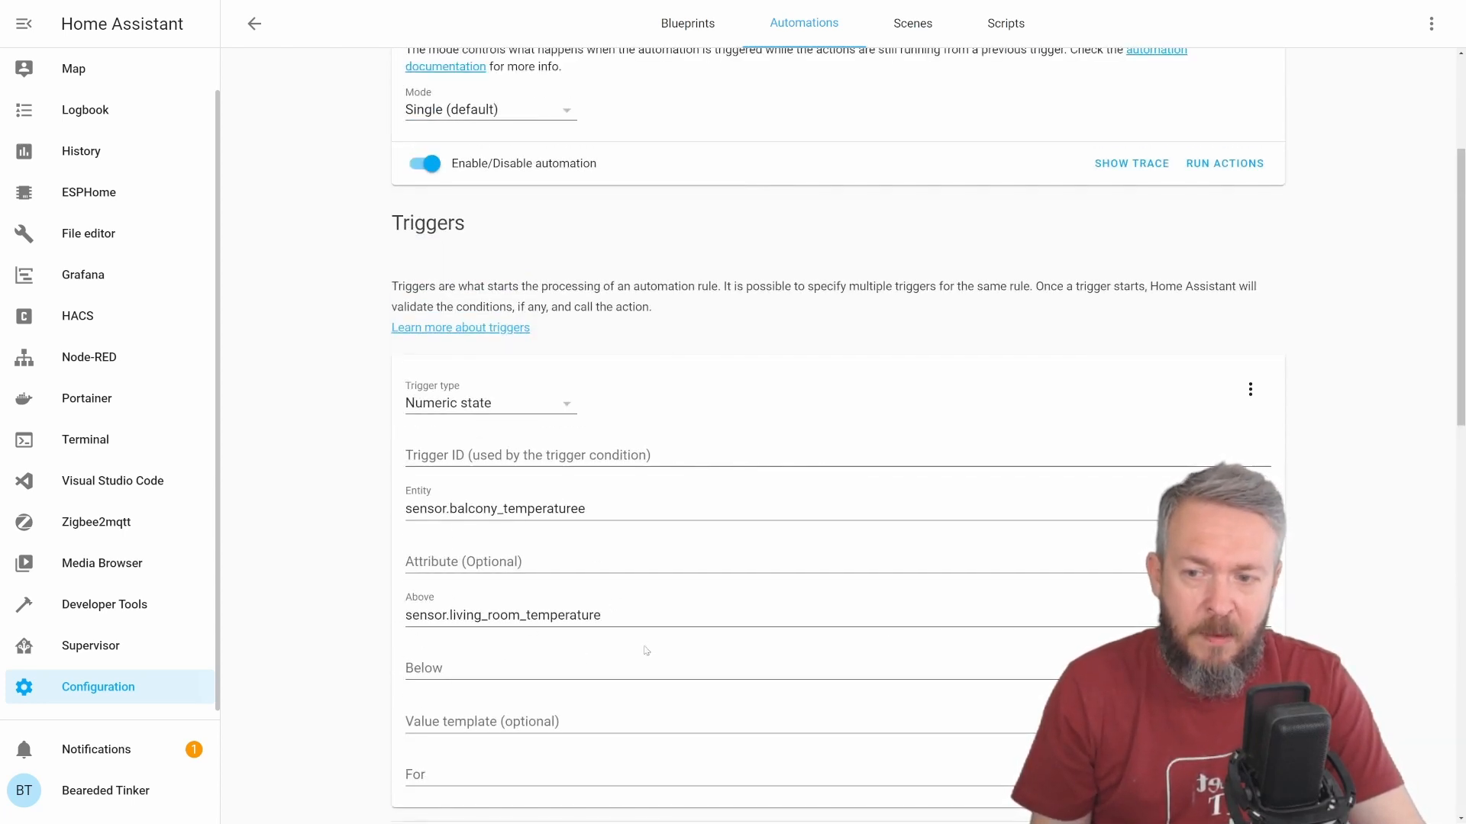
mouse_move(664, 631)
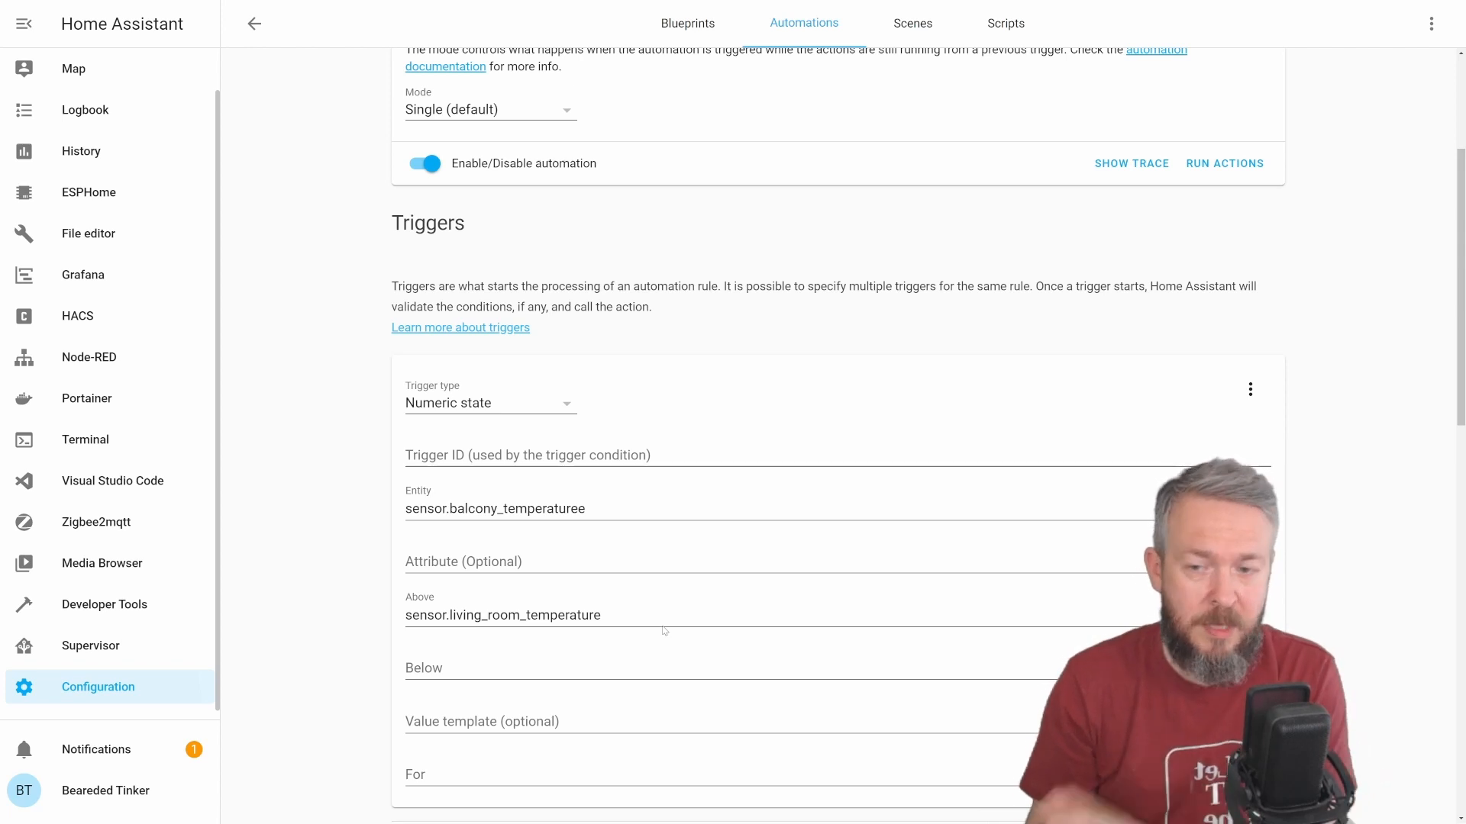
scroll("down", 3)
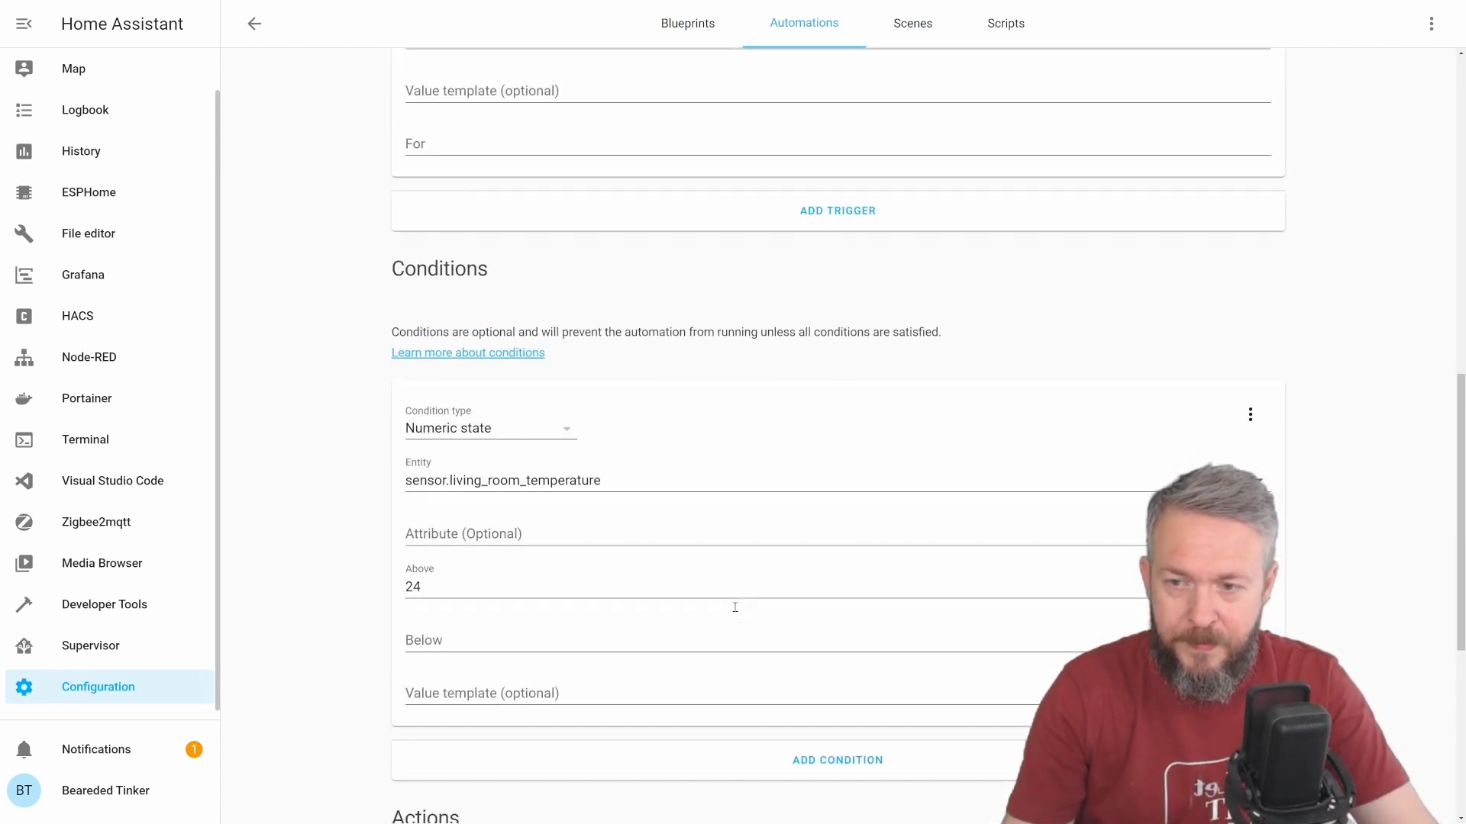
scroll("up", 3)
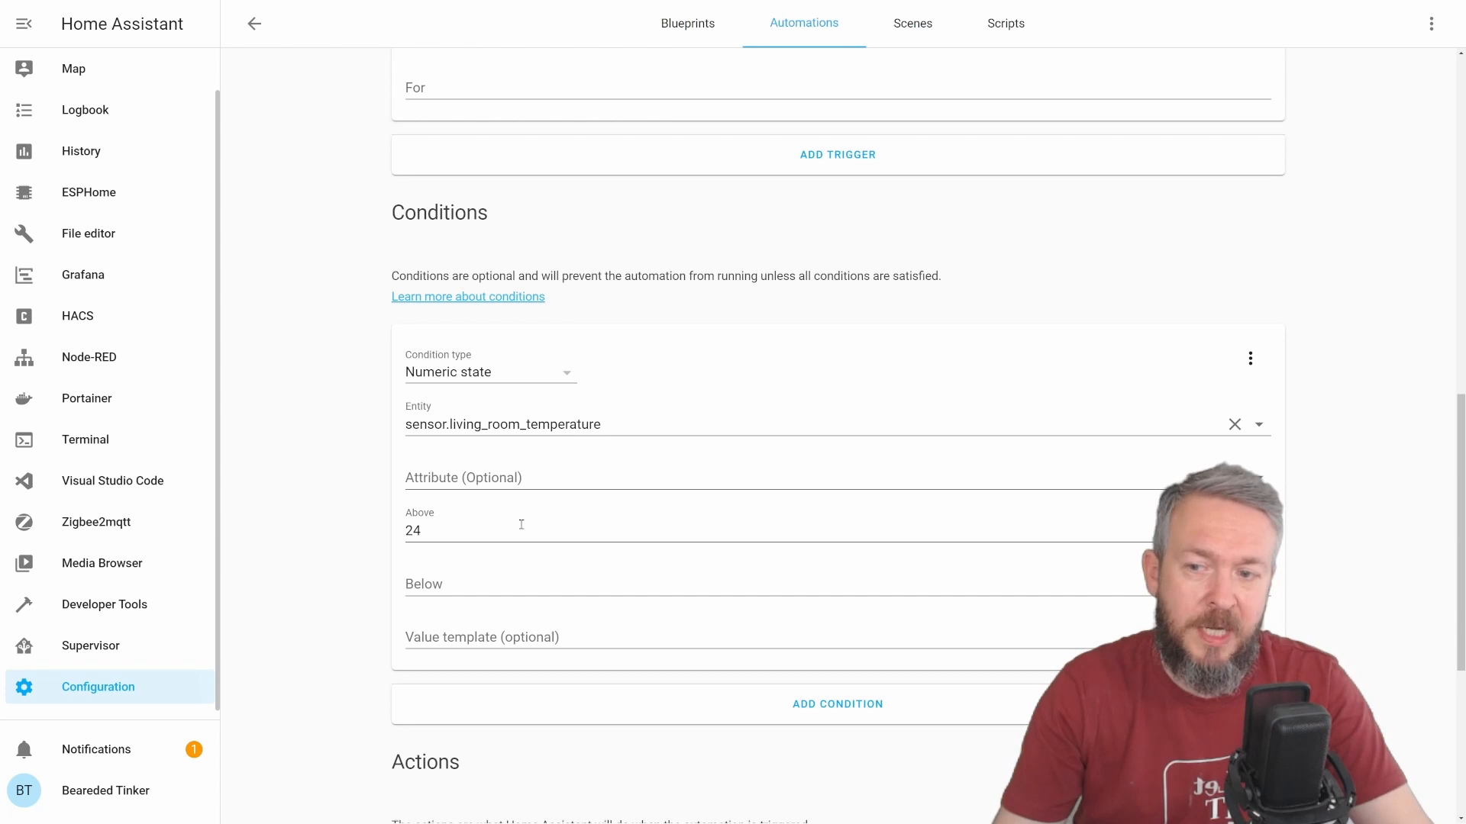
scroll("down", 3)
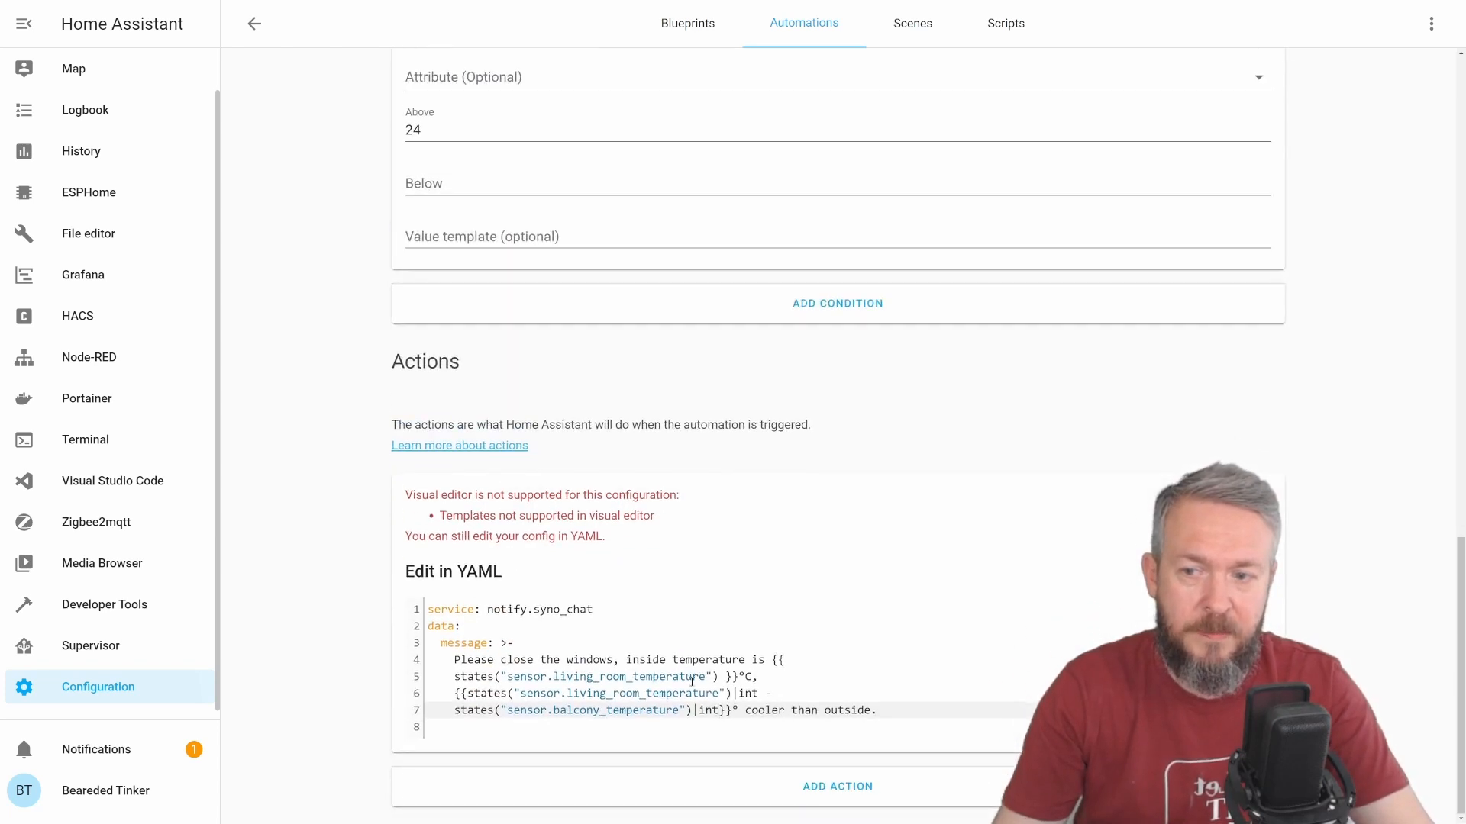
mouse_move(360, 578)
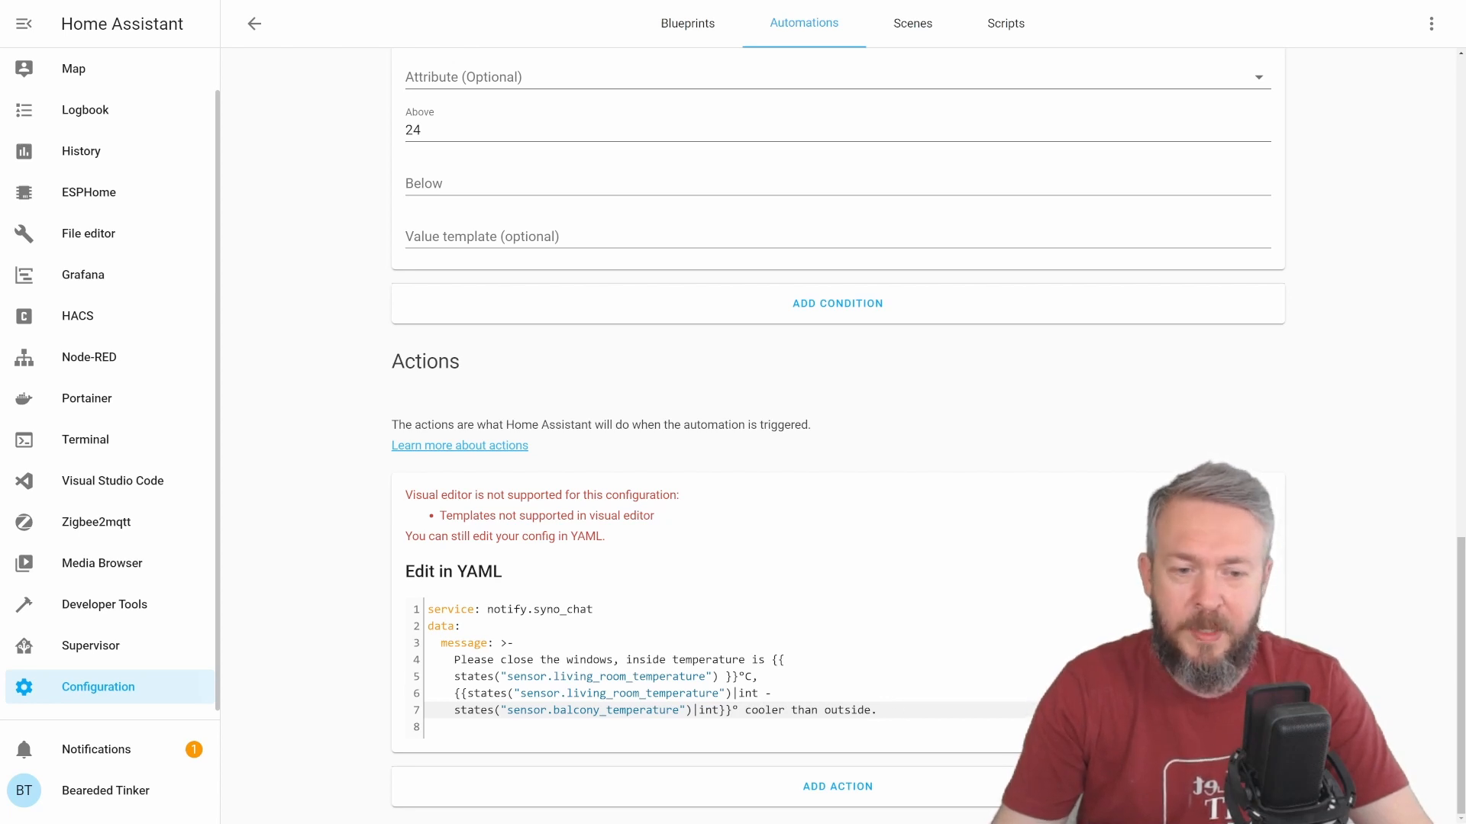
scroll("up", 3)
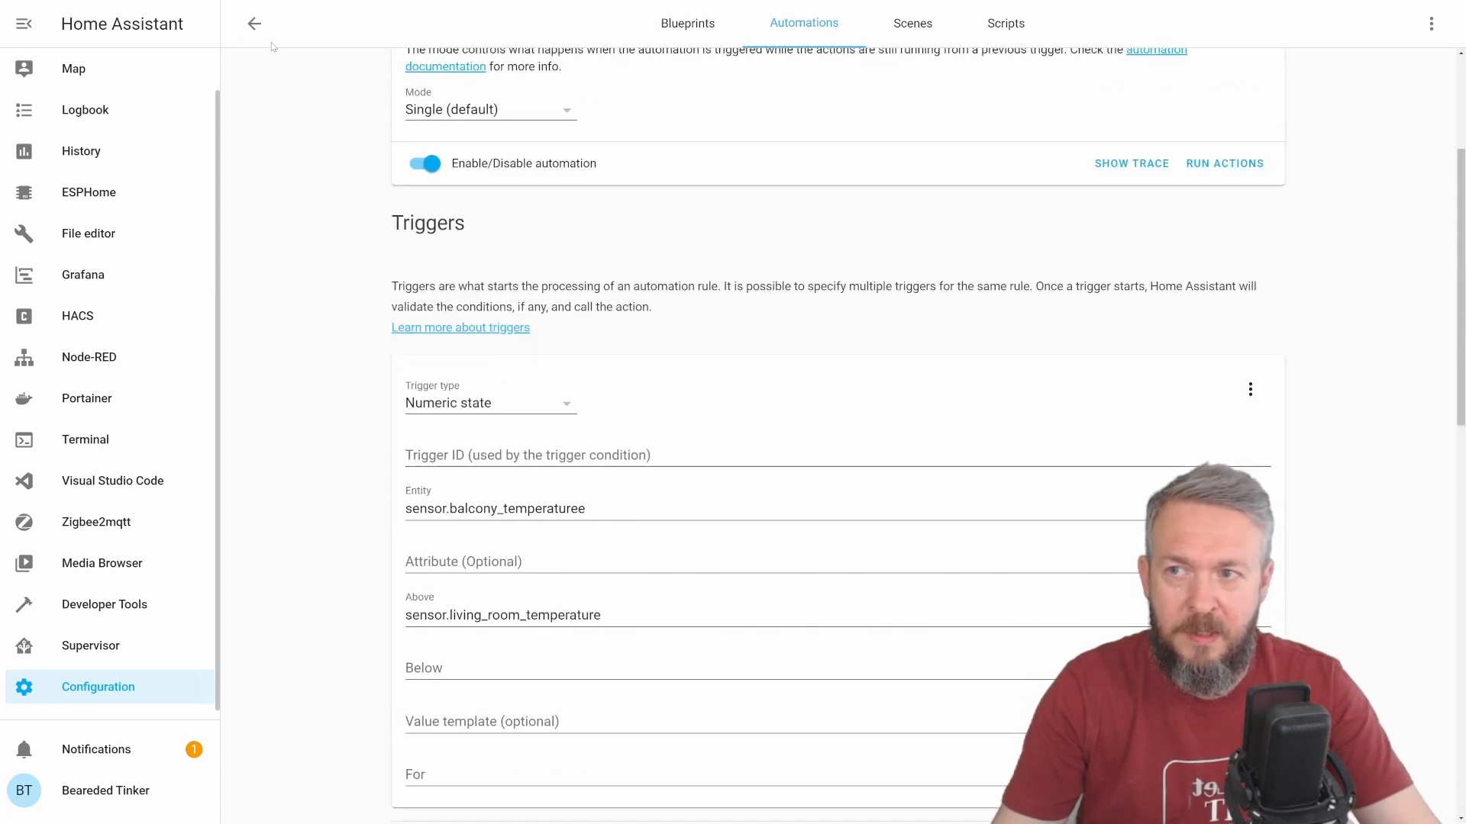
Step: Find 'Warmer outside' in the automations list and run its actions manually
left_click(255, 22)
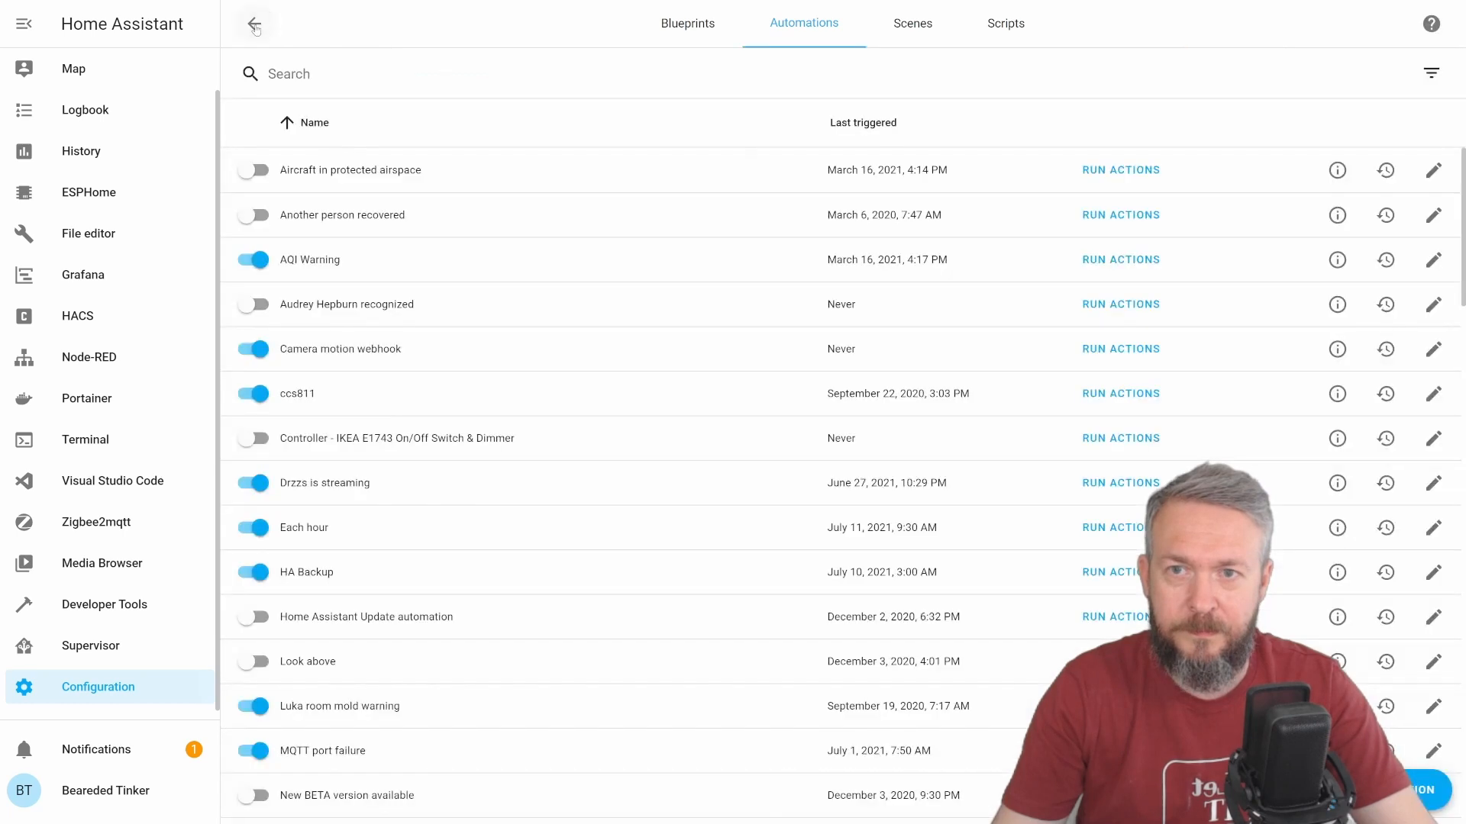
type("w")
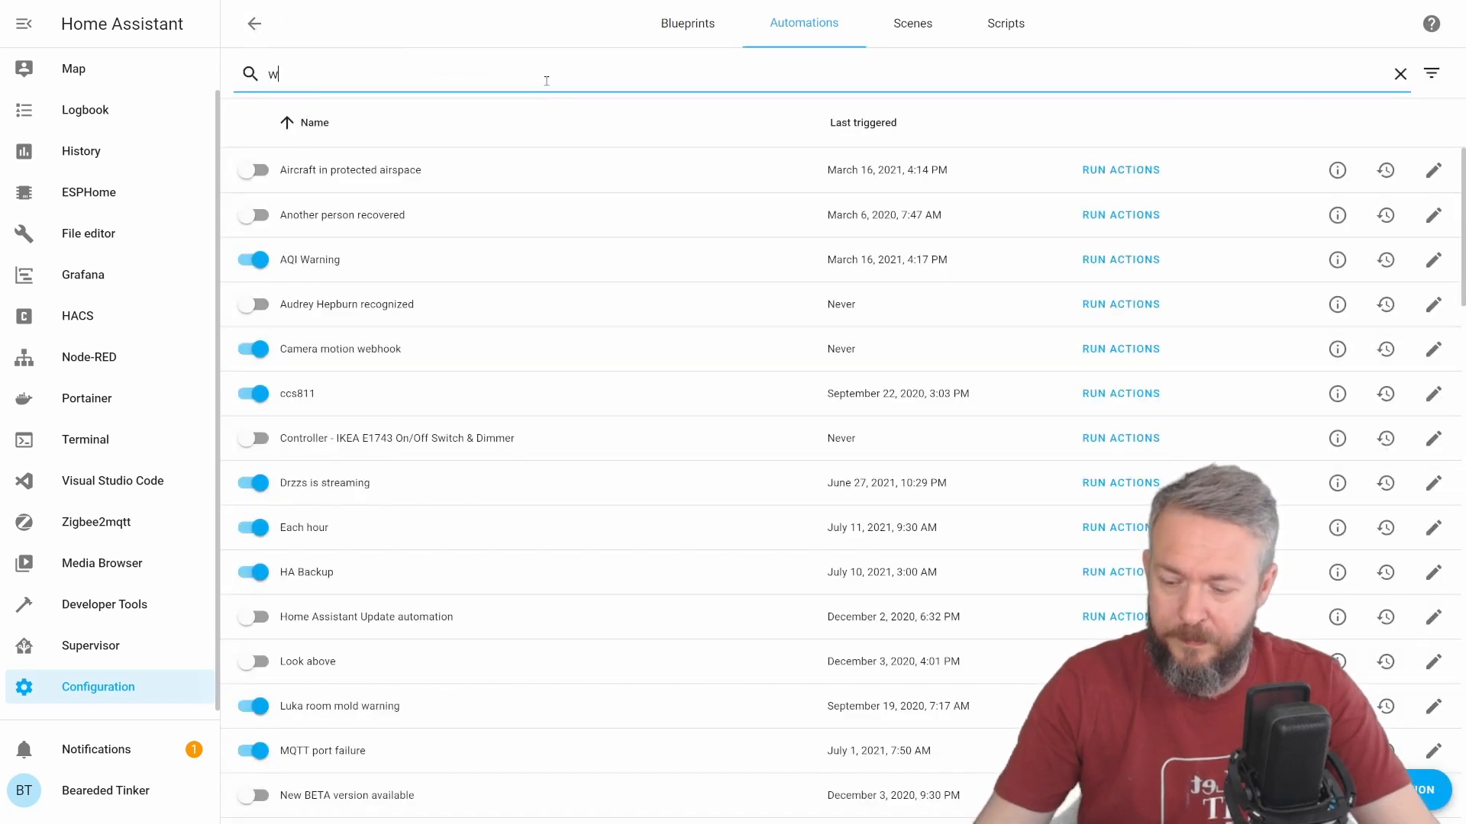
type("ar")
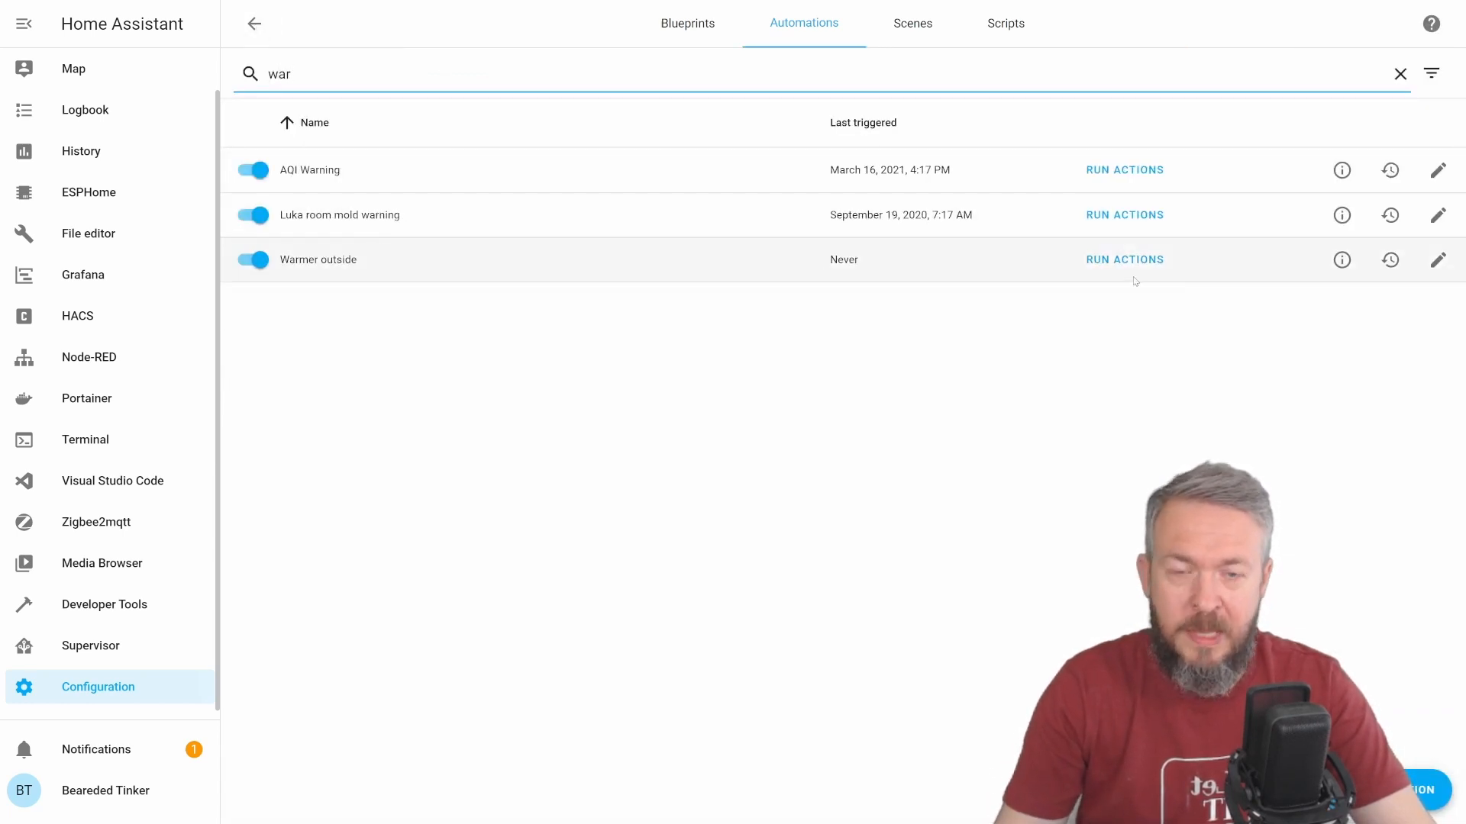
left_click(1123, 260)
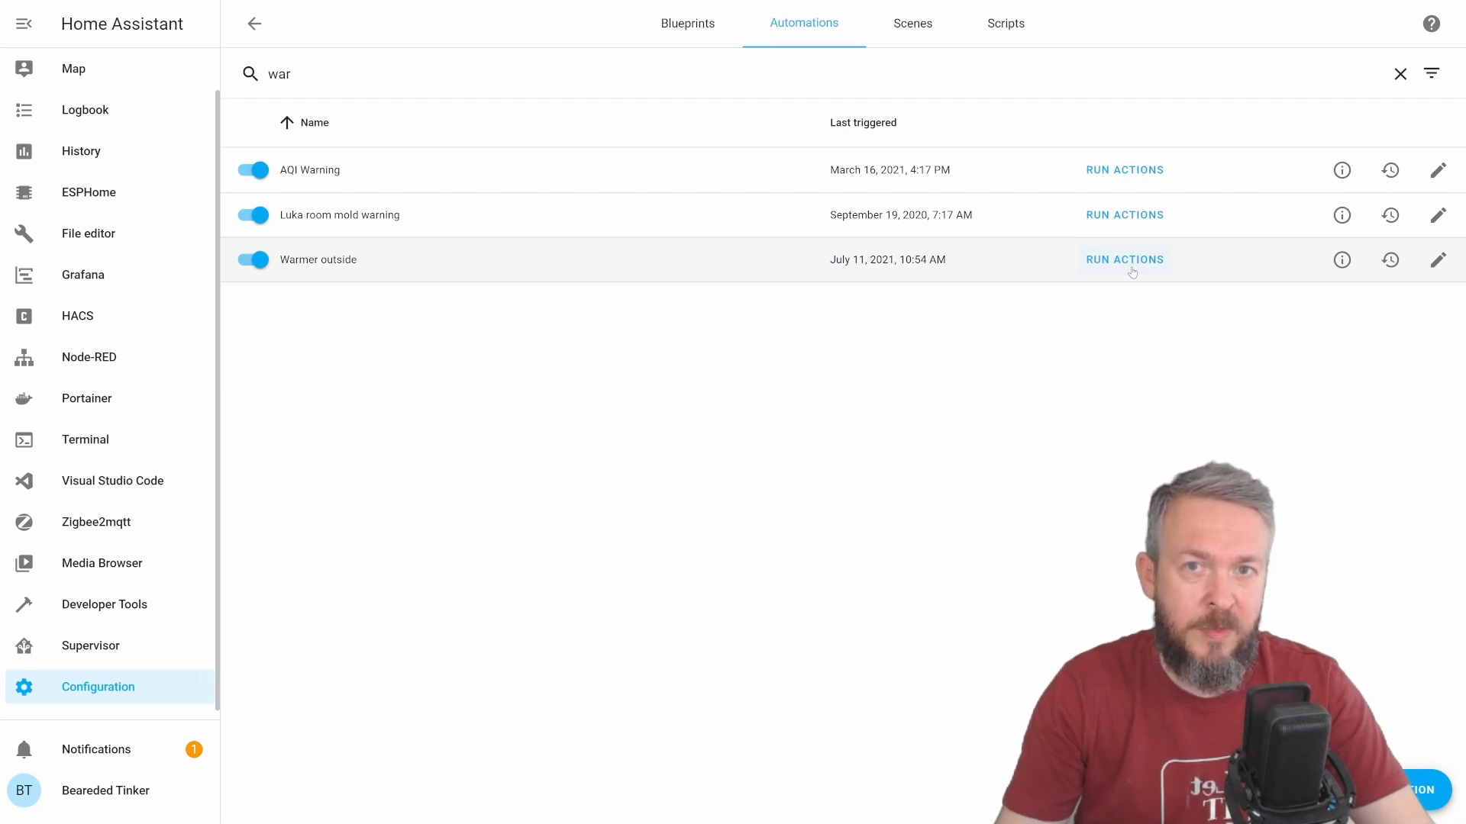
mouse_move(1023, 395)
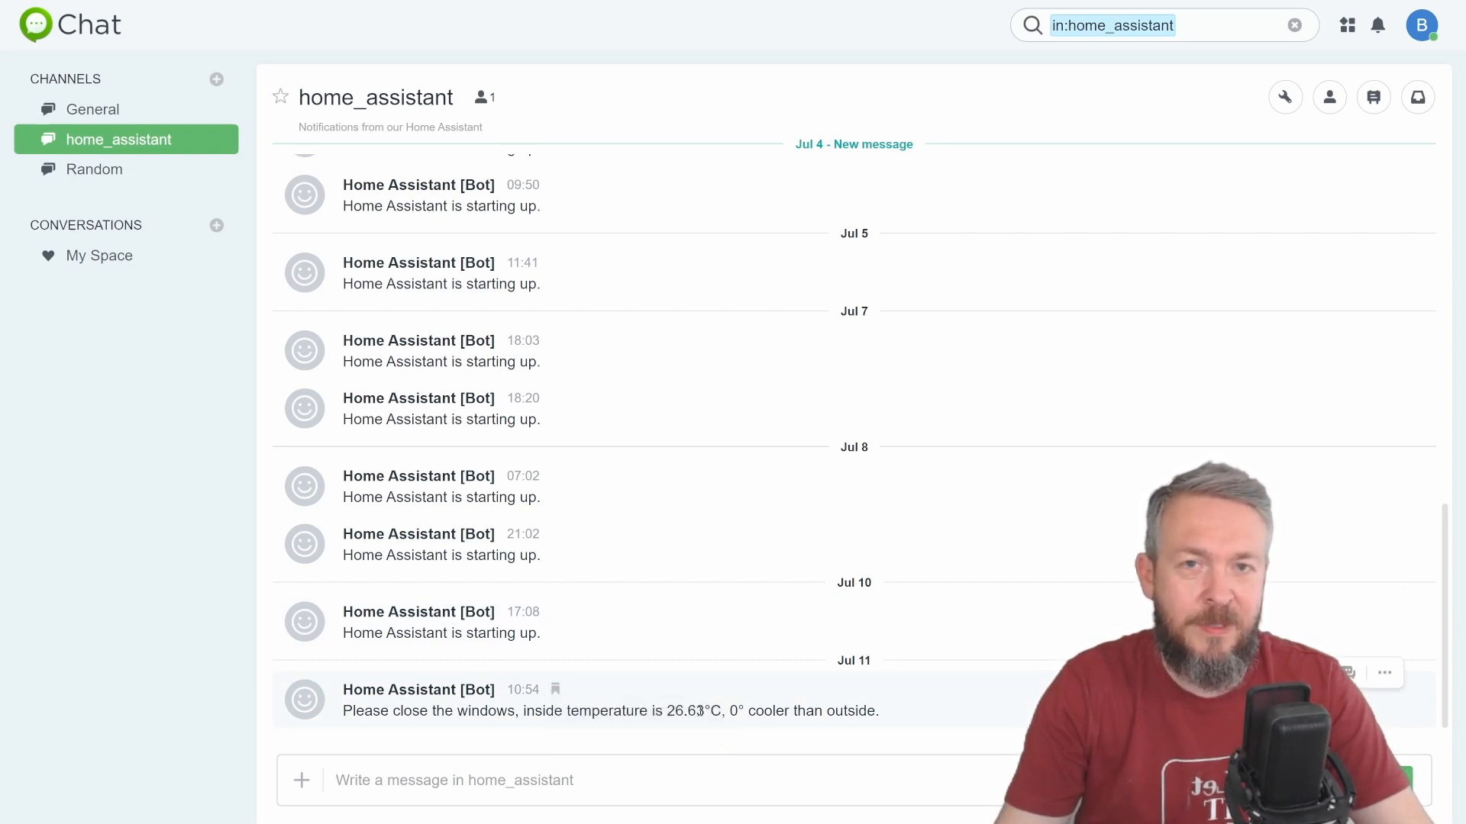
mouse_move(732, 693)
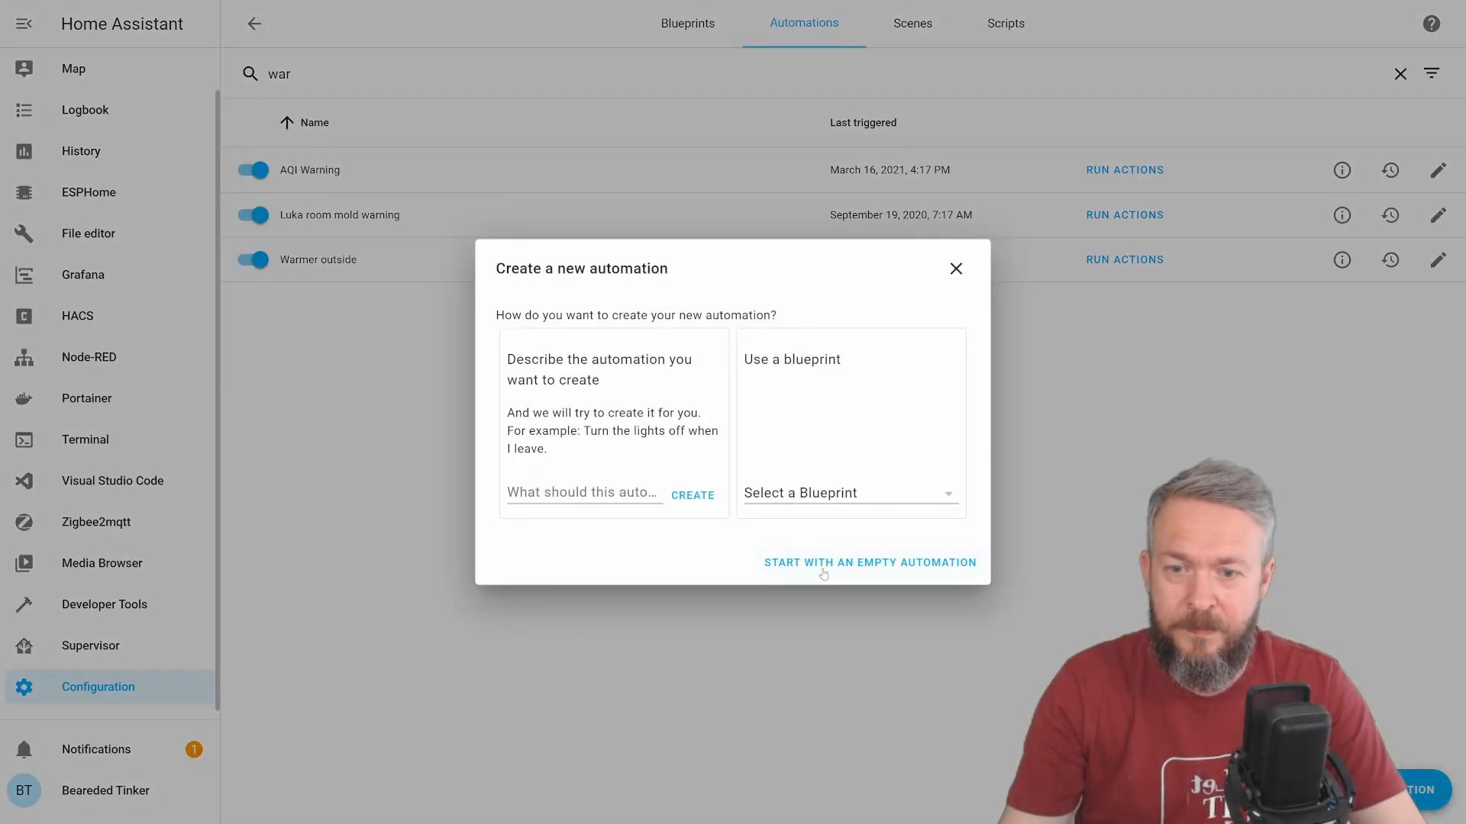
Step: Start an empty automation named 'Cooler outside' with a Numeric state trigger
left_click(868, 562)
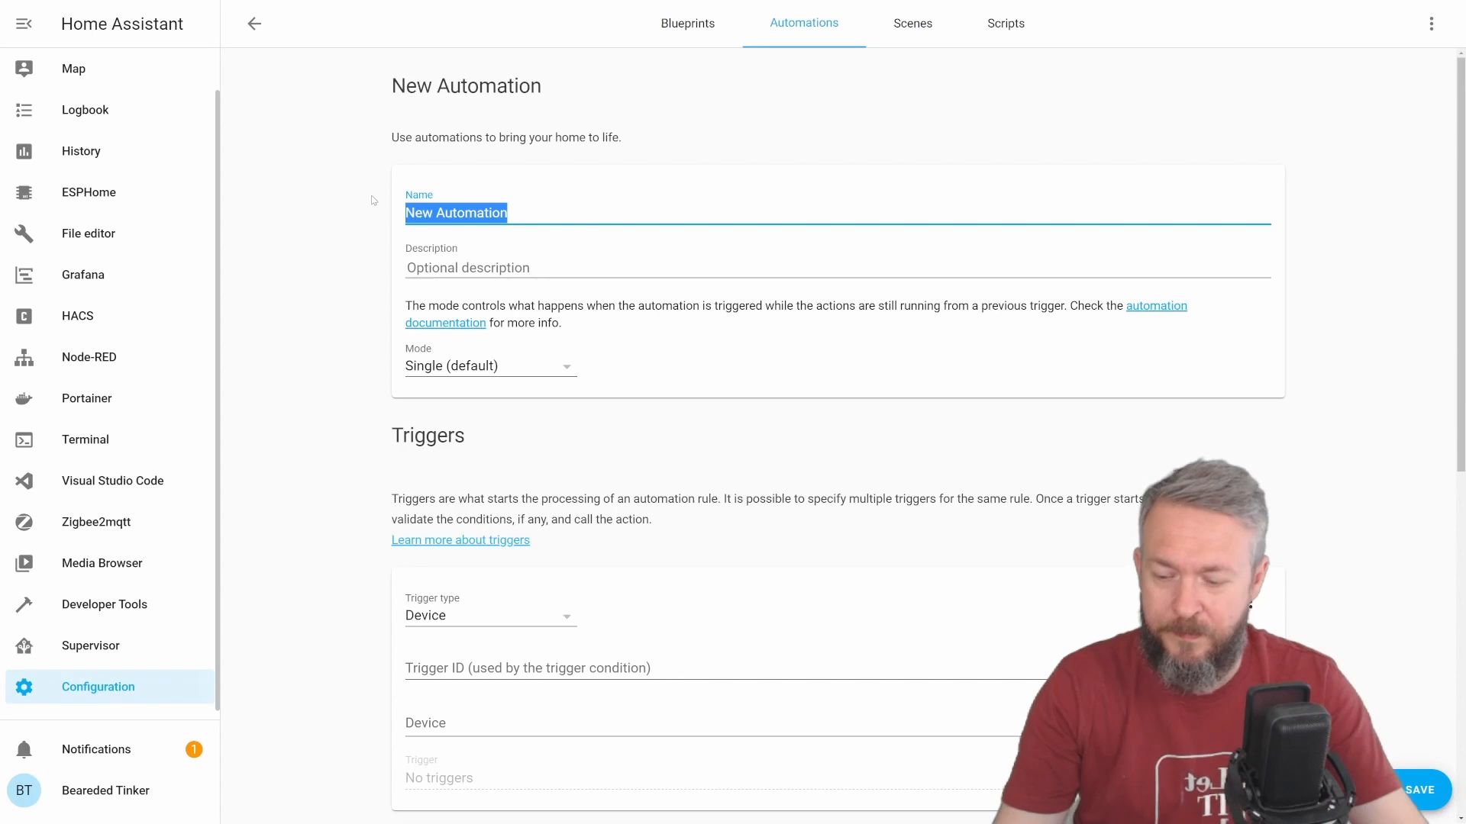
type("Cooler out")
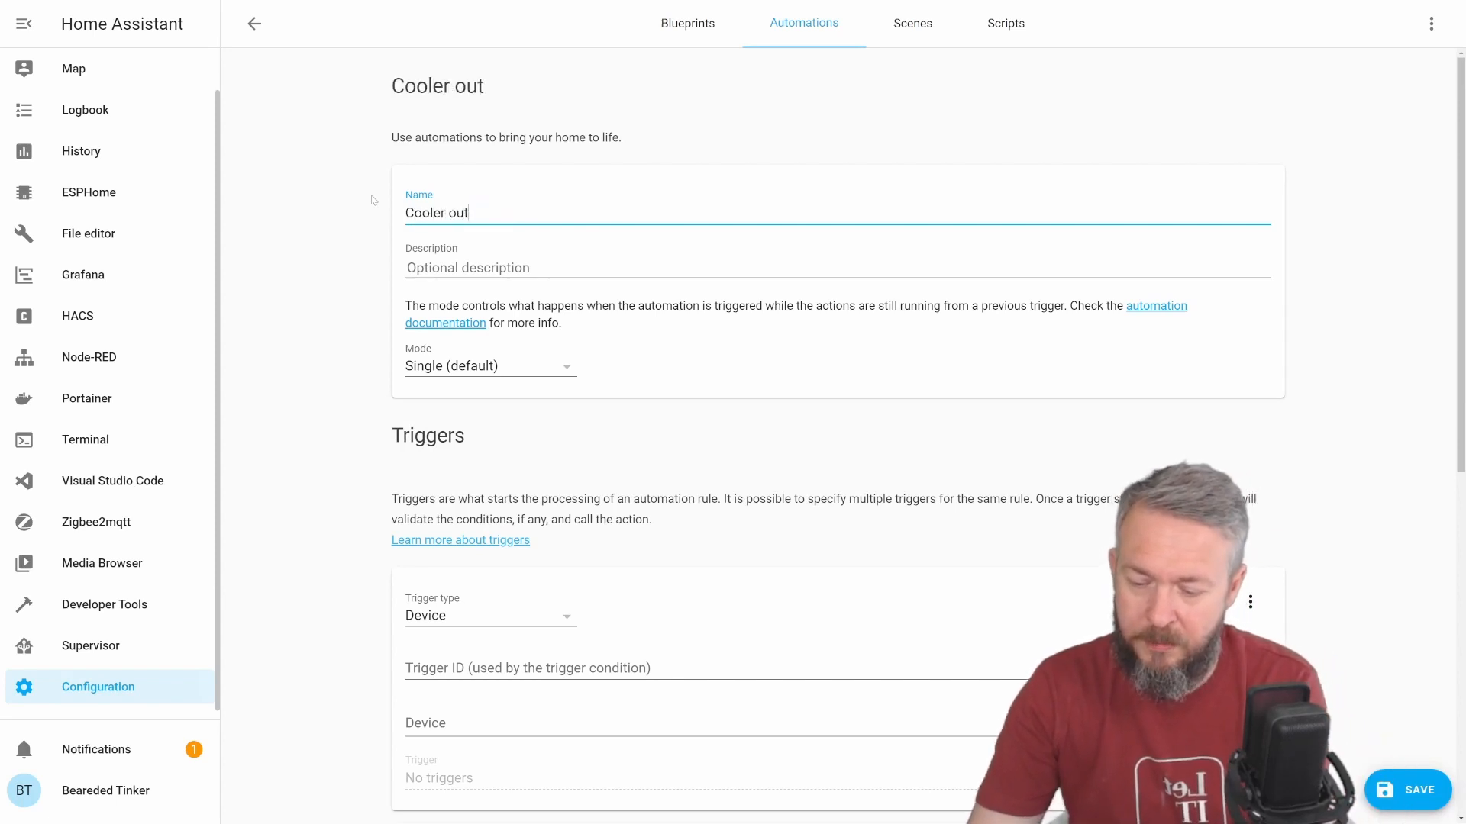
type("side")
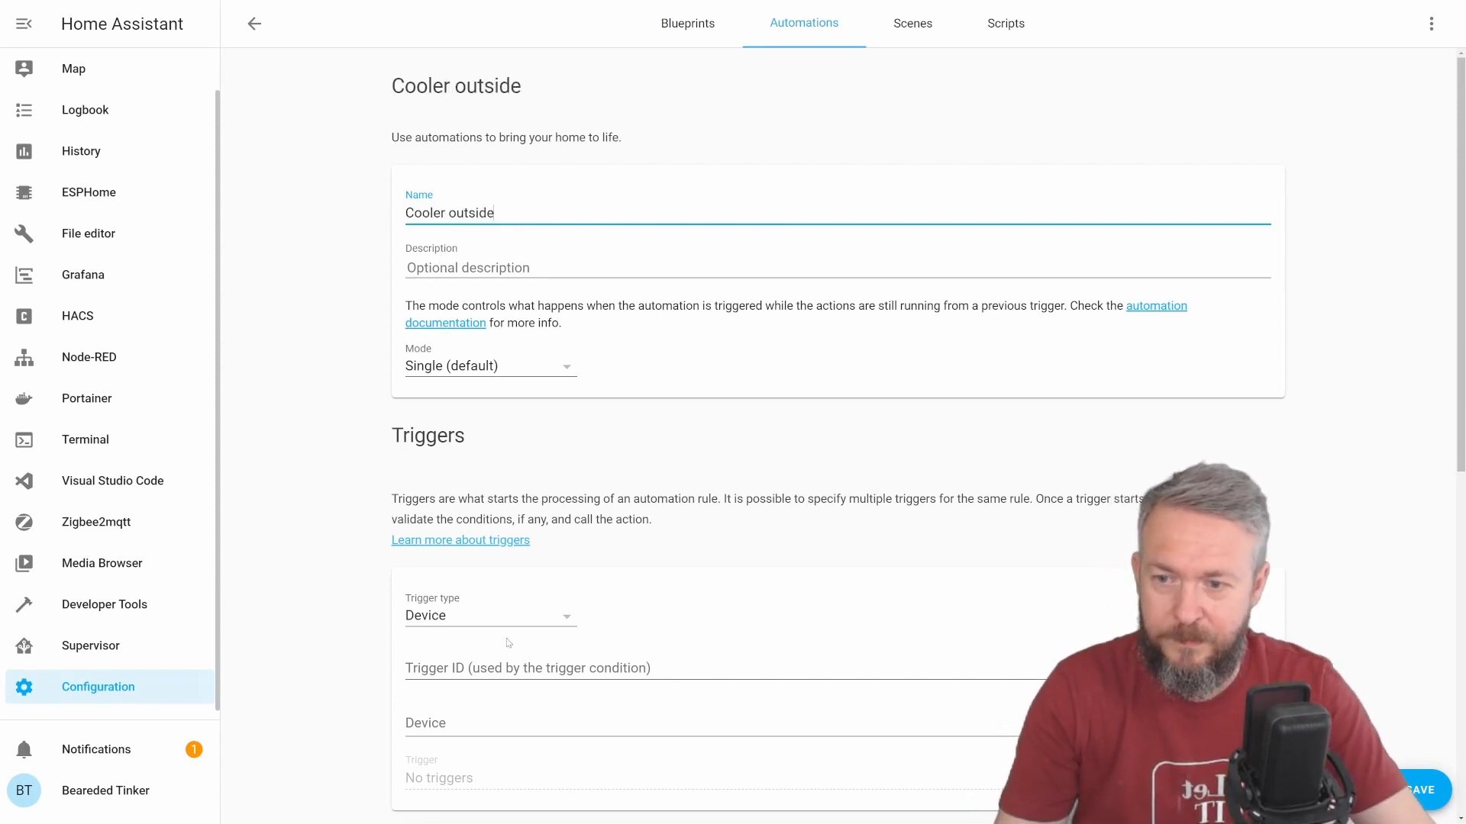
left_click(490, 615)
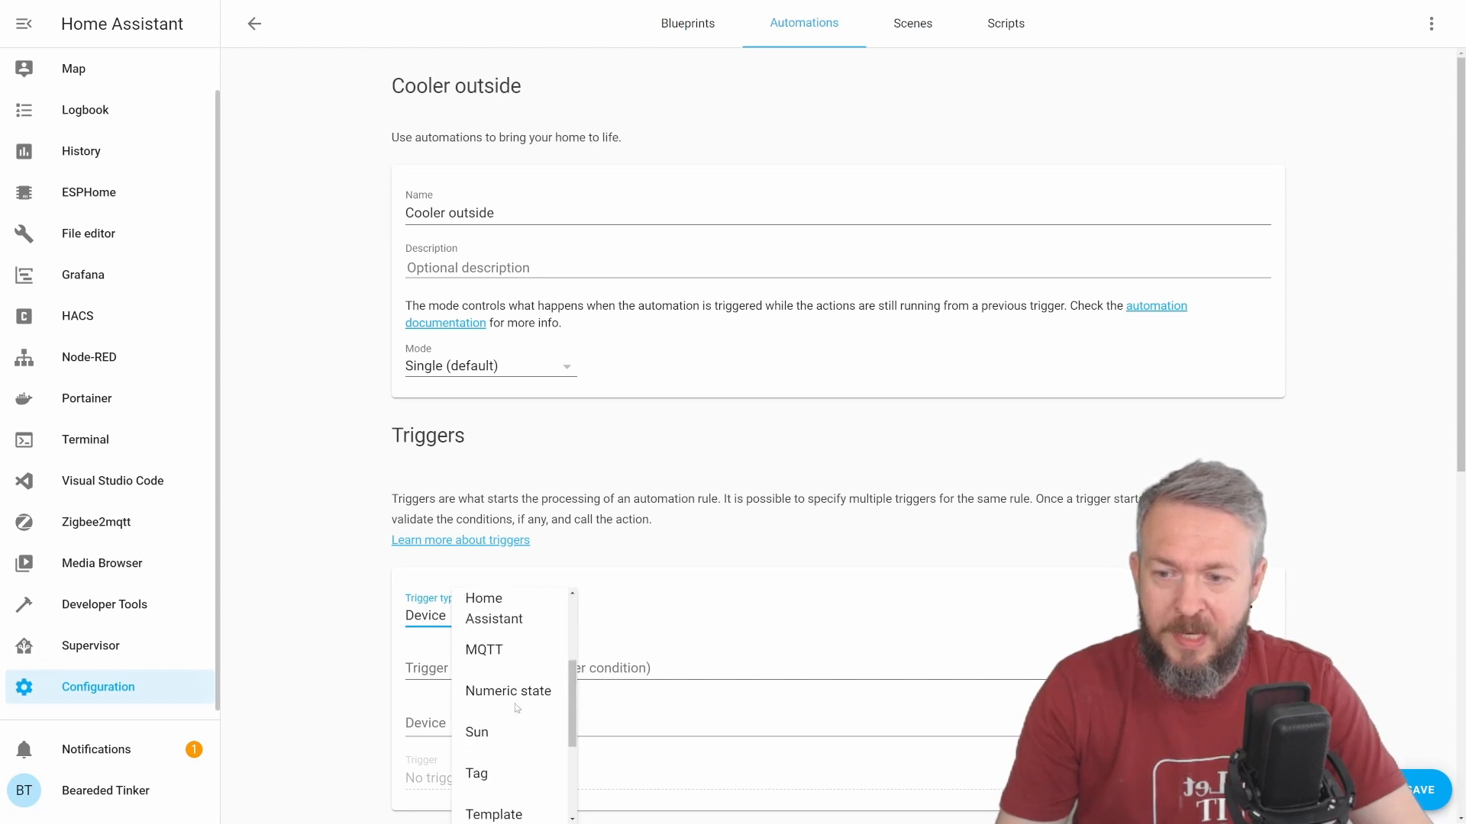
left_click(507, 690)
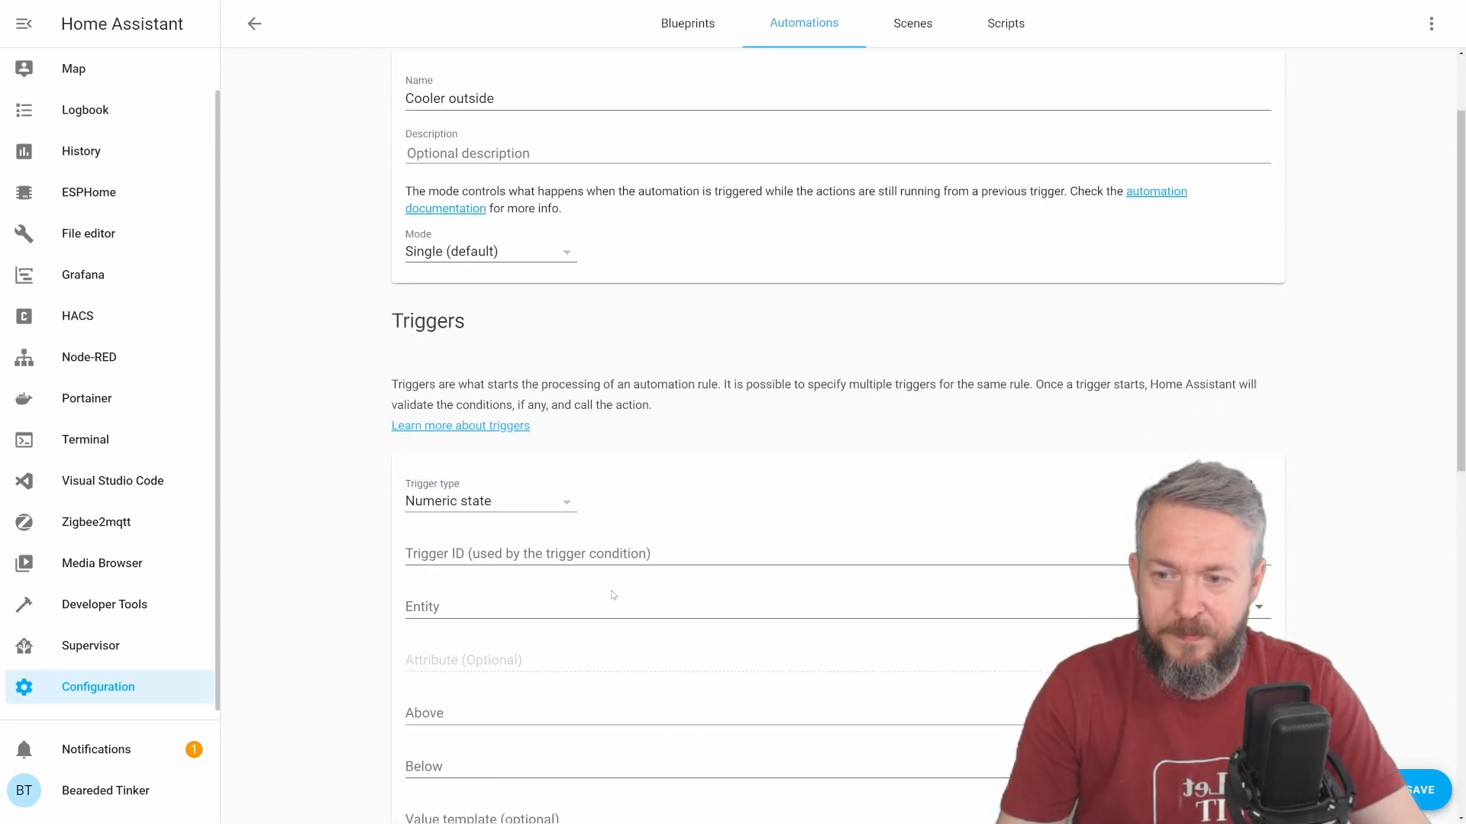
Step: Set the trigger to sensor.balcony_temperature below sensor.living_room_temperature
type("temp")
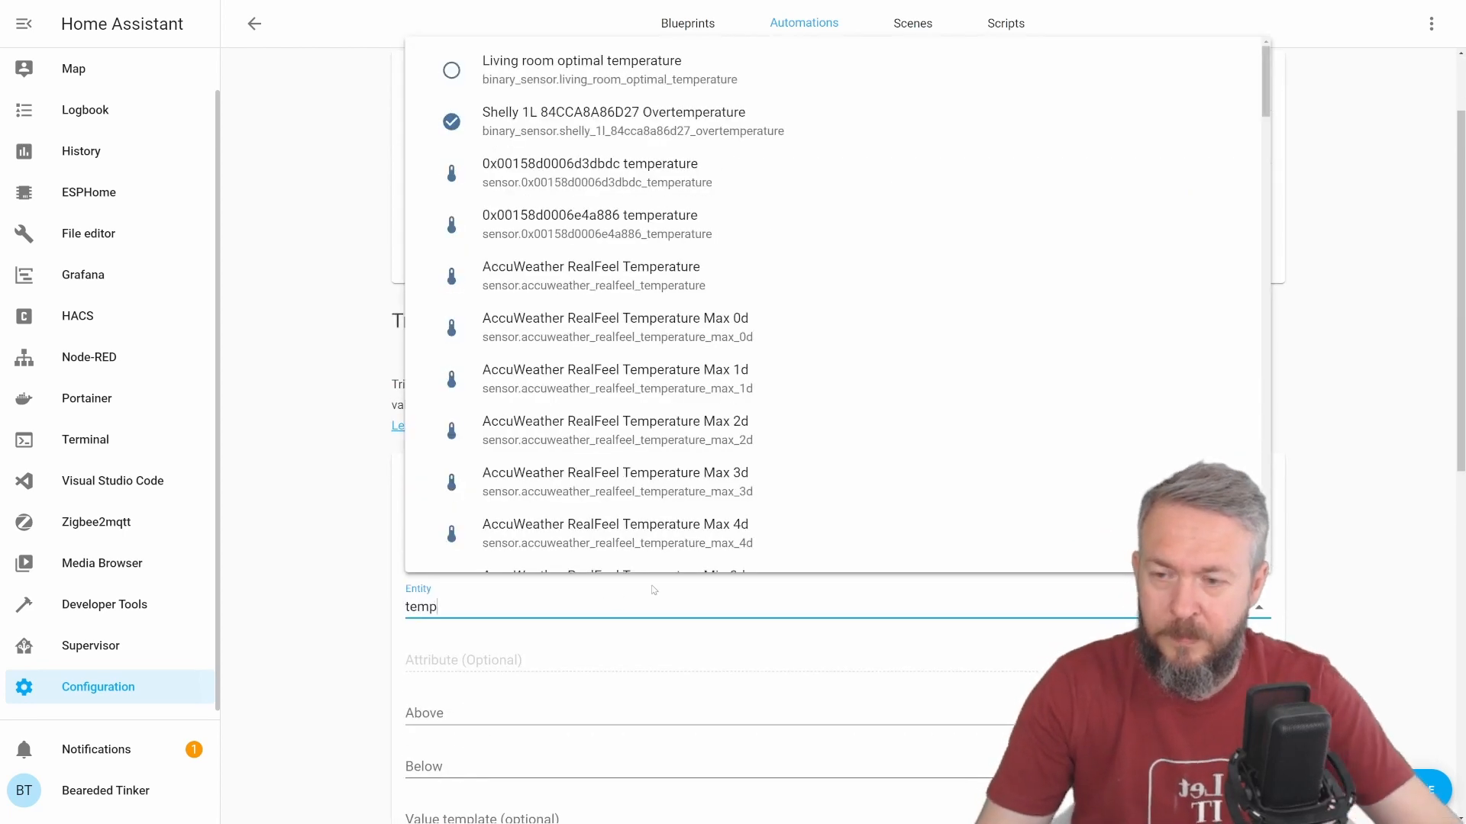
scroll("down", 3)
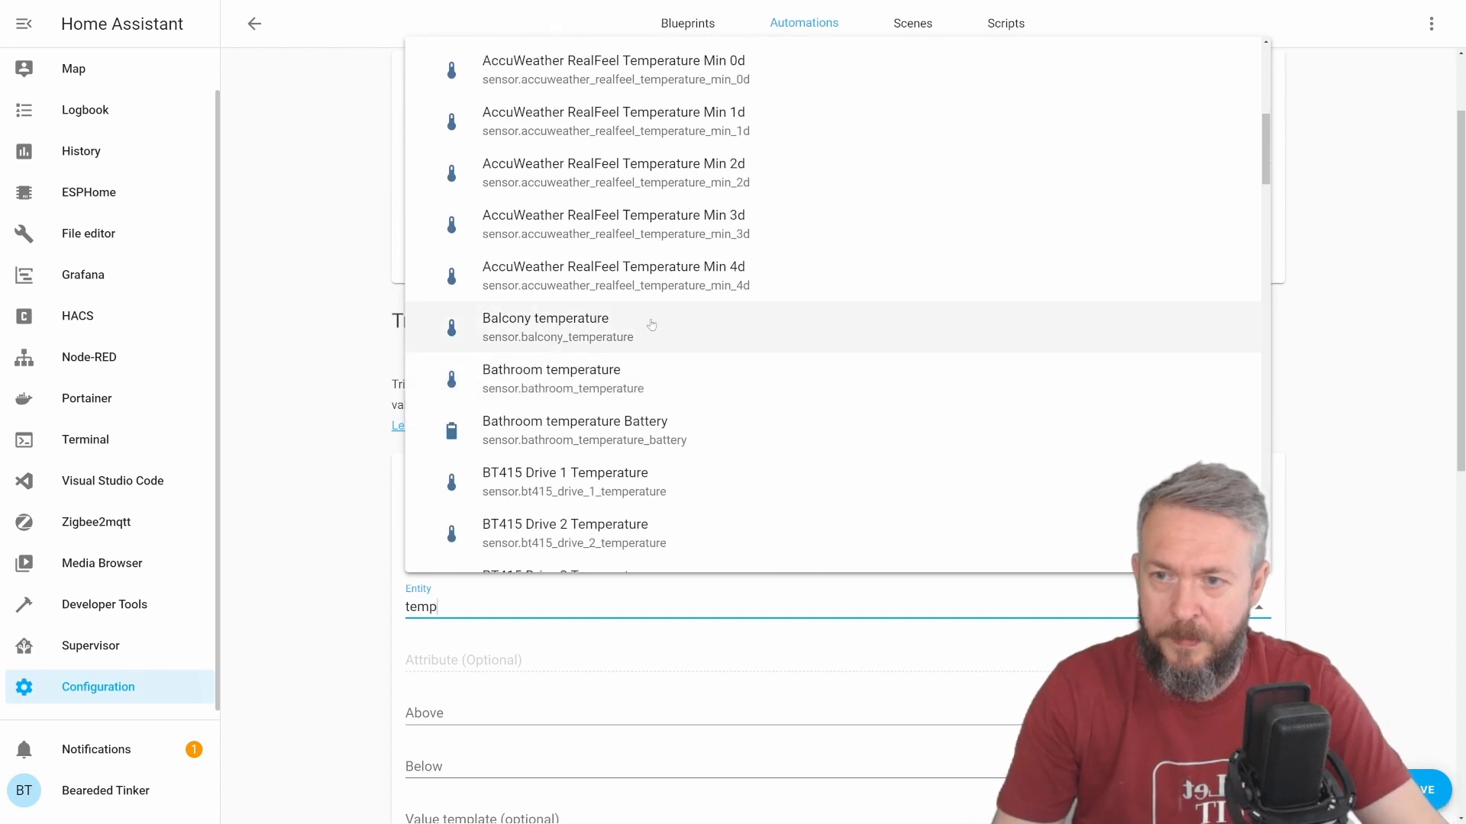
left_click(546, 327)
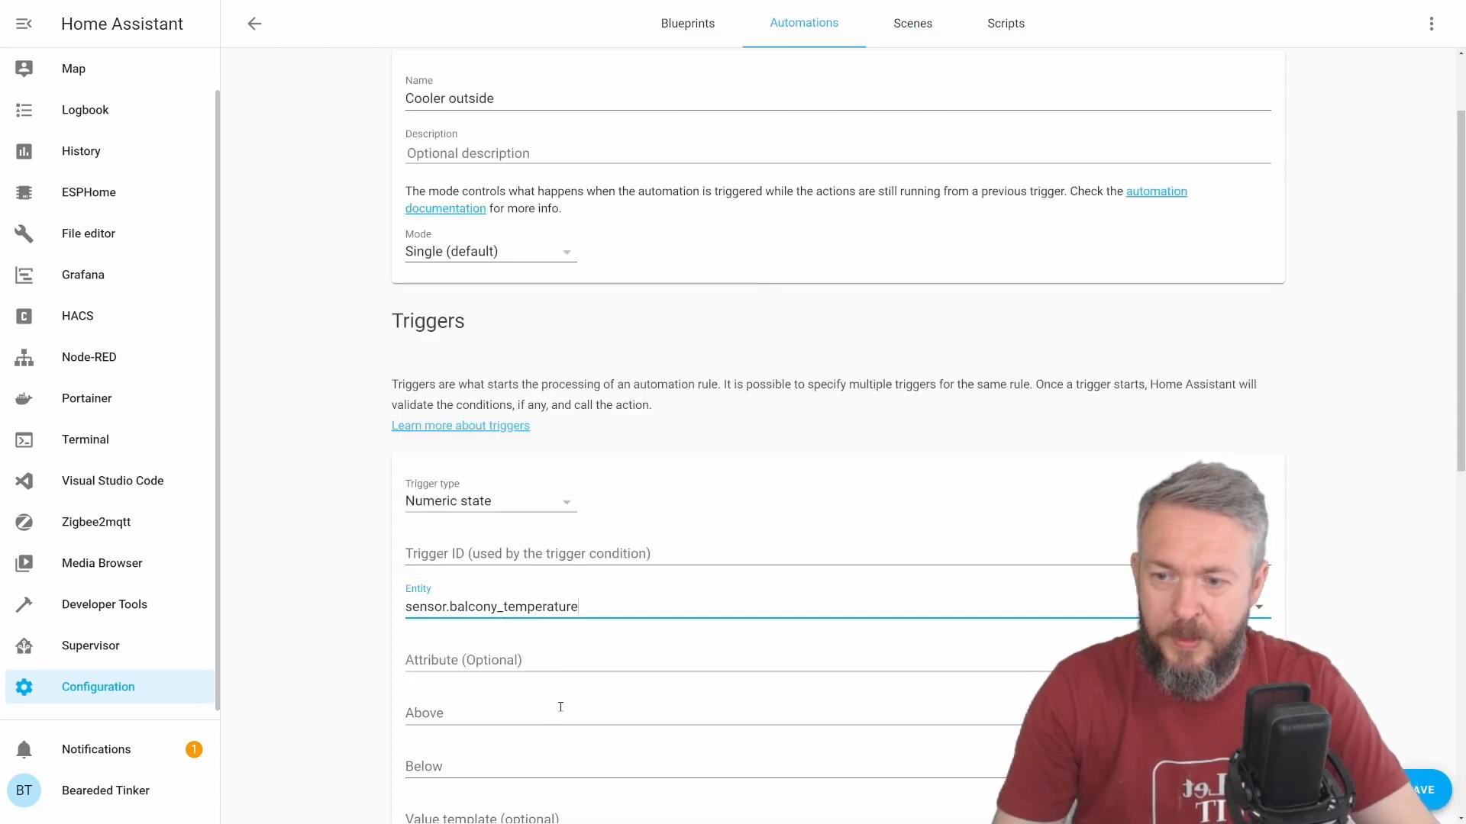
scroll("down", 3)
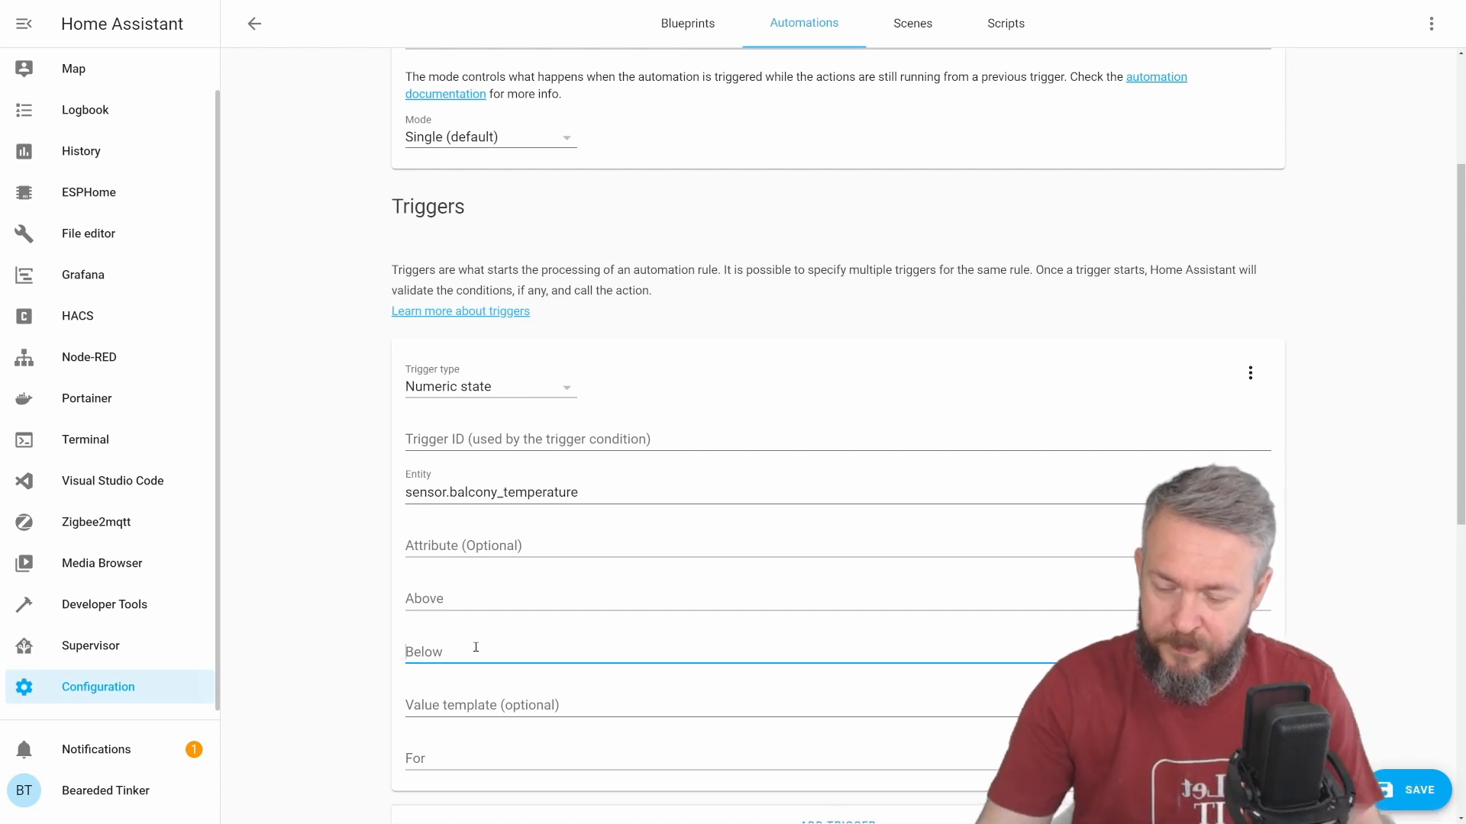
type("sensor.")
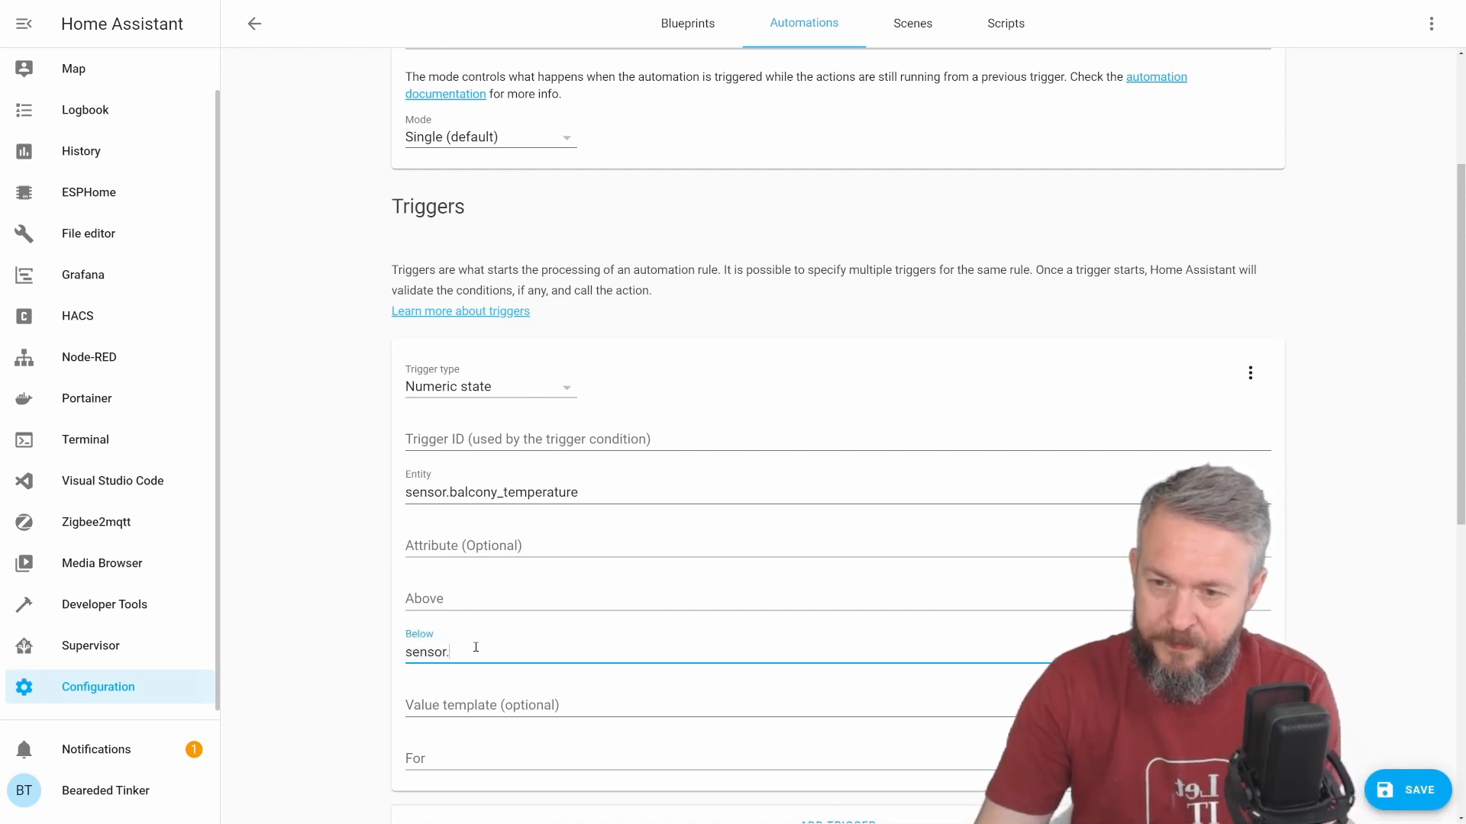
type("li")
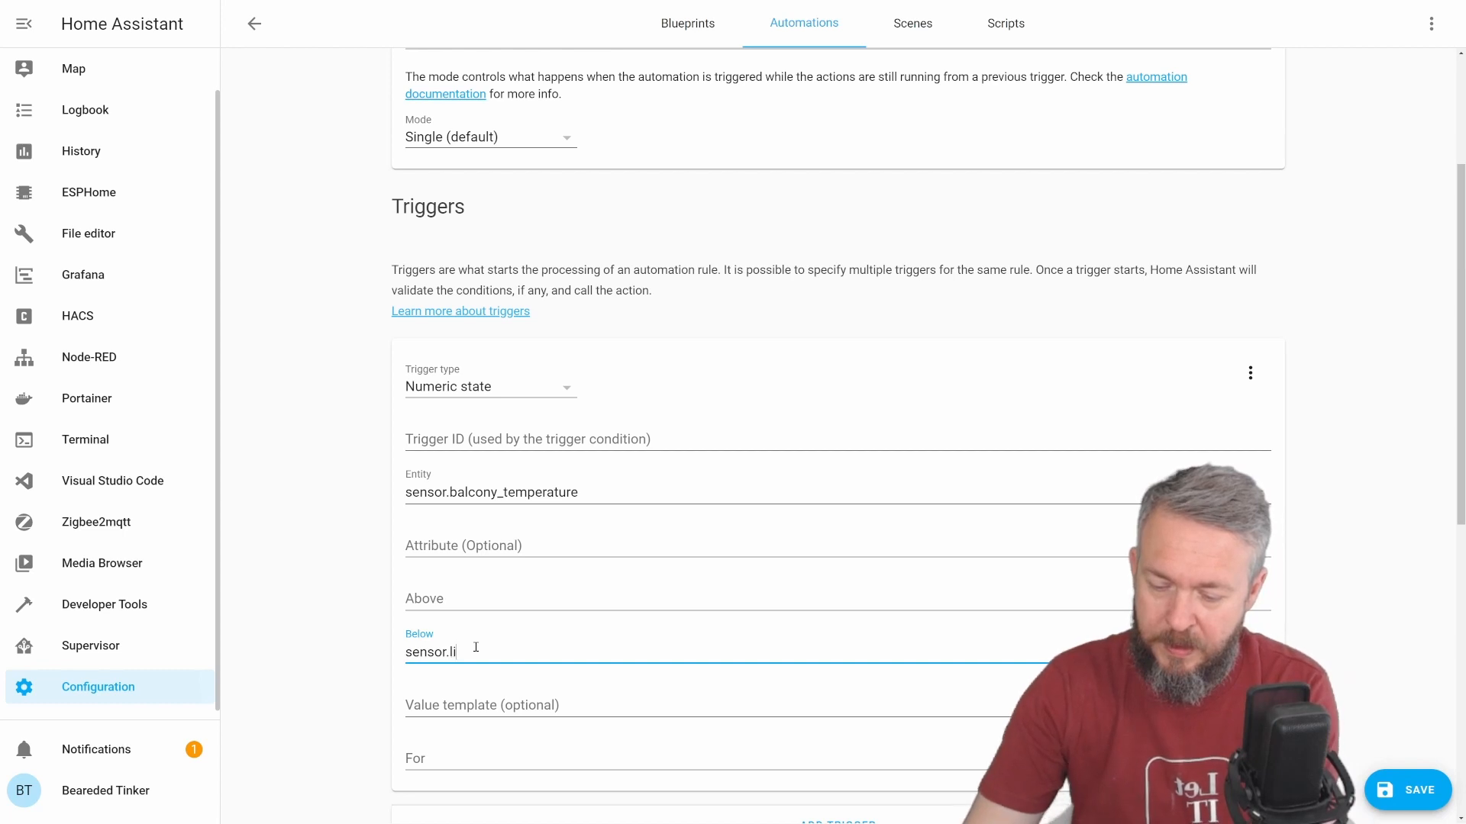
type("ving_ro")
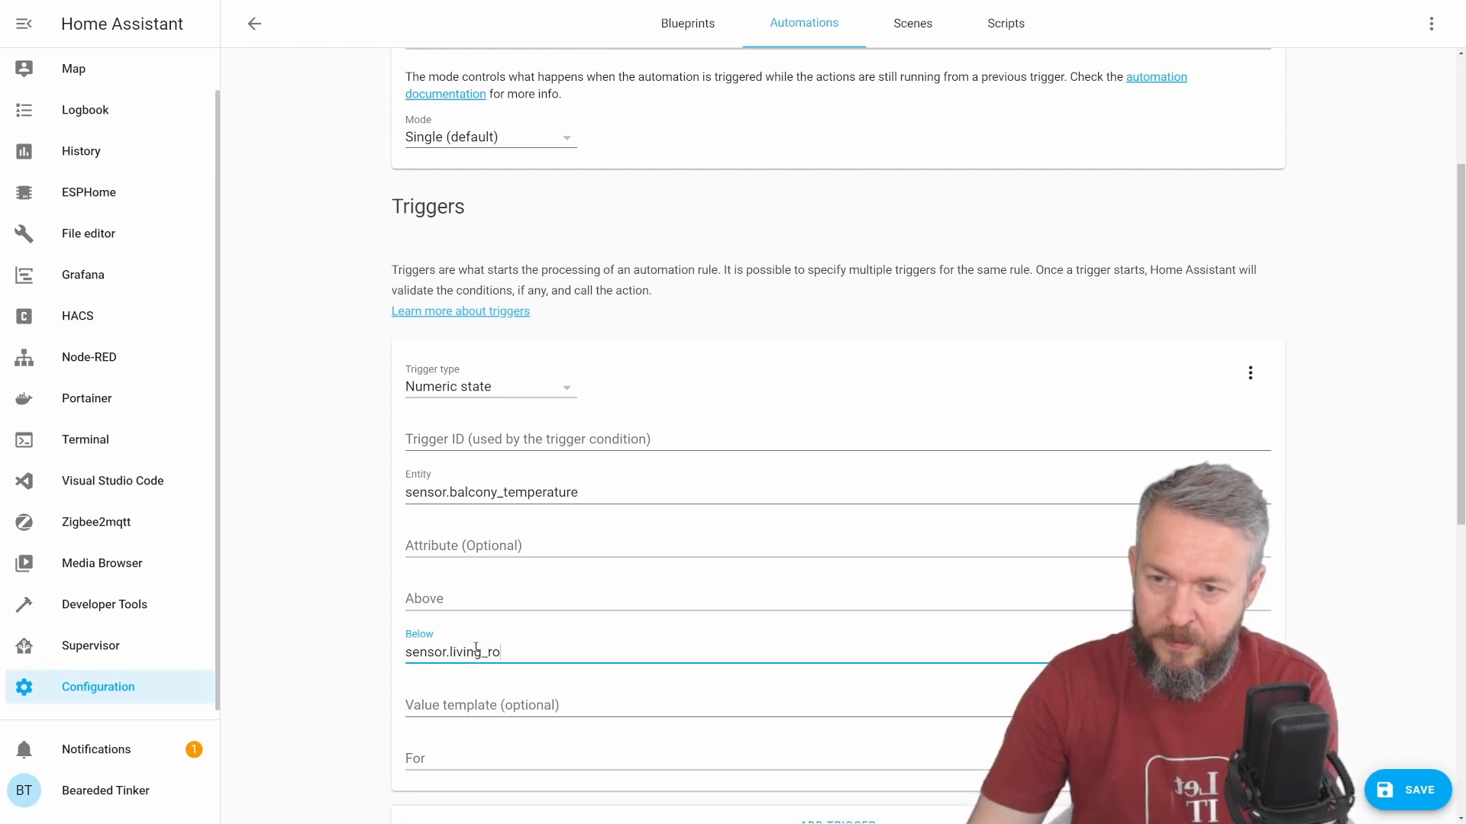
type("om_temperature")
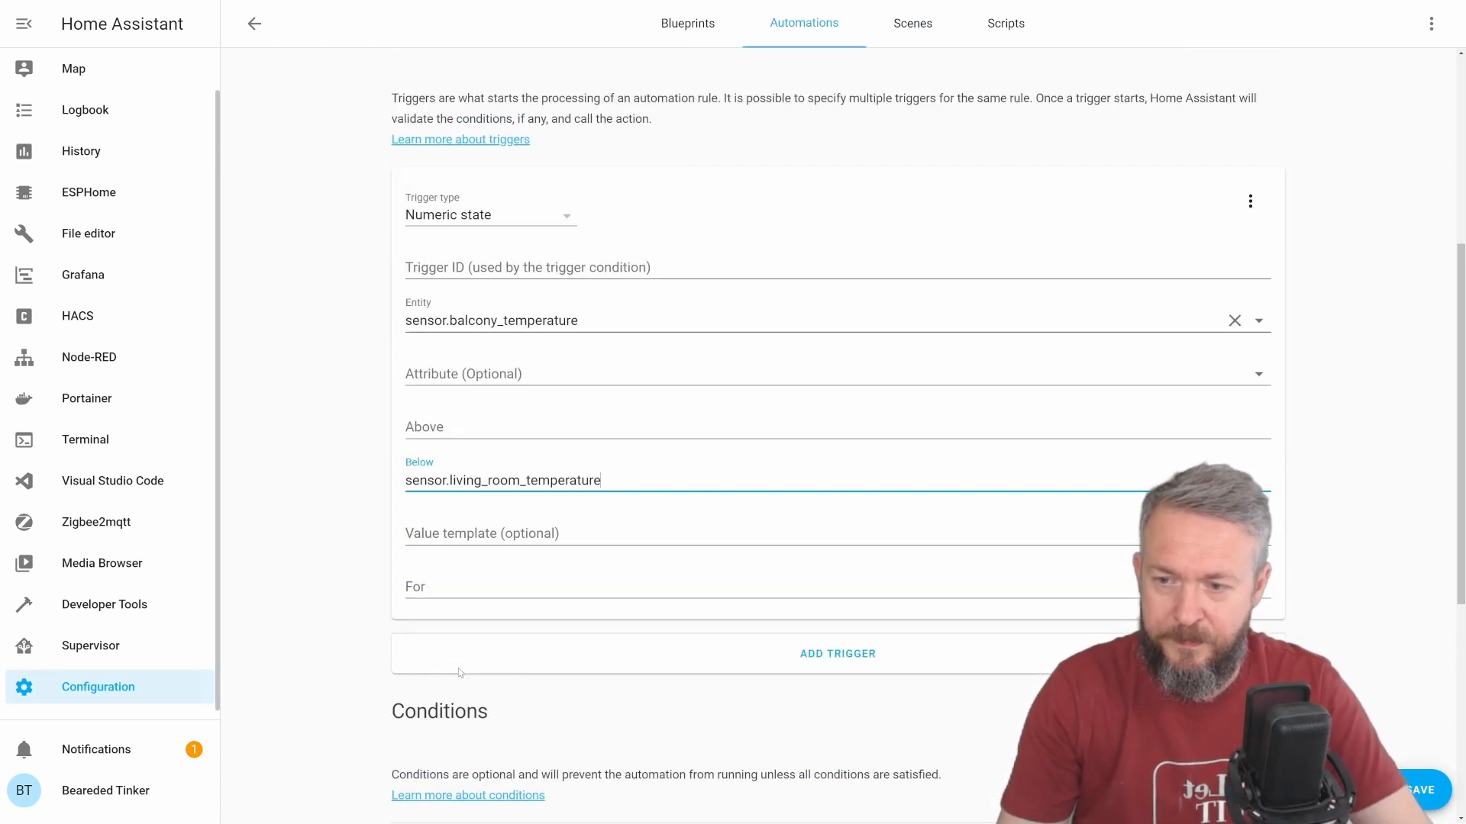
scroll("down", 3)
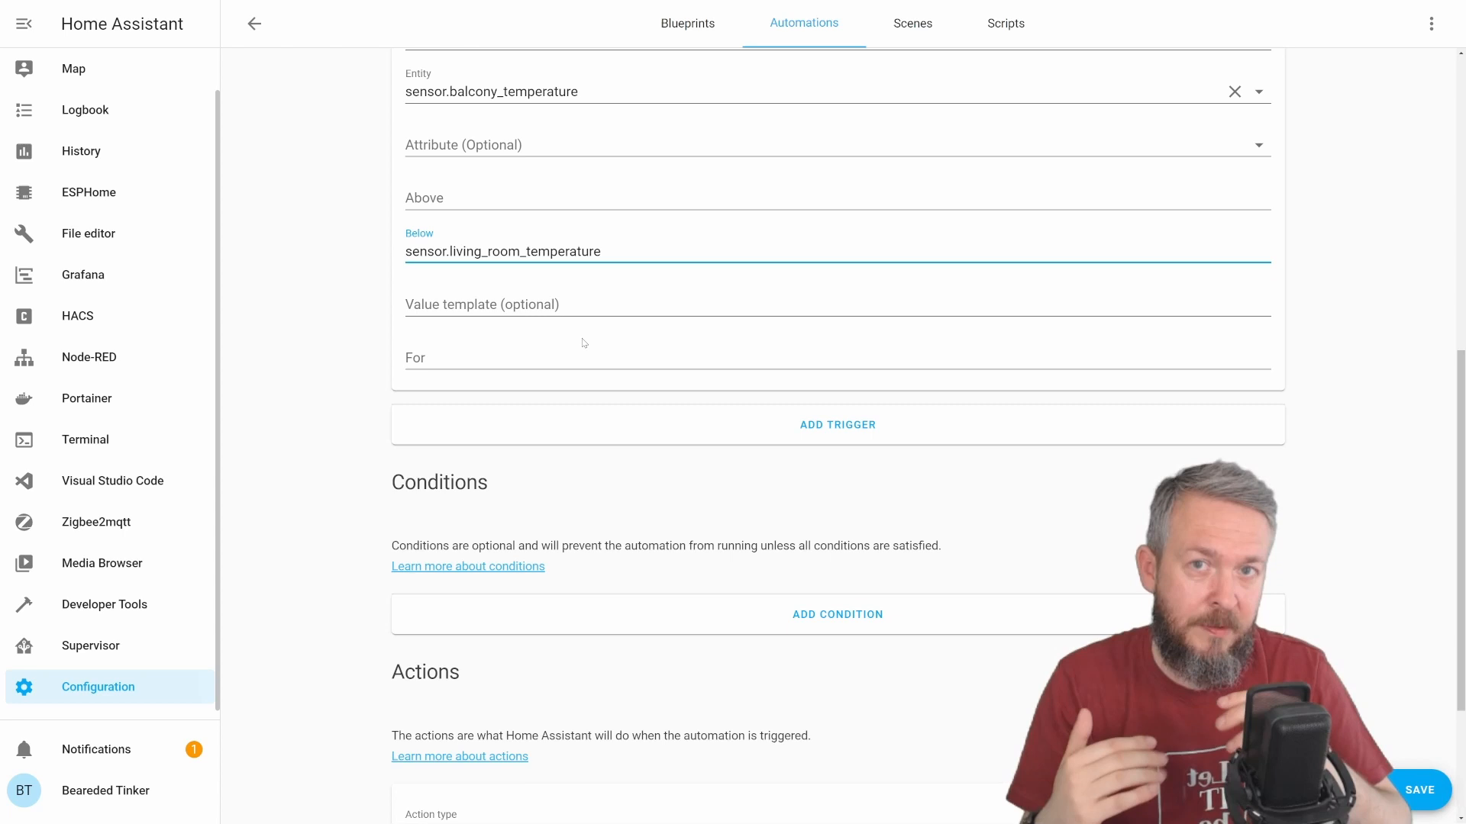
Step: Enter a 00:05:00 trigger duration, then clear it again
left_click(511, 357)
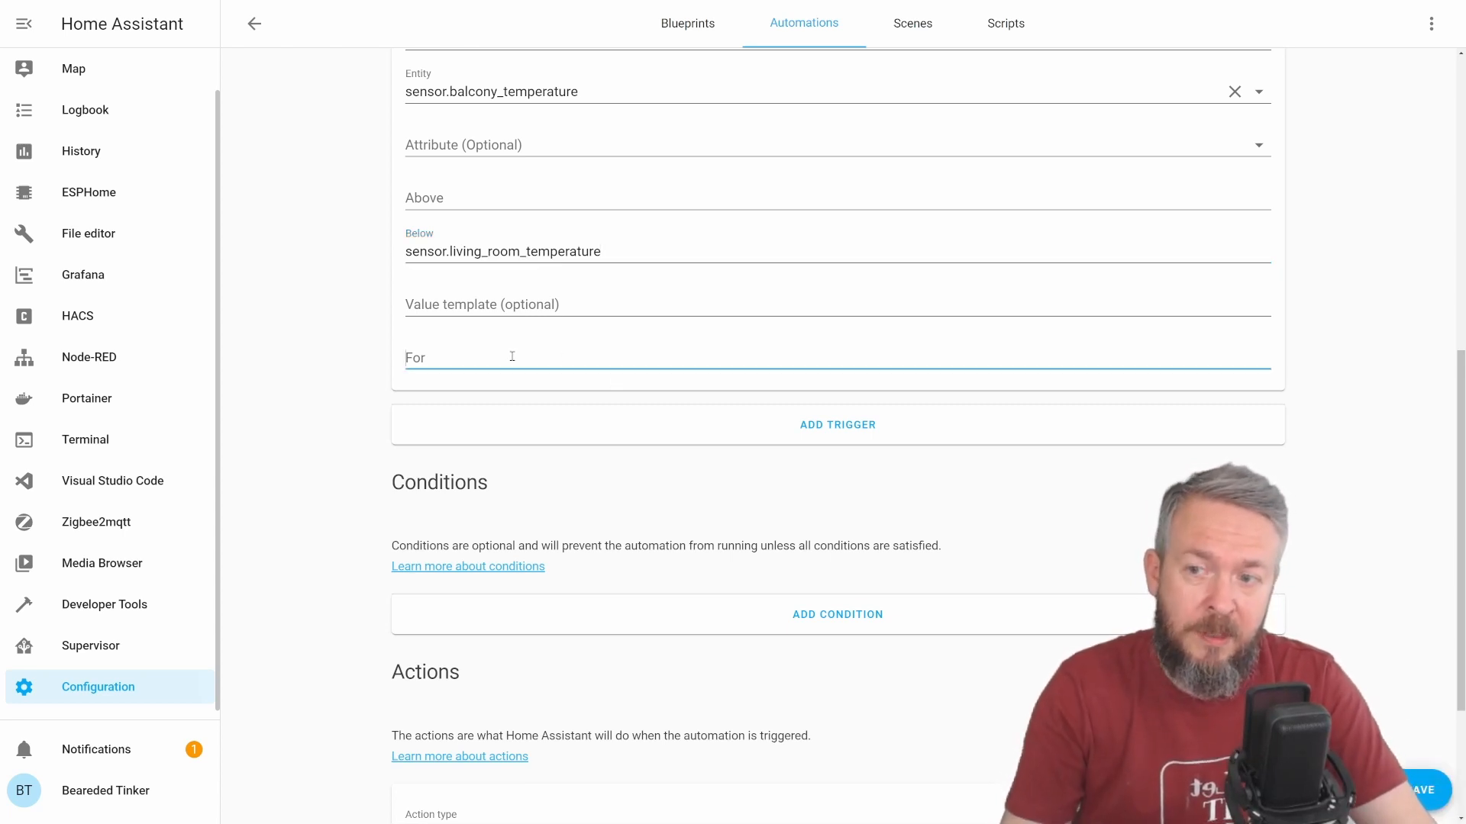
type("00:05:00")
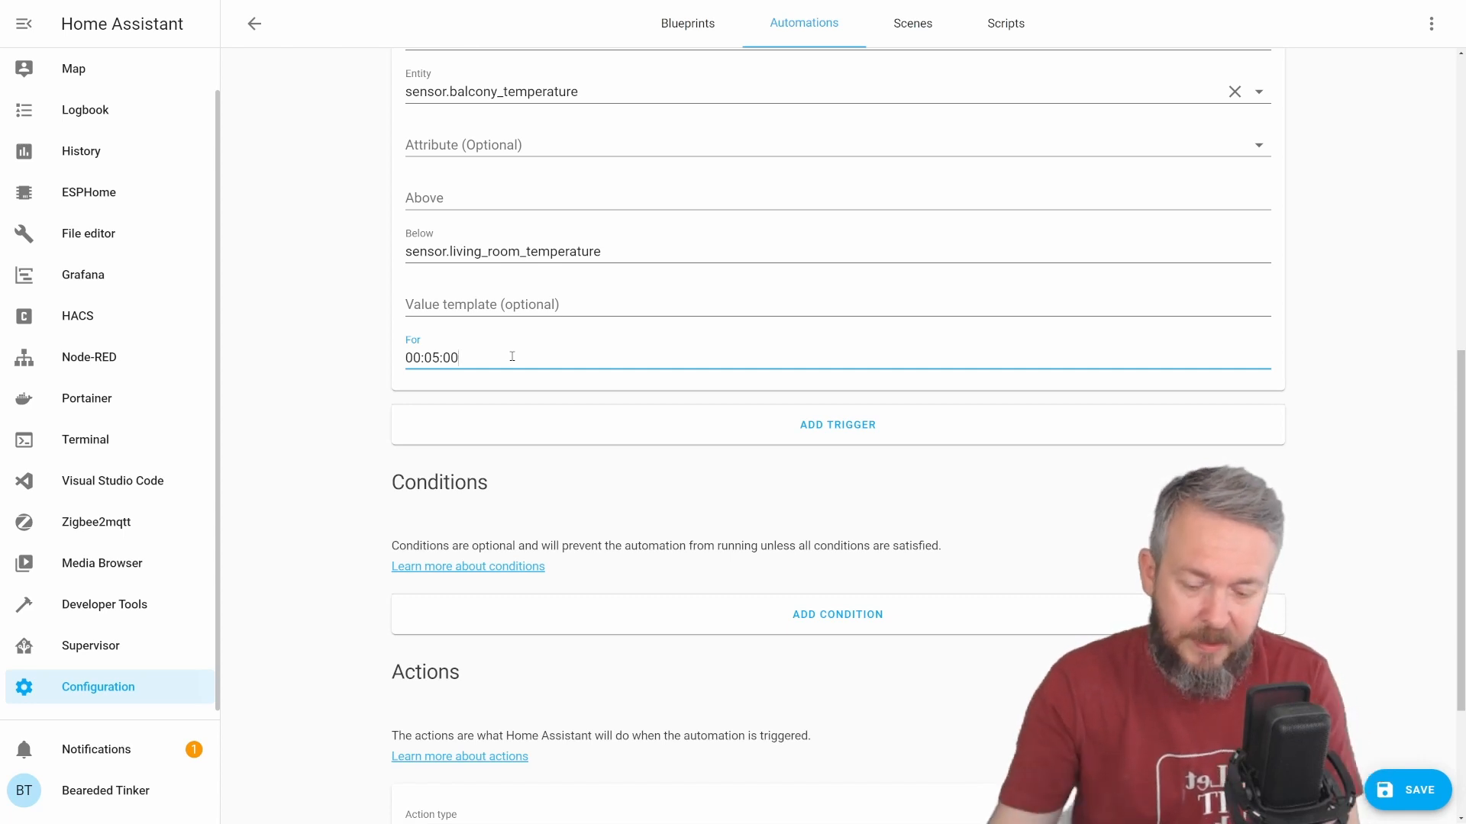
triple_click(431, 357)
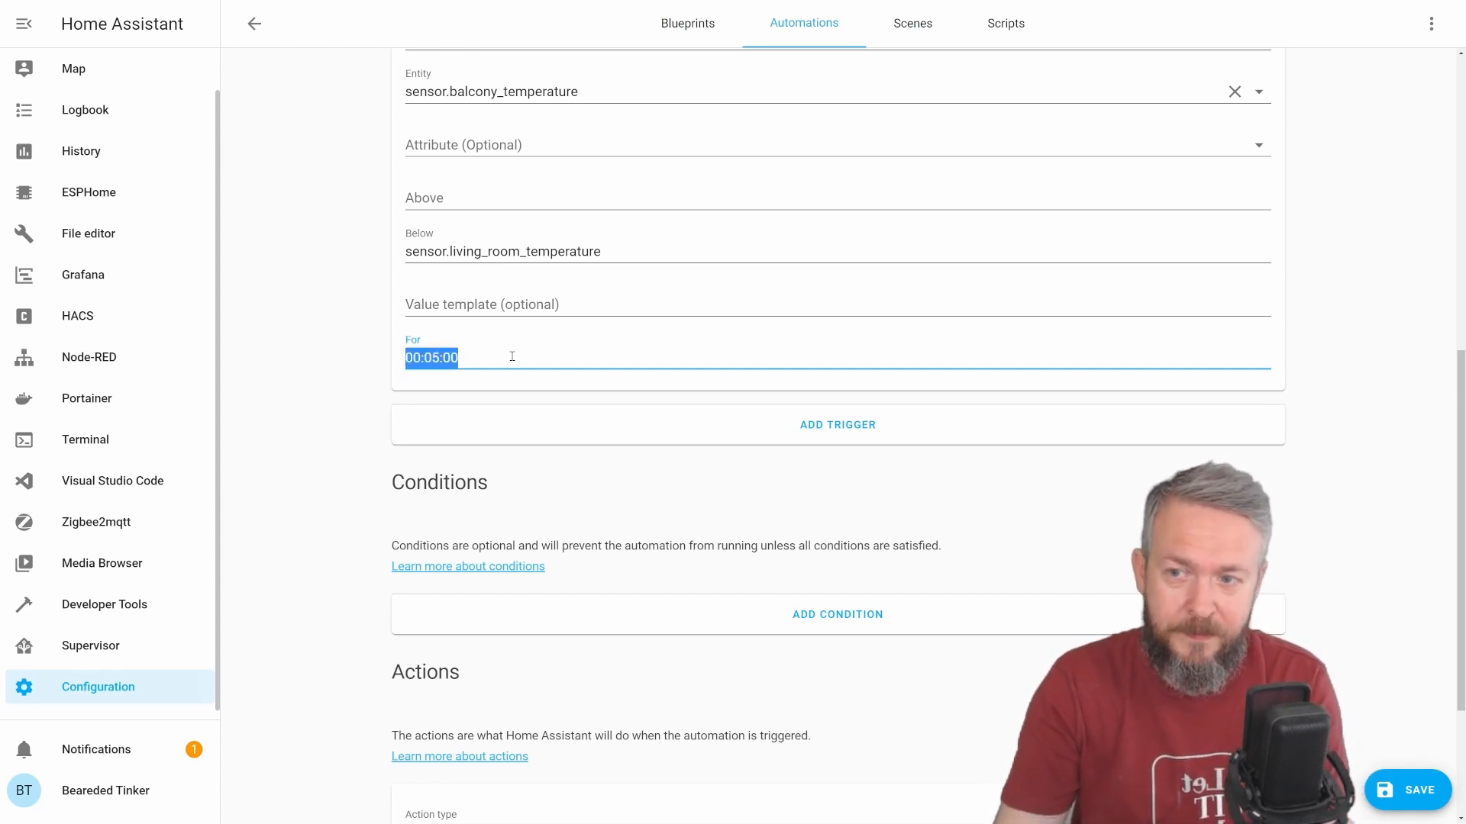
scroll("down", 3)
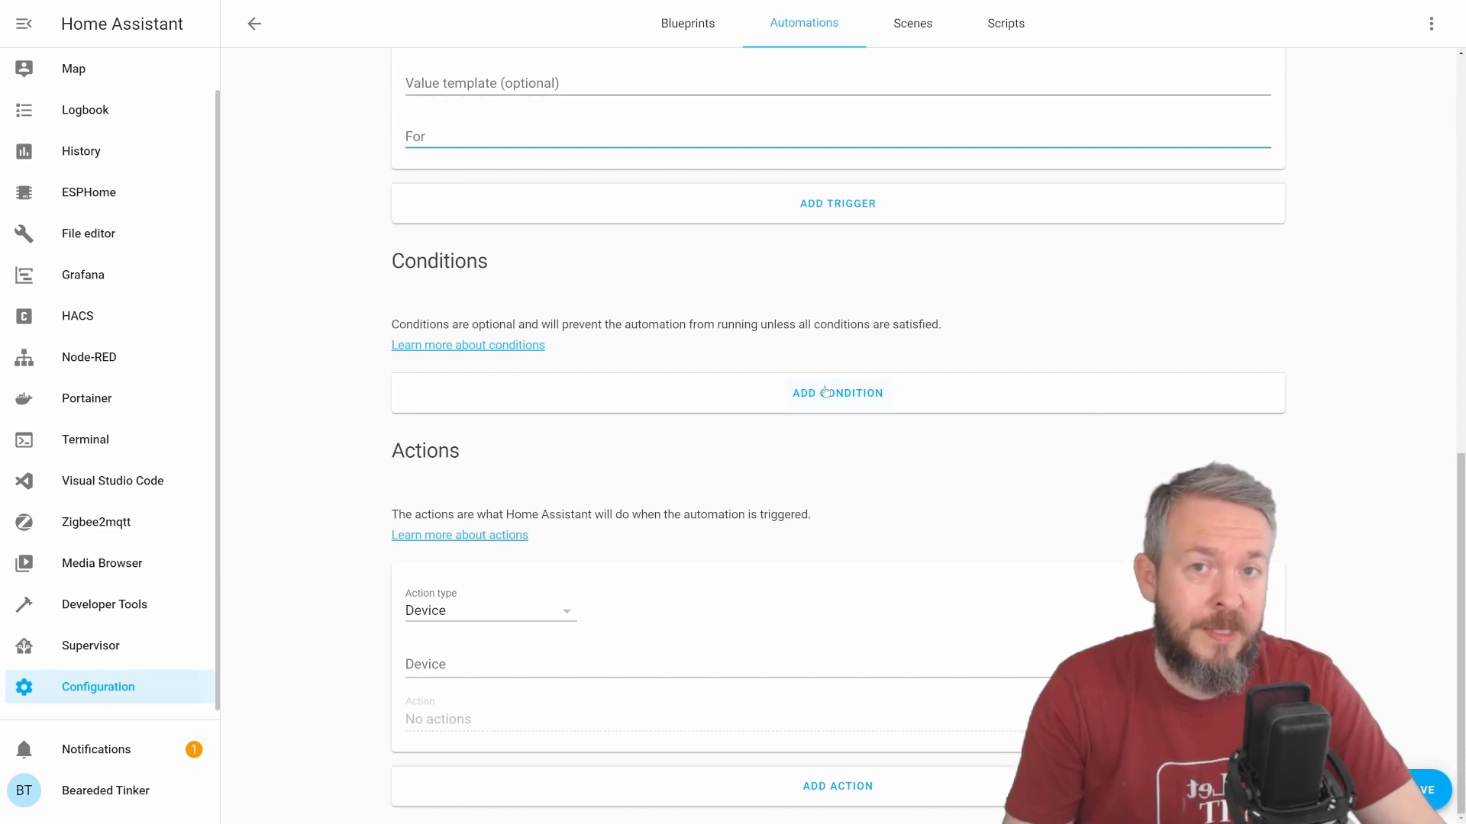
Step: Add a numeric state condition requiring sensor.living_room_temperature to be above 24
left_click(836, 392)
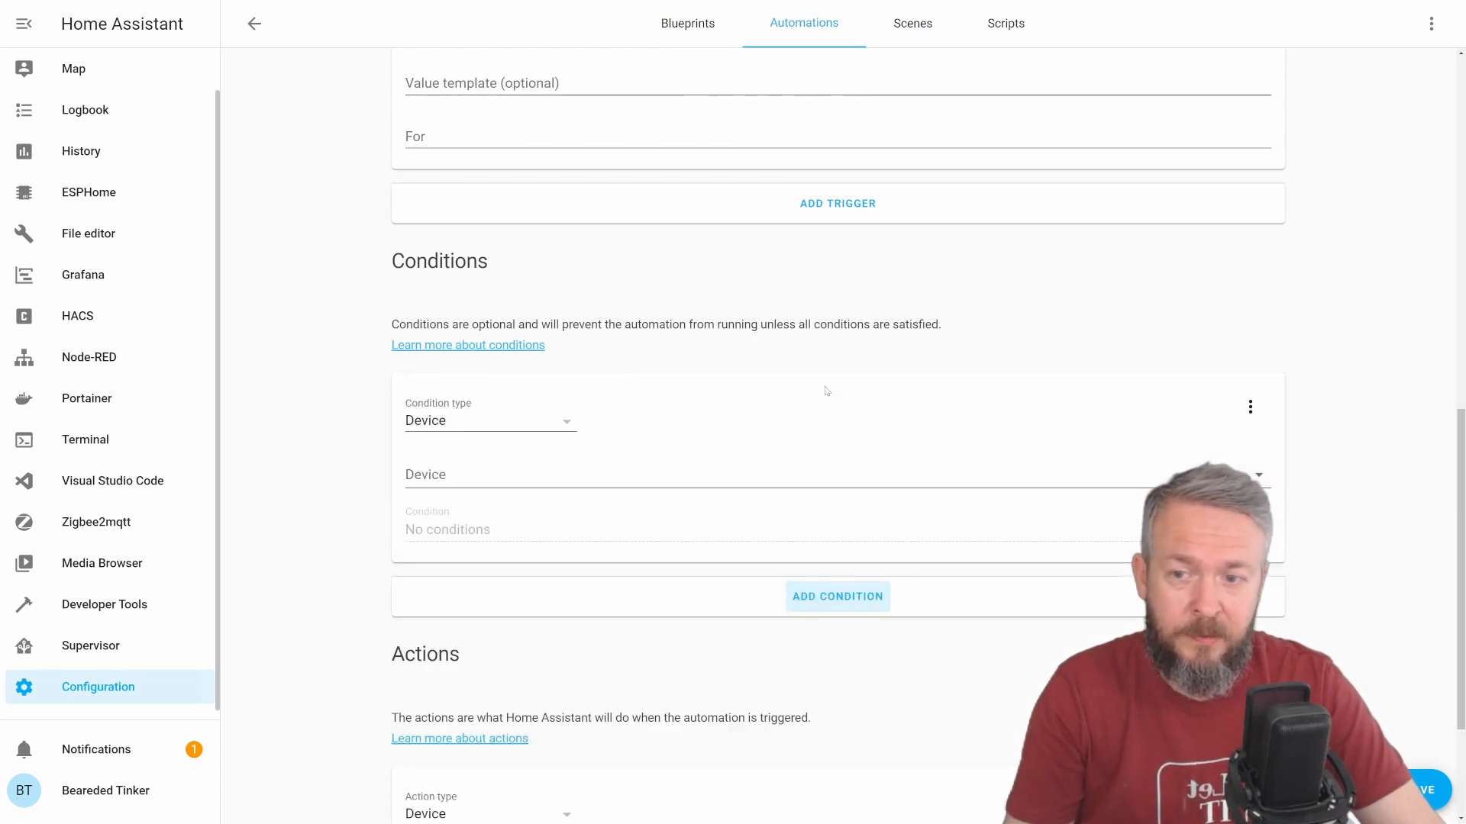
left_click(489, 420)
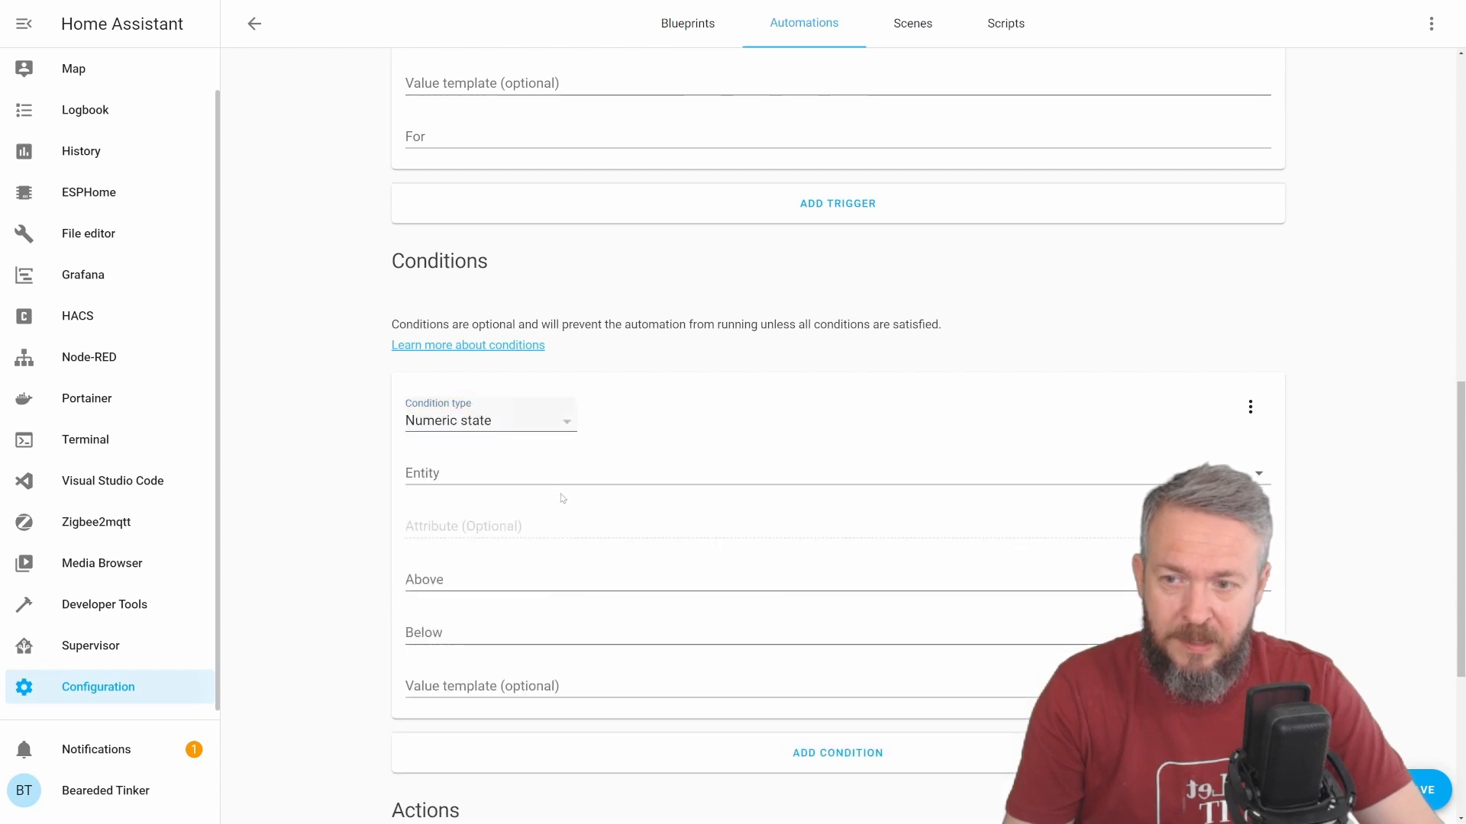
left_click(561, 473)
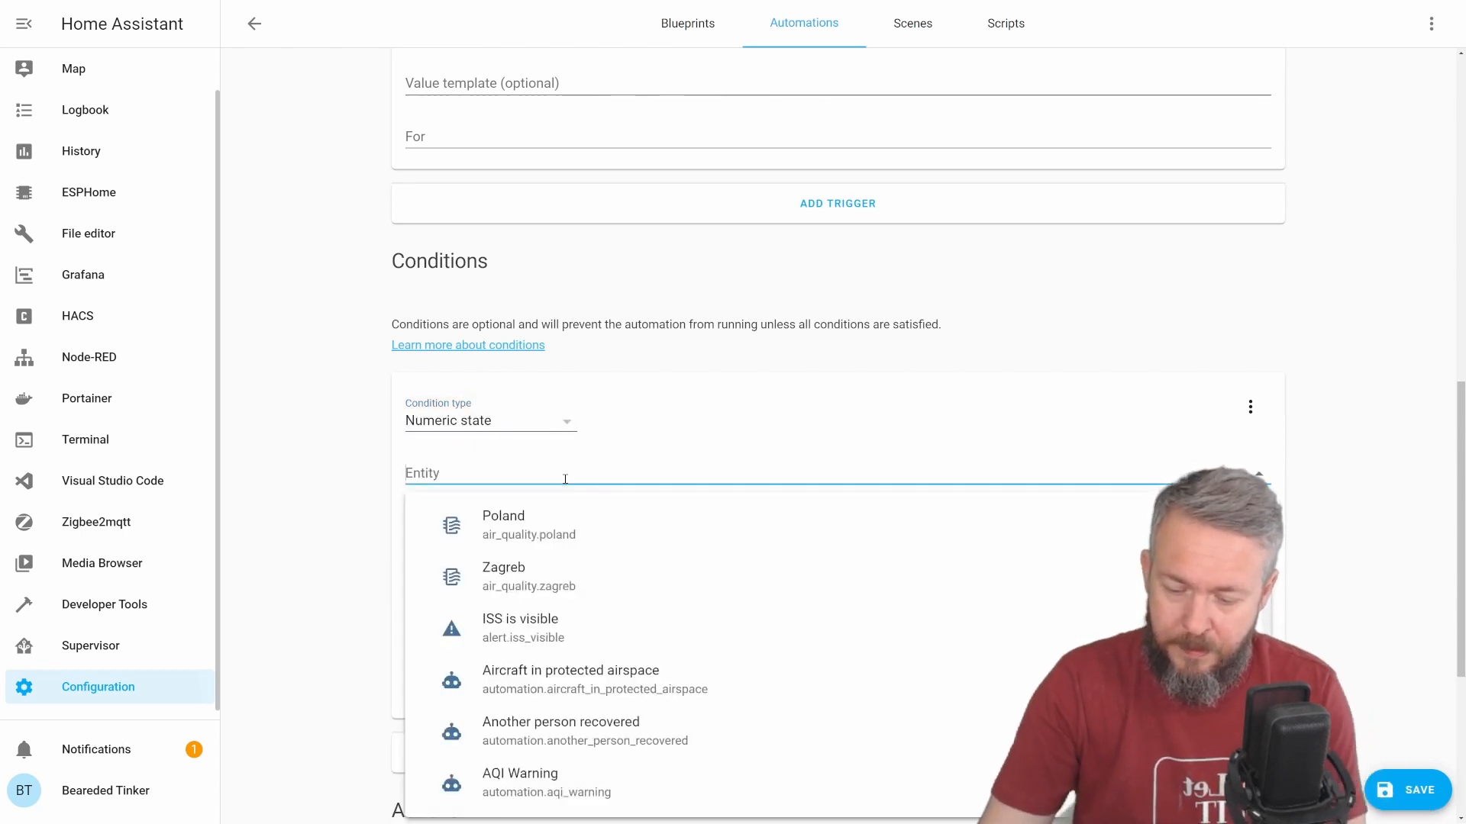
type("living_room_temperature")
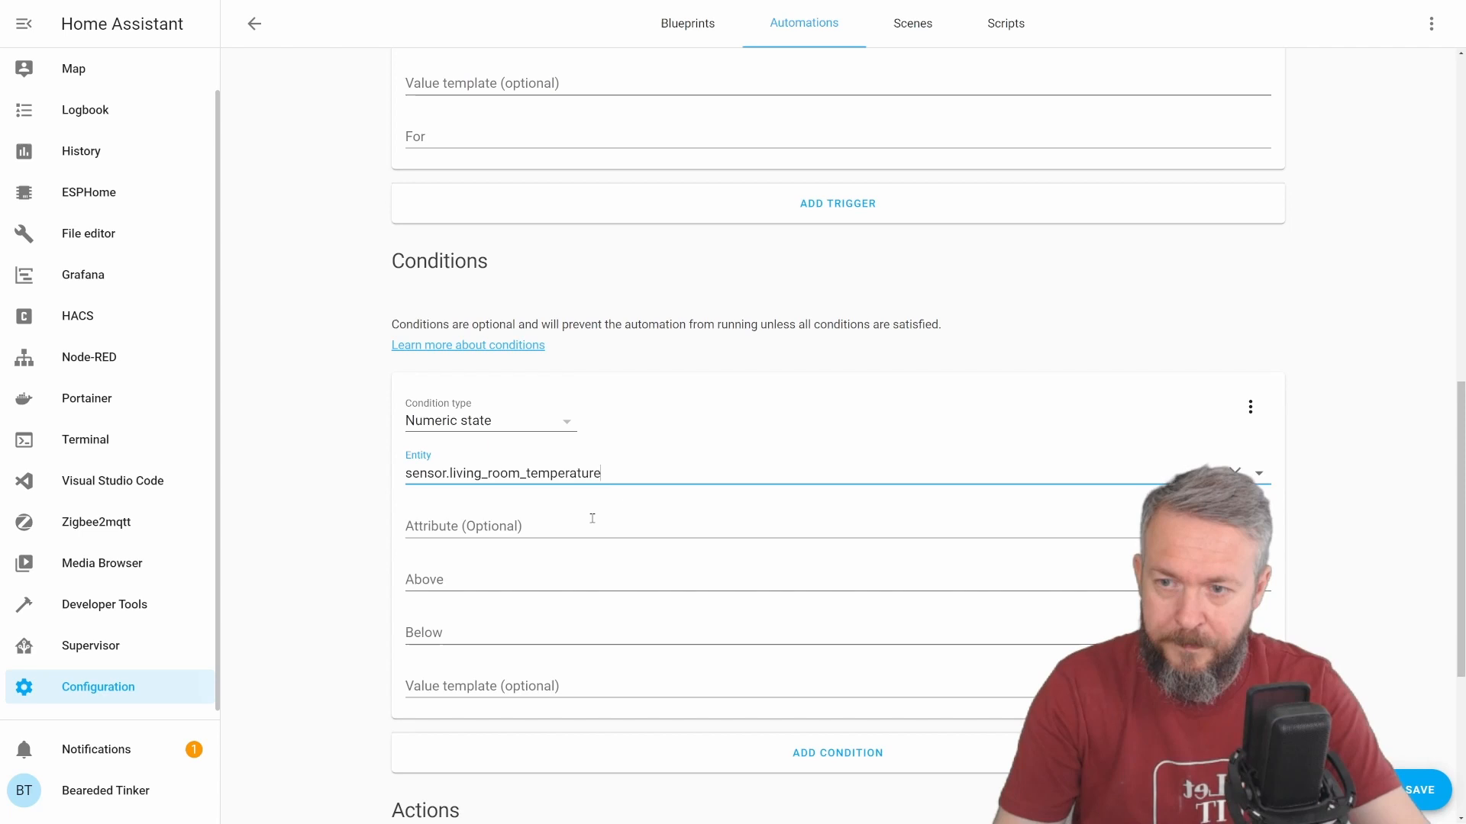
left_click(560, 578)
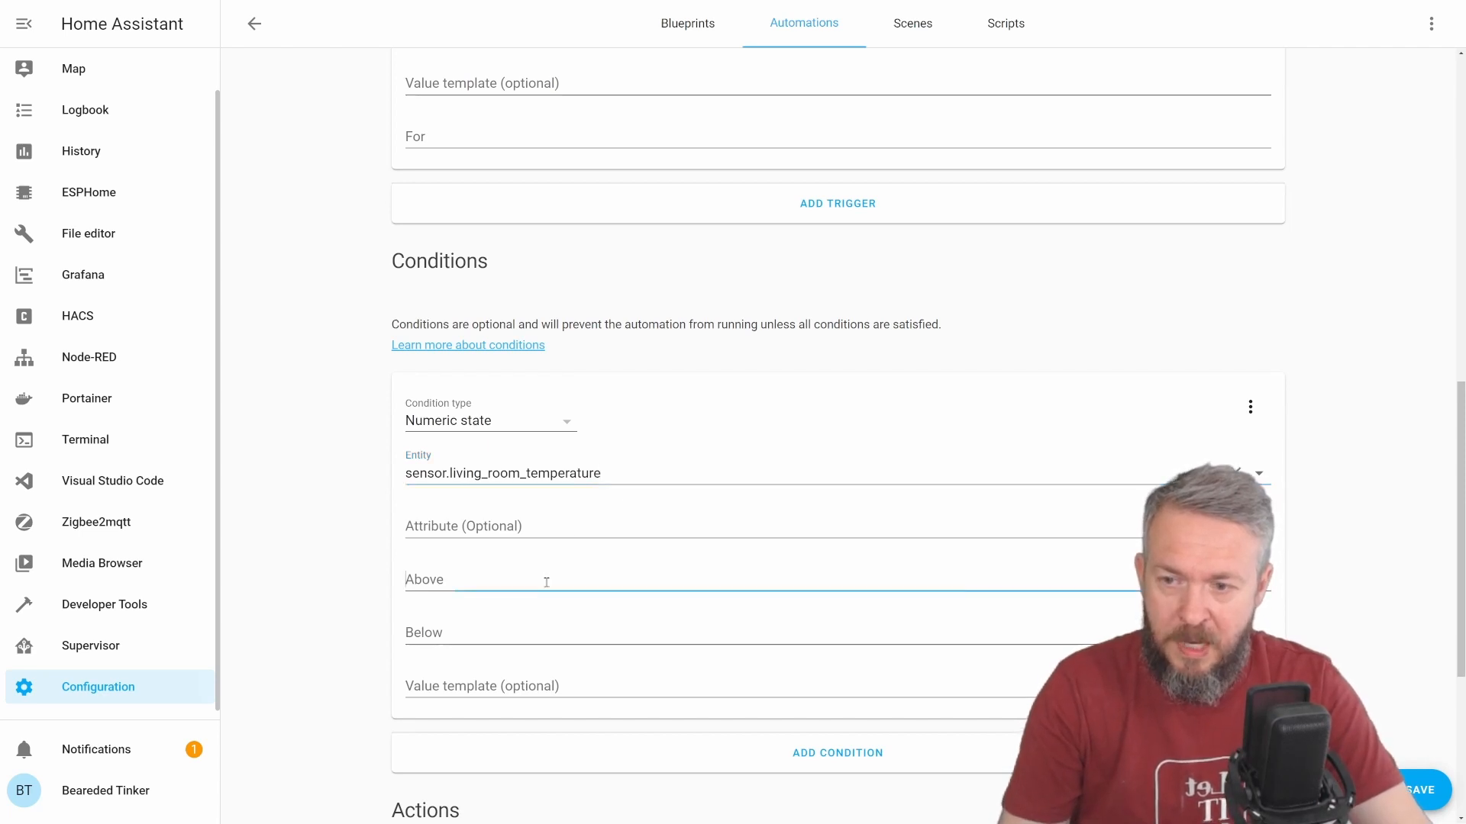
type("24")
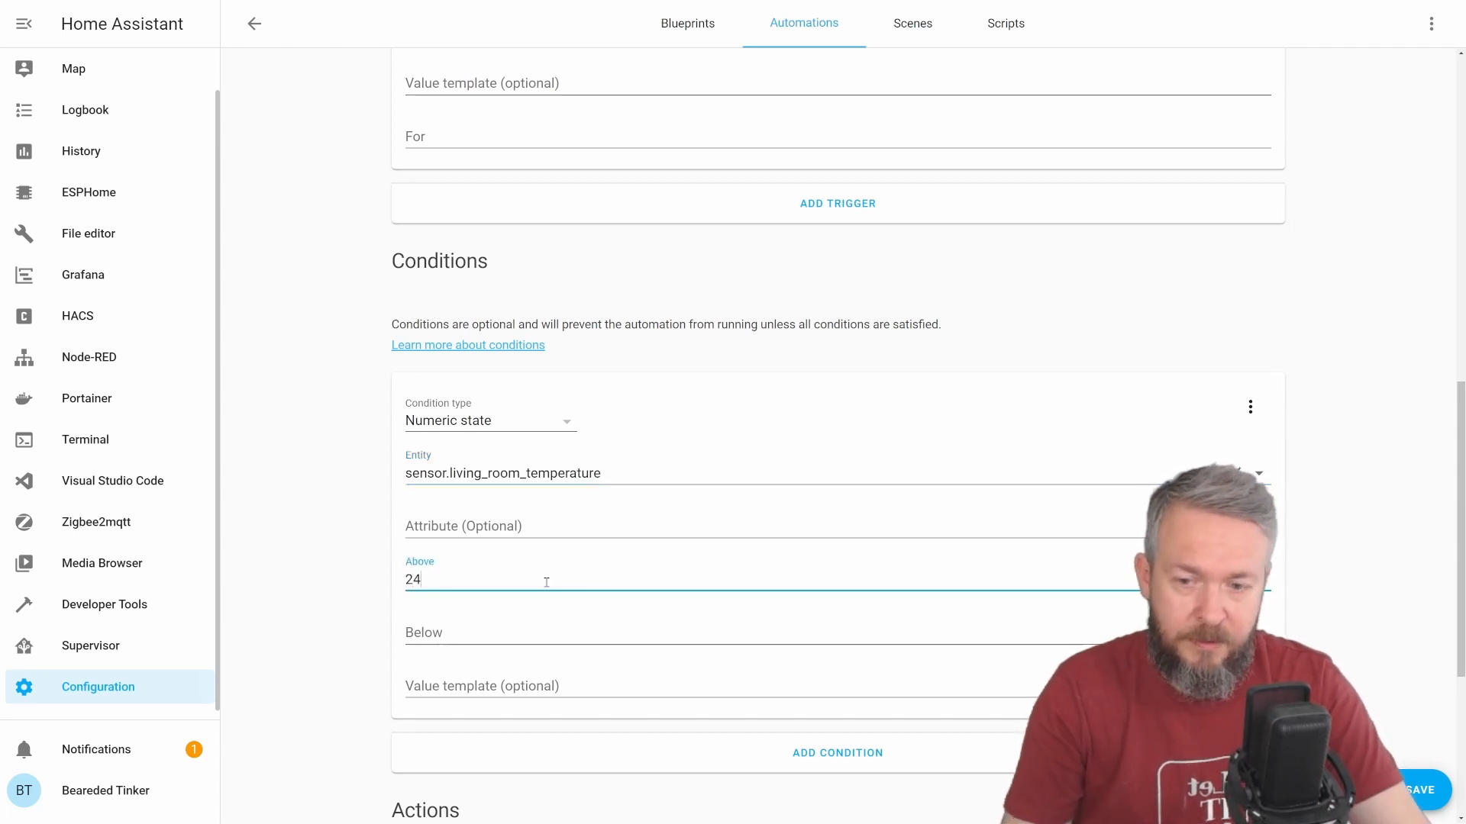
scroll("down", 3)
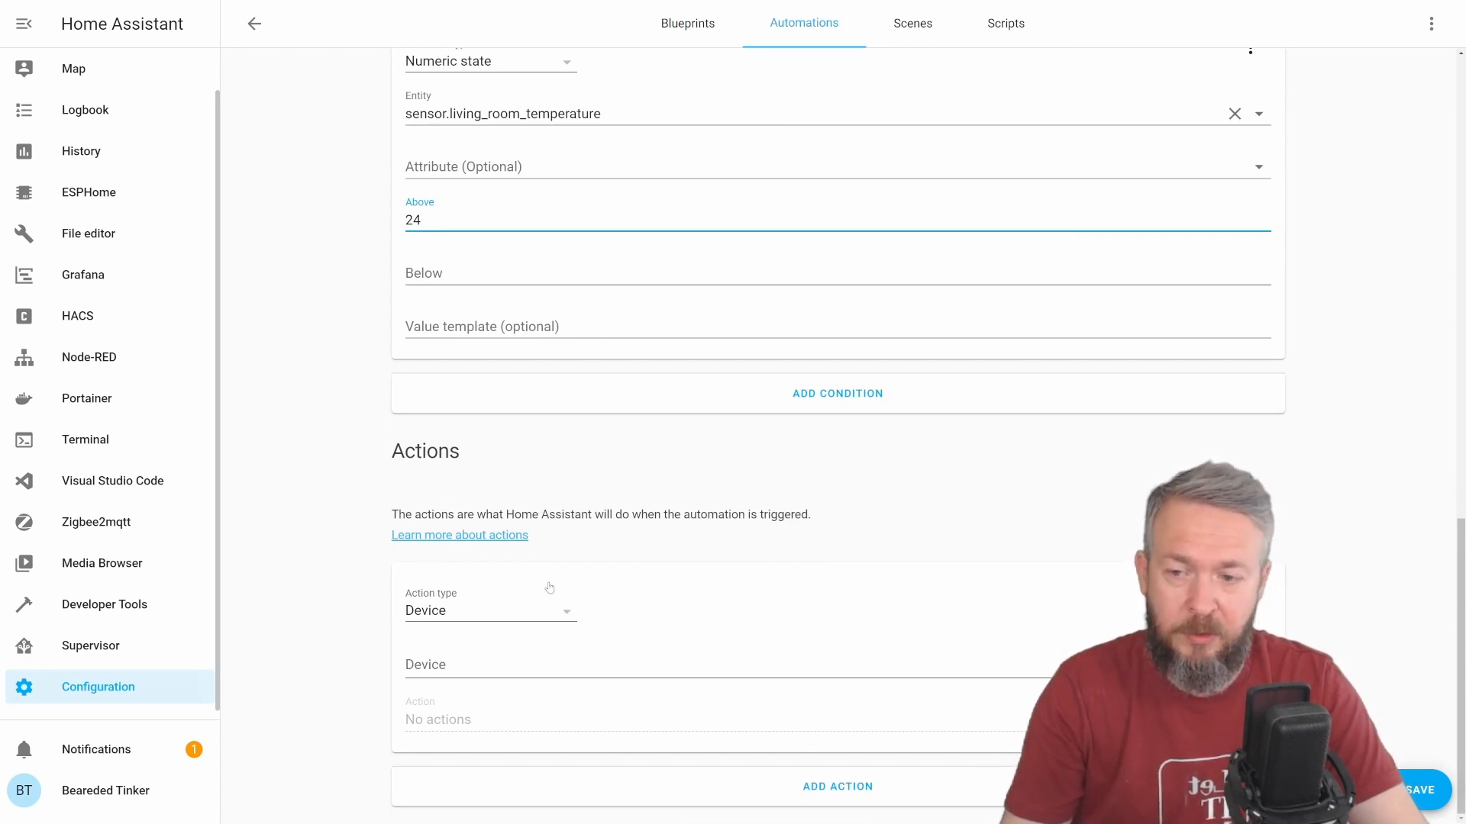
Step: Make the action a Call service to notify.syno_chat with the pasted message YAML
left_click(488, 610)
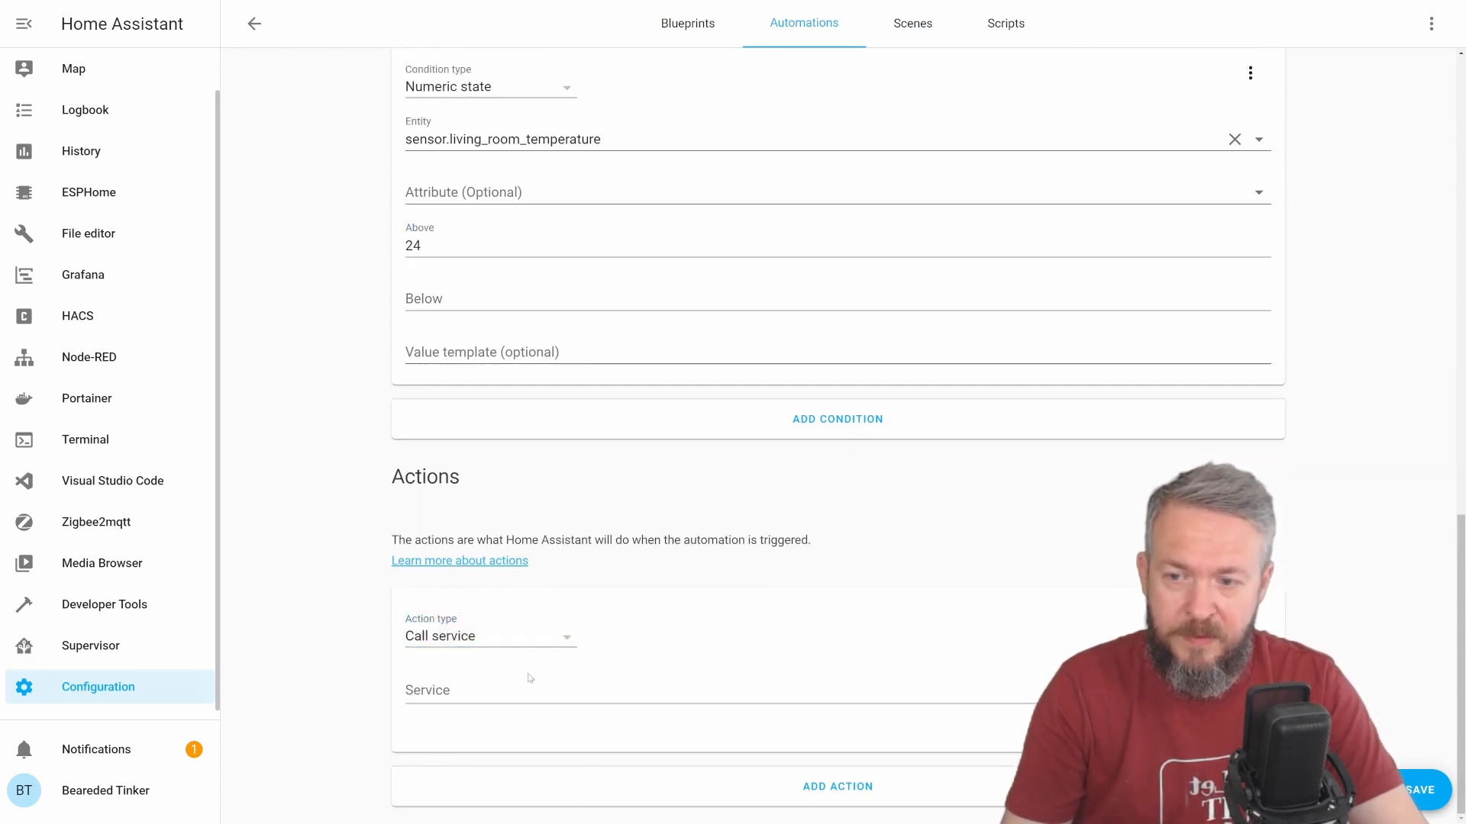
type("sz")
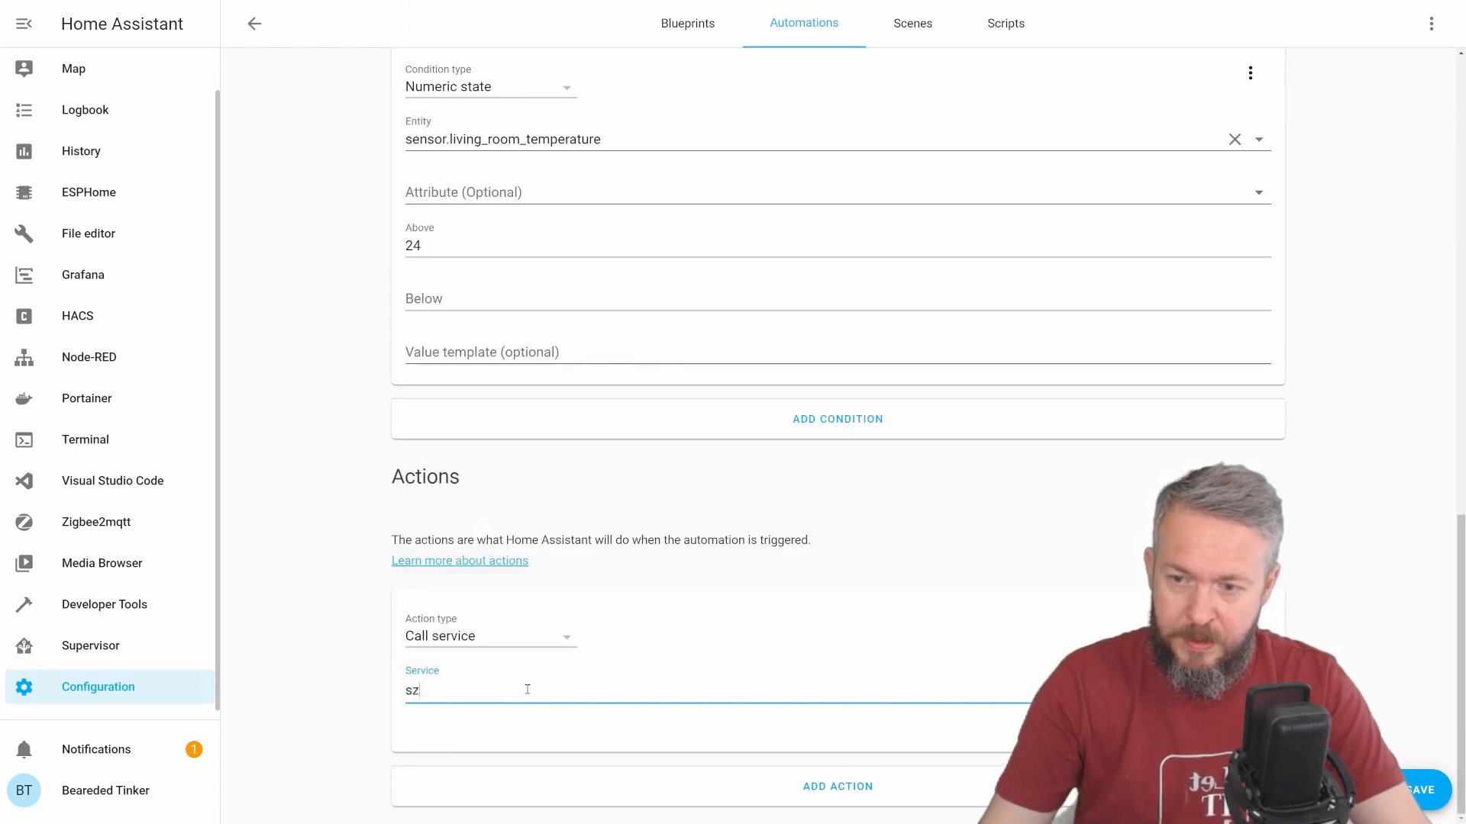
type("yno")
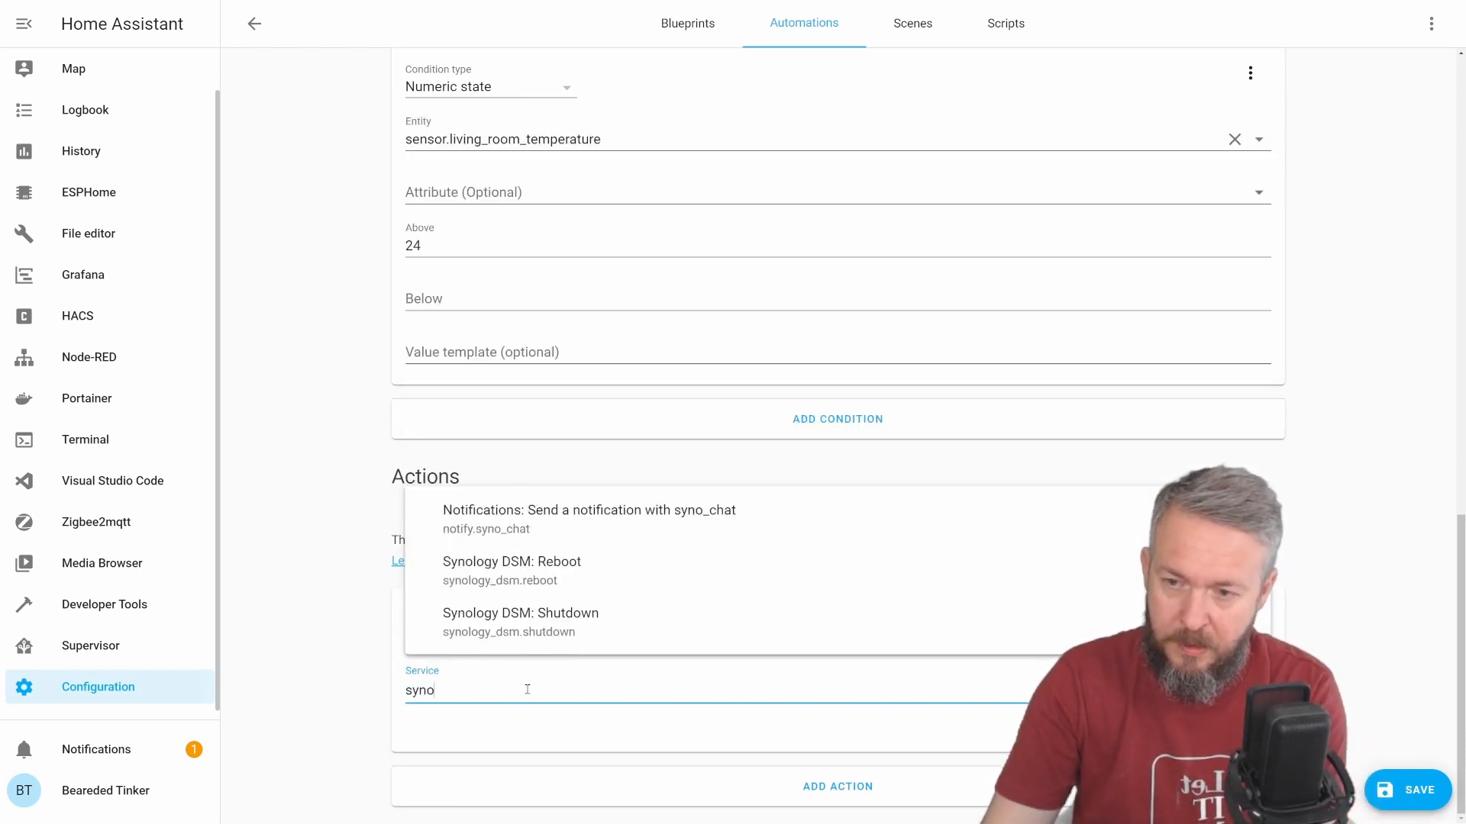
type("_chat")
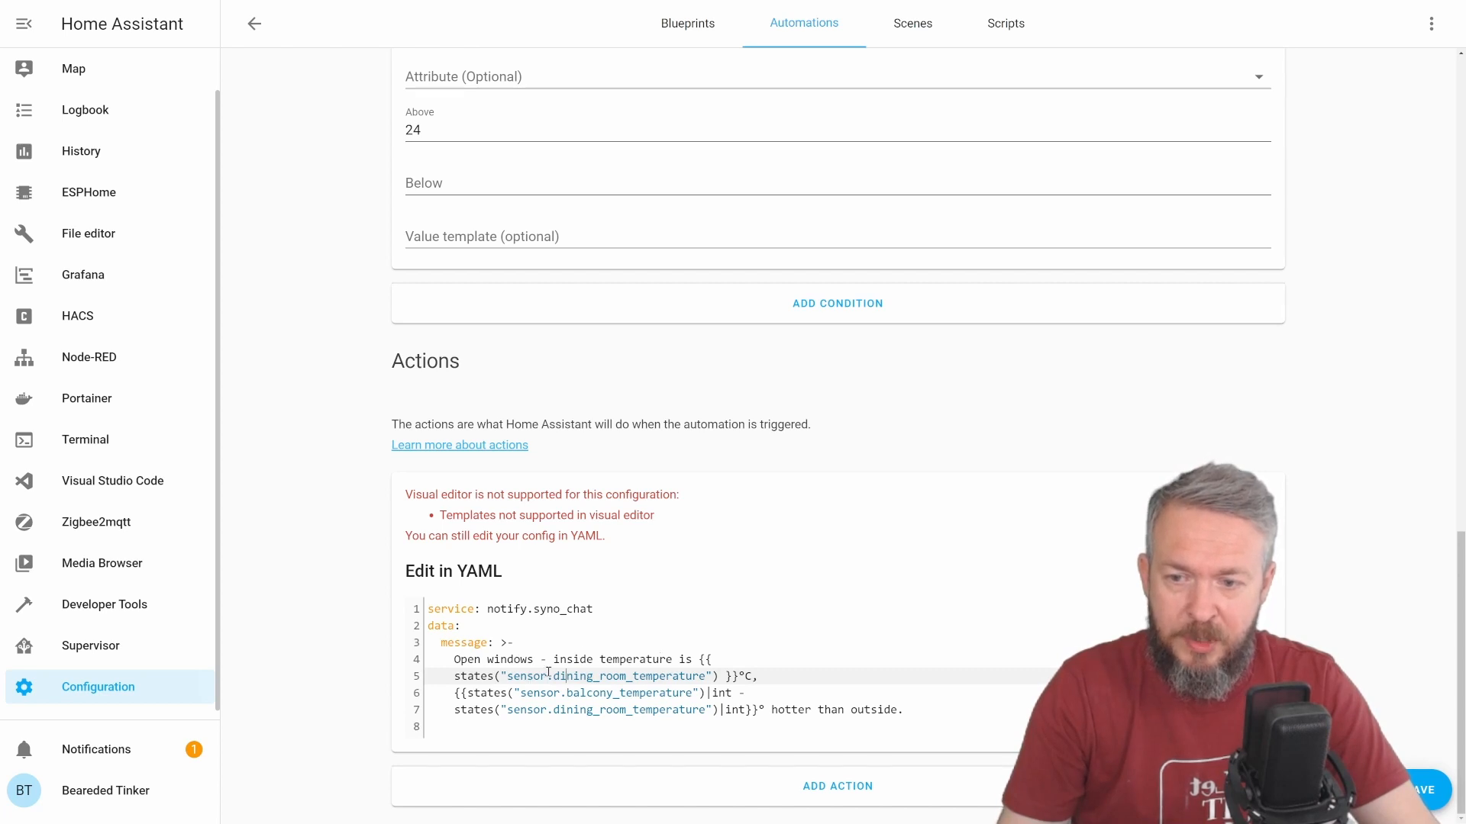
Step: Replace both dining_room sensor names in the message with living_room and balcony
double_click(569, 676)
type("liv")
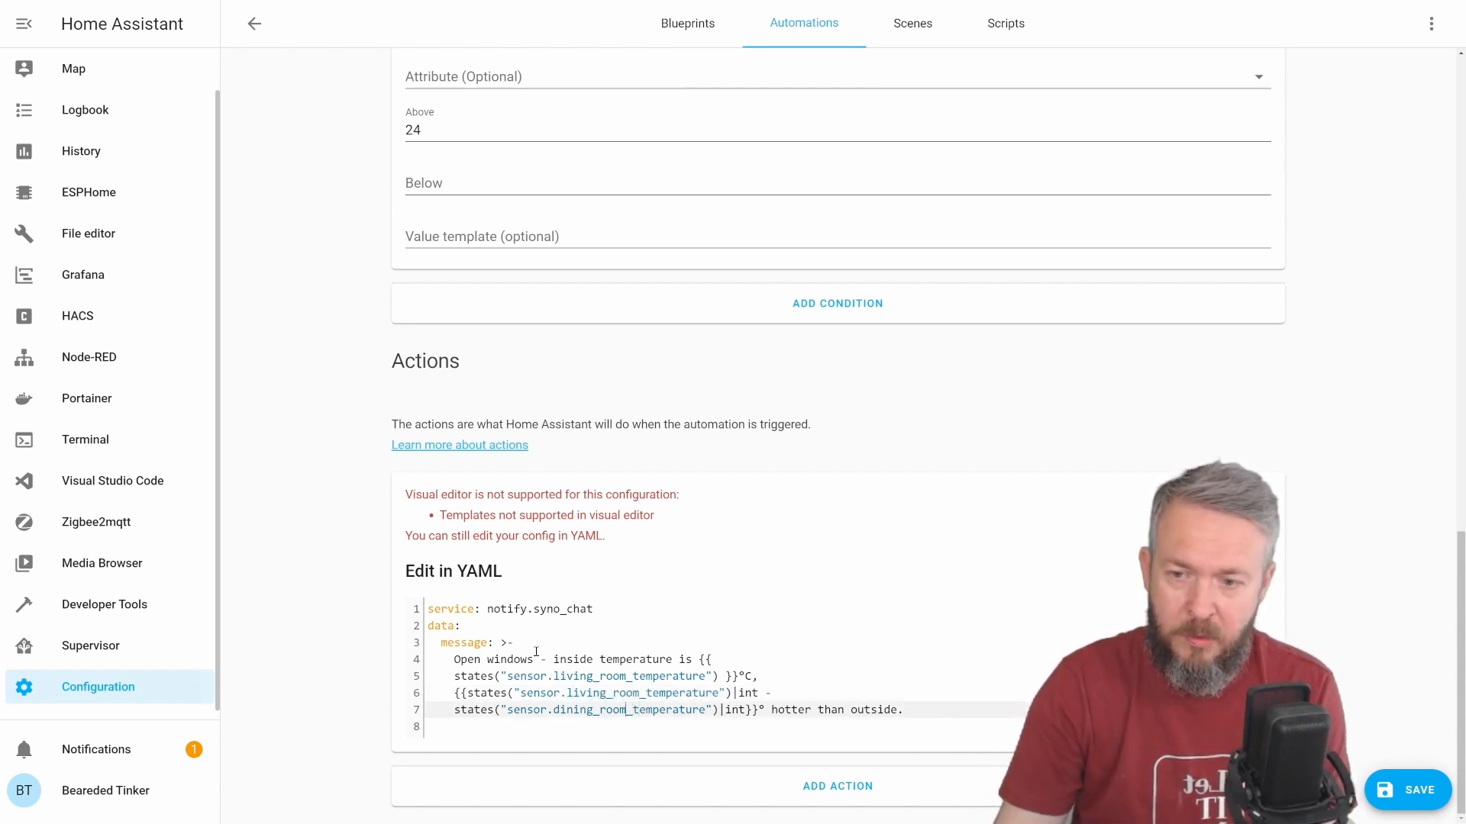
double_click(589, 710)
type("balcony")
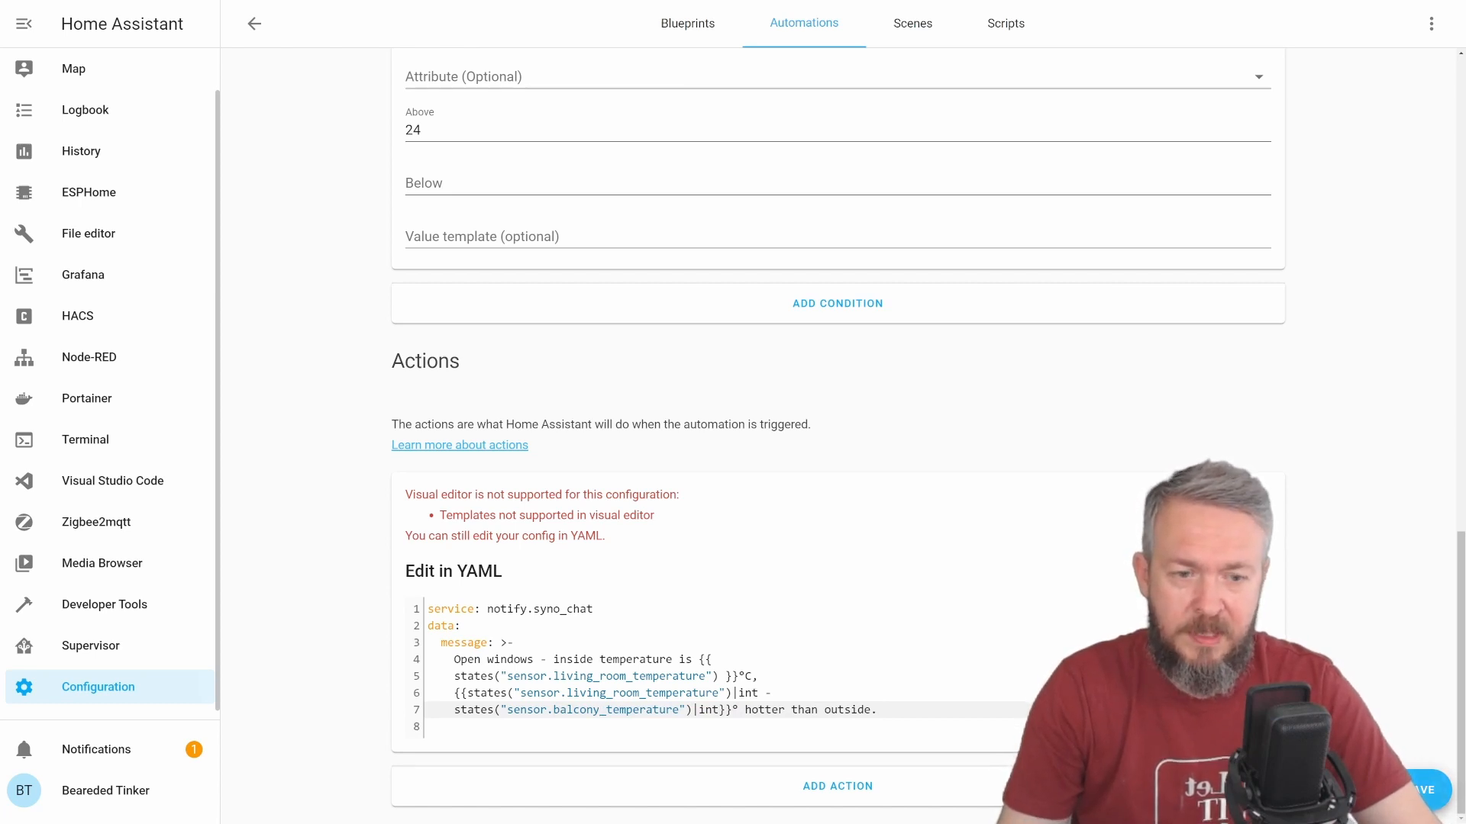
Step: Save Cooler outside and review its trigger, above-24 condition and syno_chat action
scroll("up", 3)
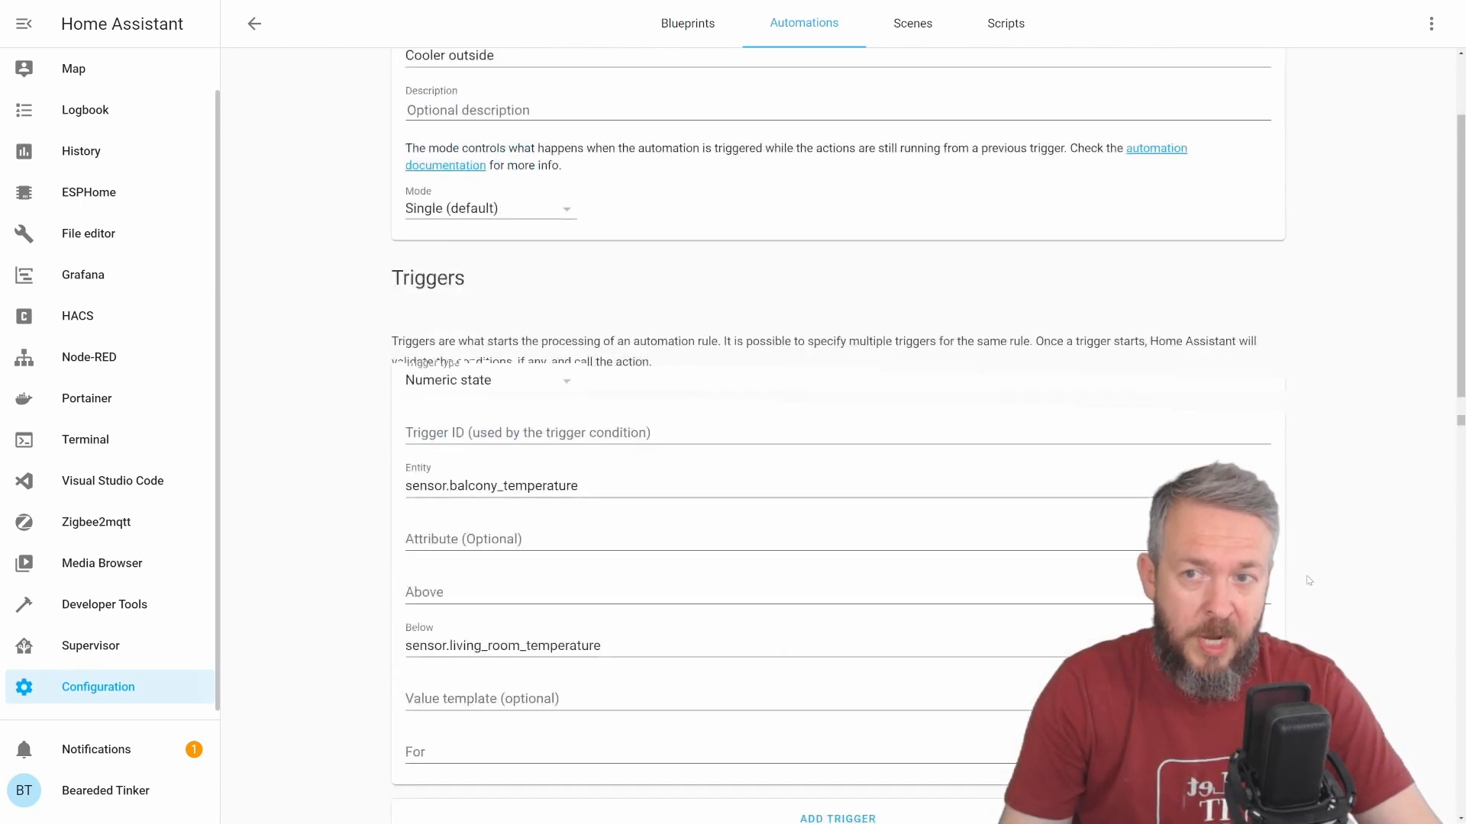
scroll("down", 3)
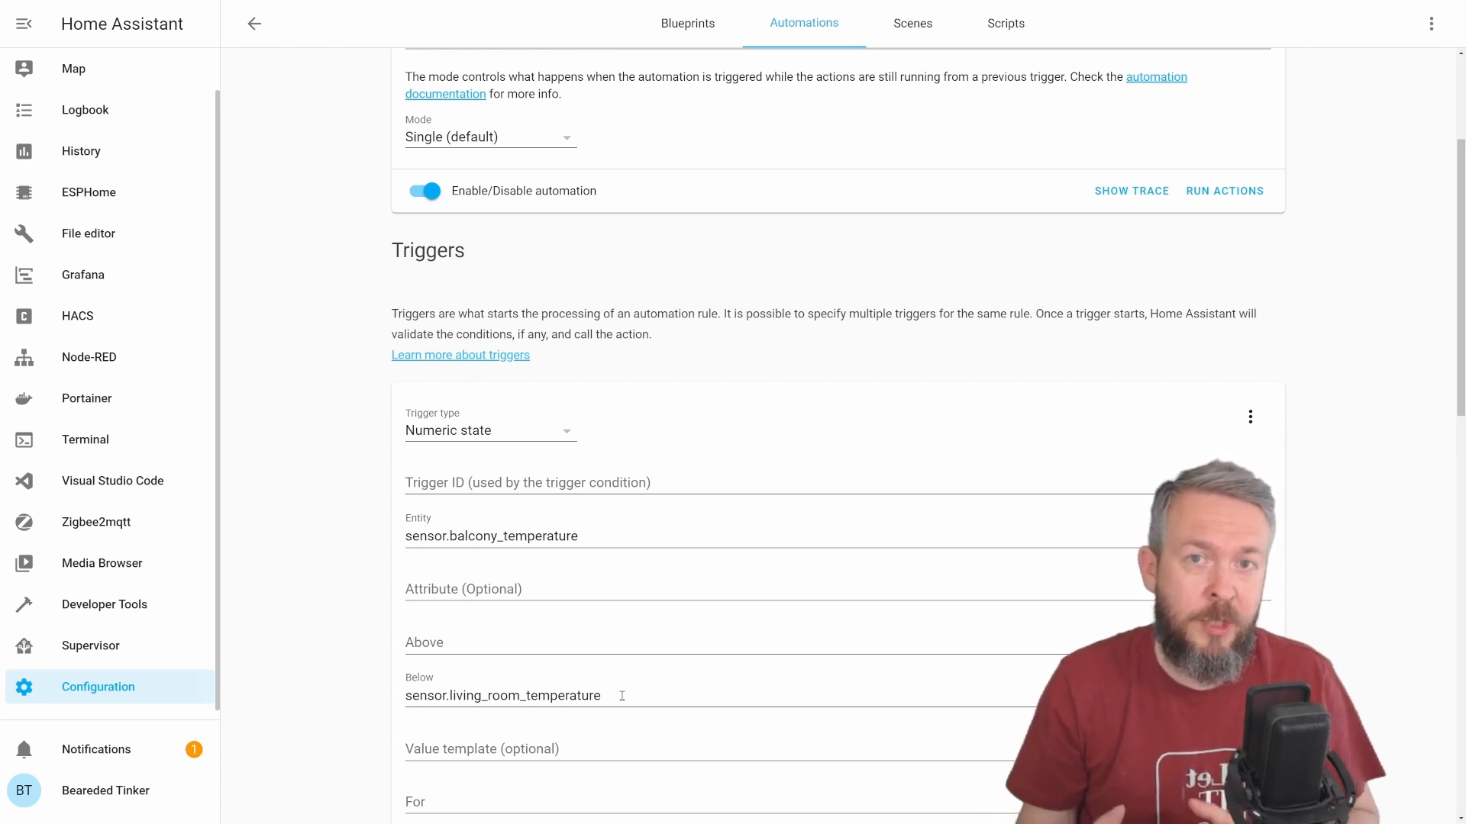
scroll("down", 3)
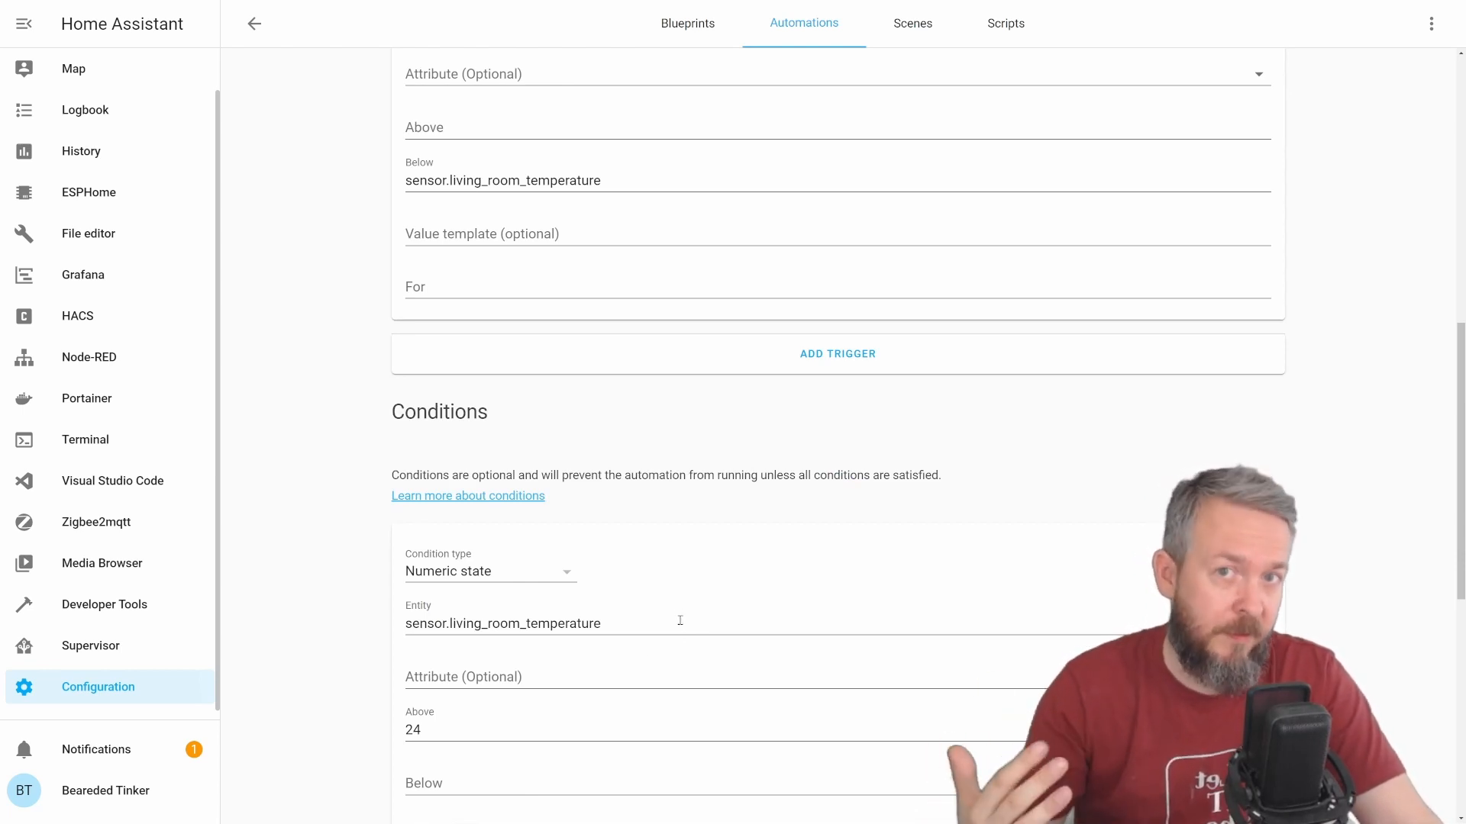
scroll("down", 3)
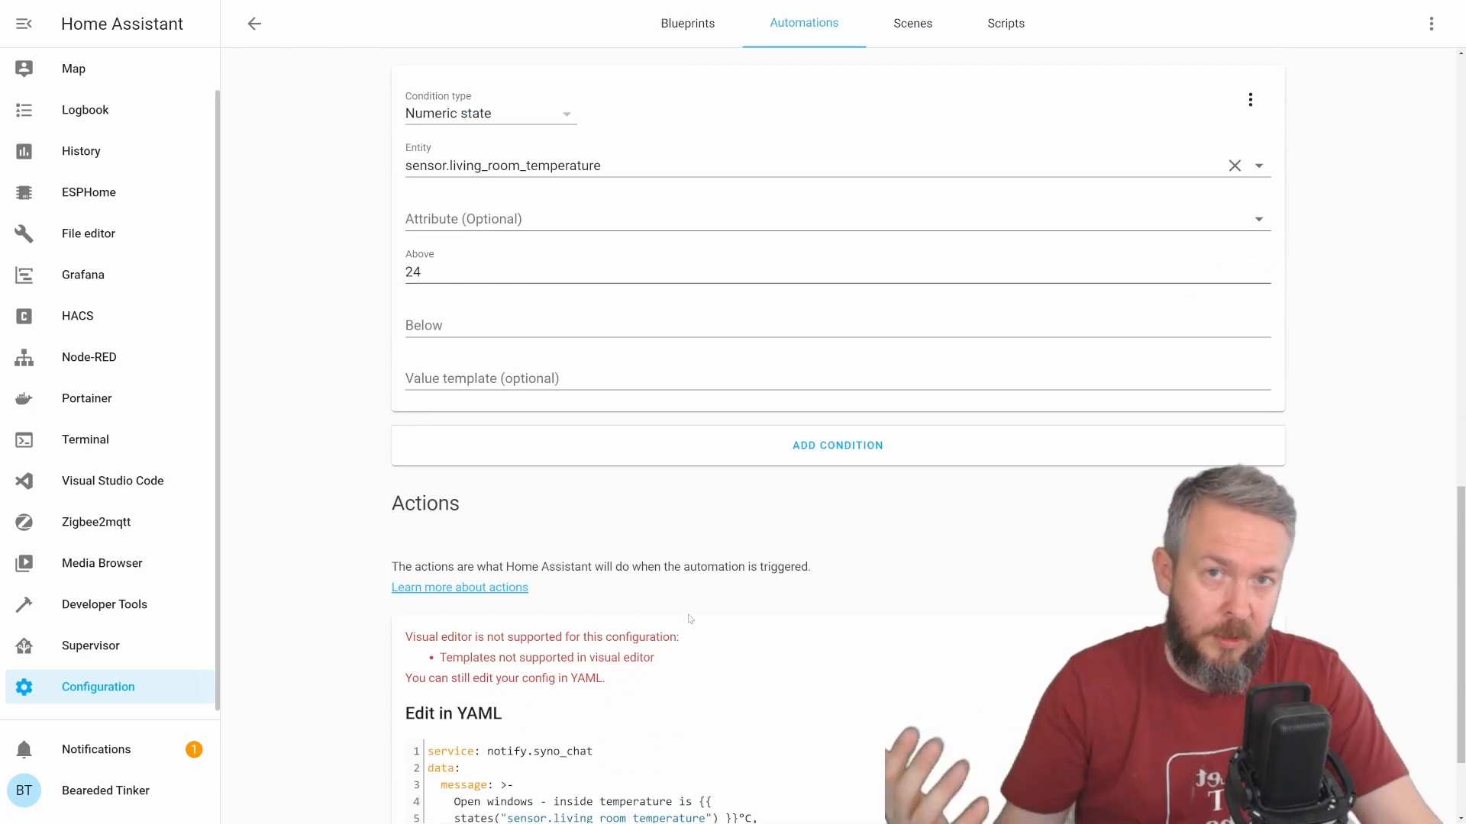
scroll("down", 3)
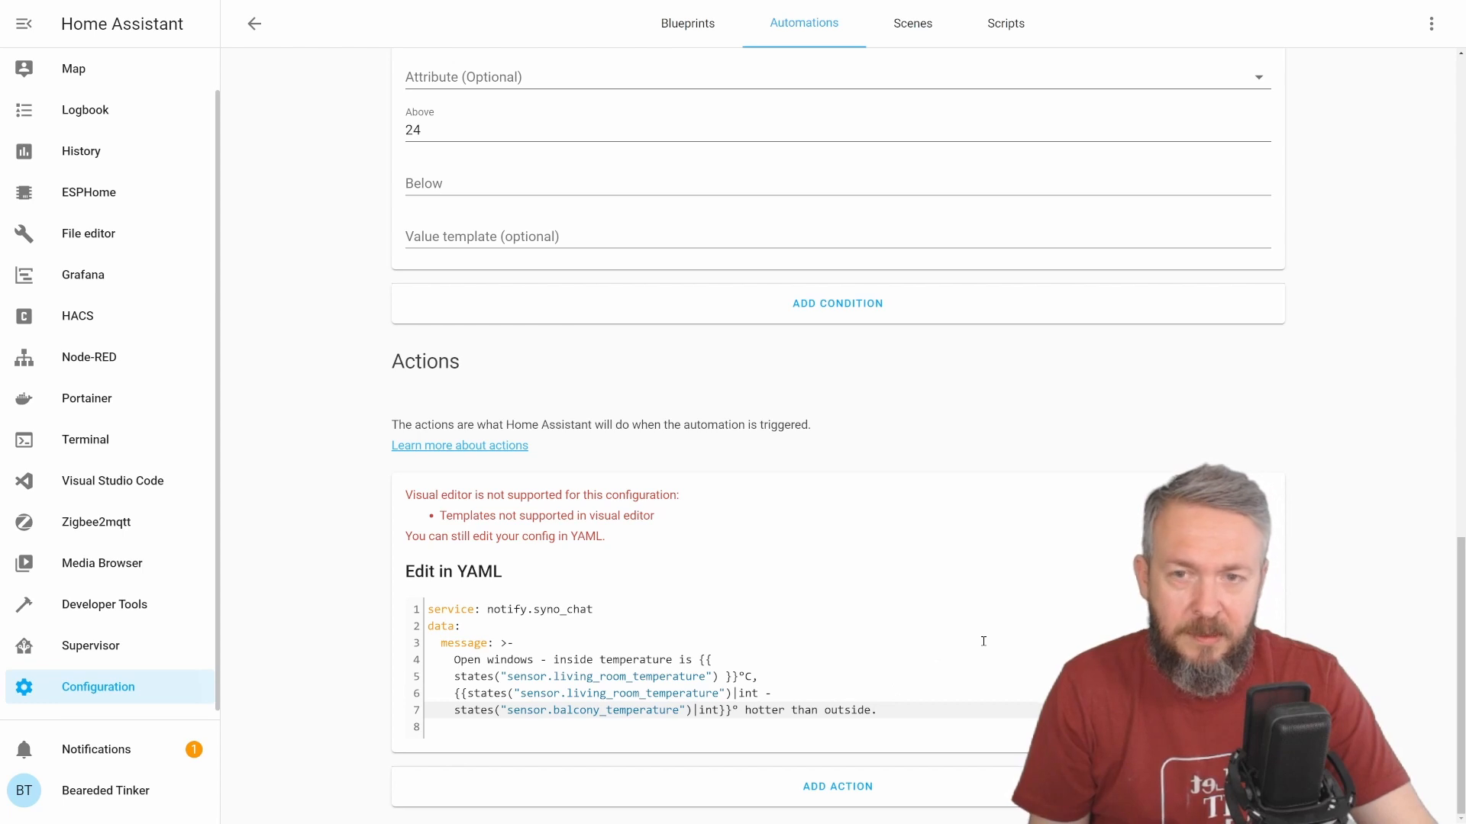
mouse_move(251, 23)
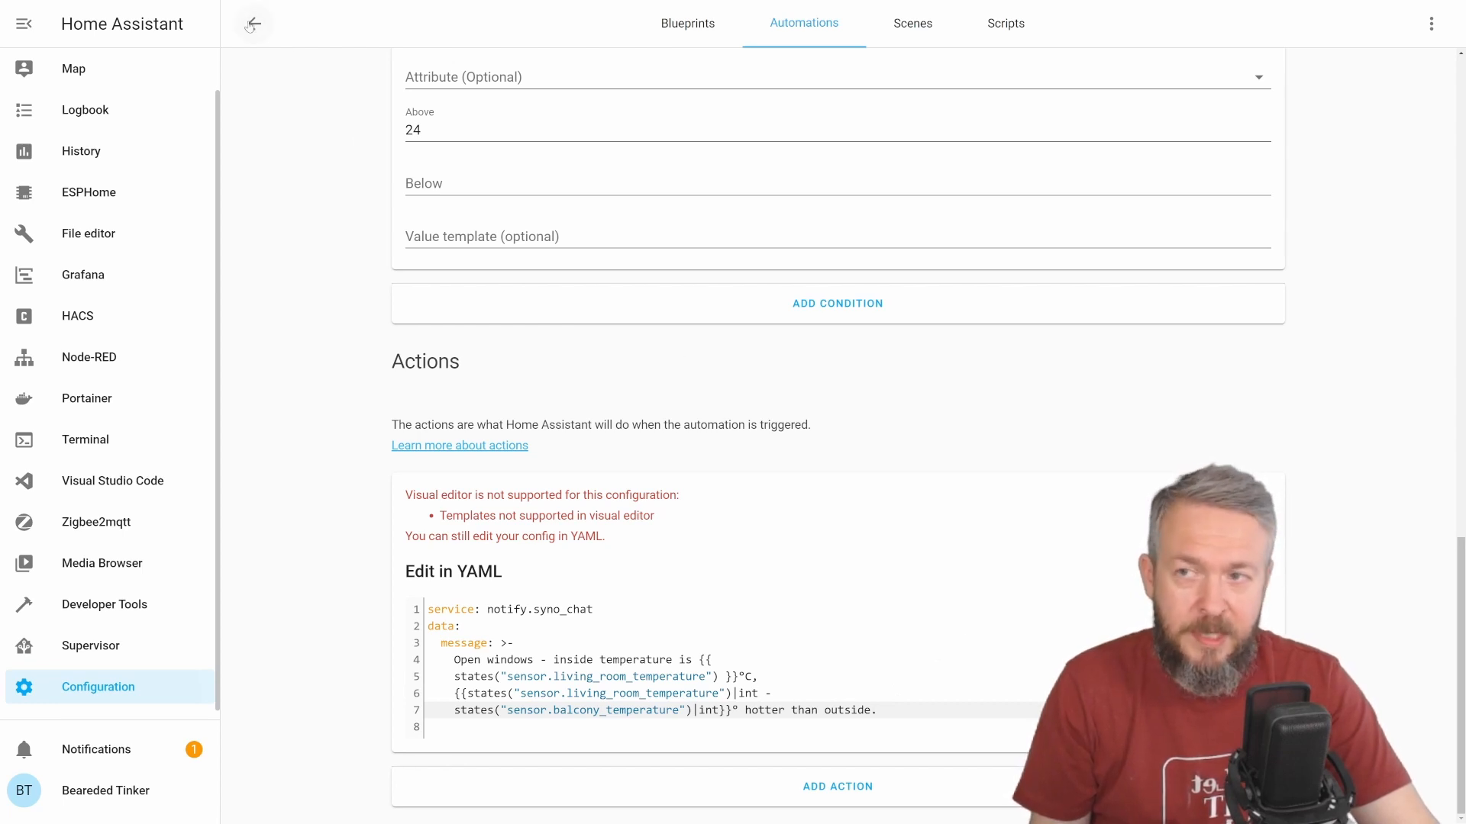
Step: Return to the automations list, find Cooler outside and run its actions manually
left_click(253, 23)
type("c")
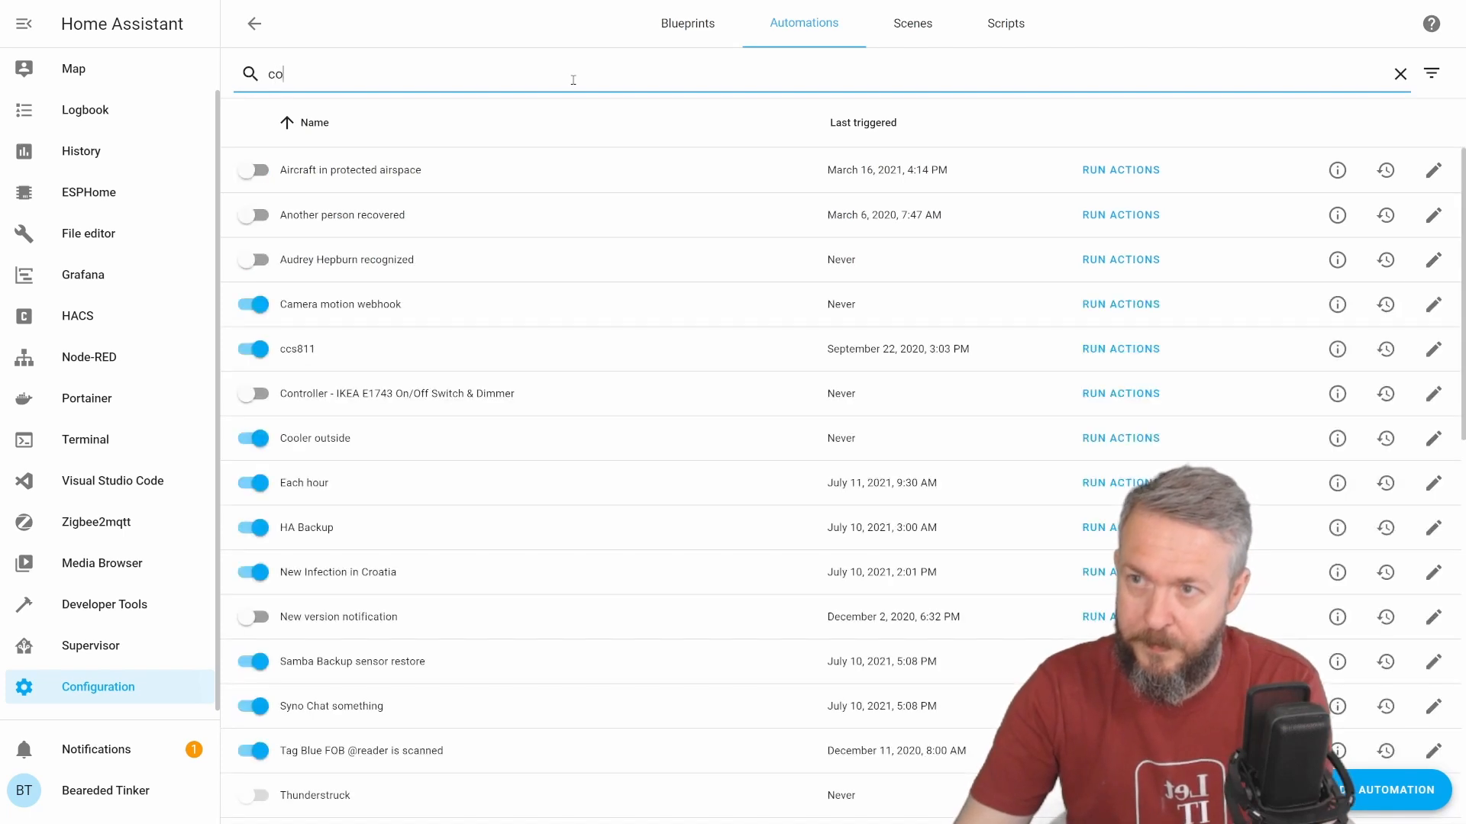
type("o")
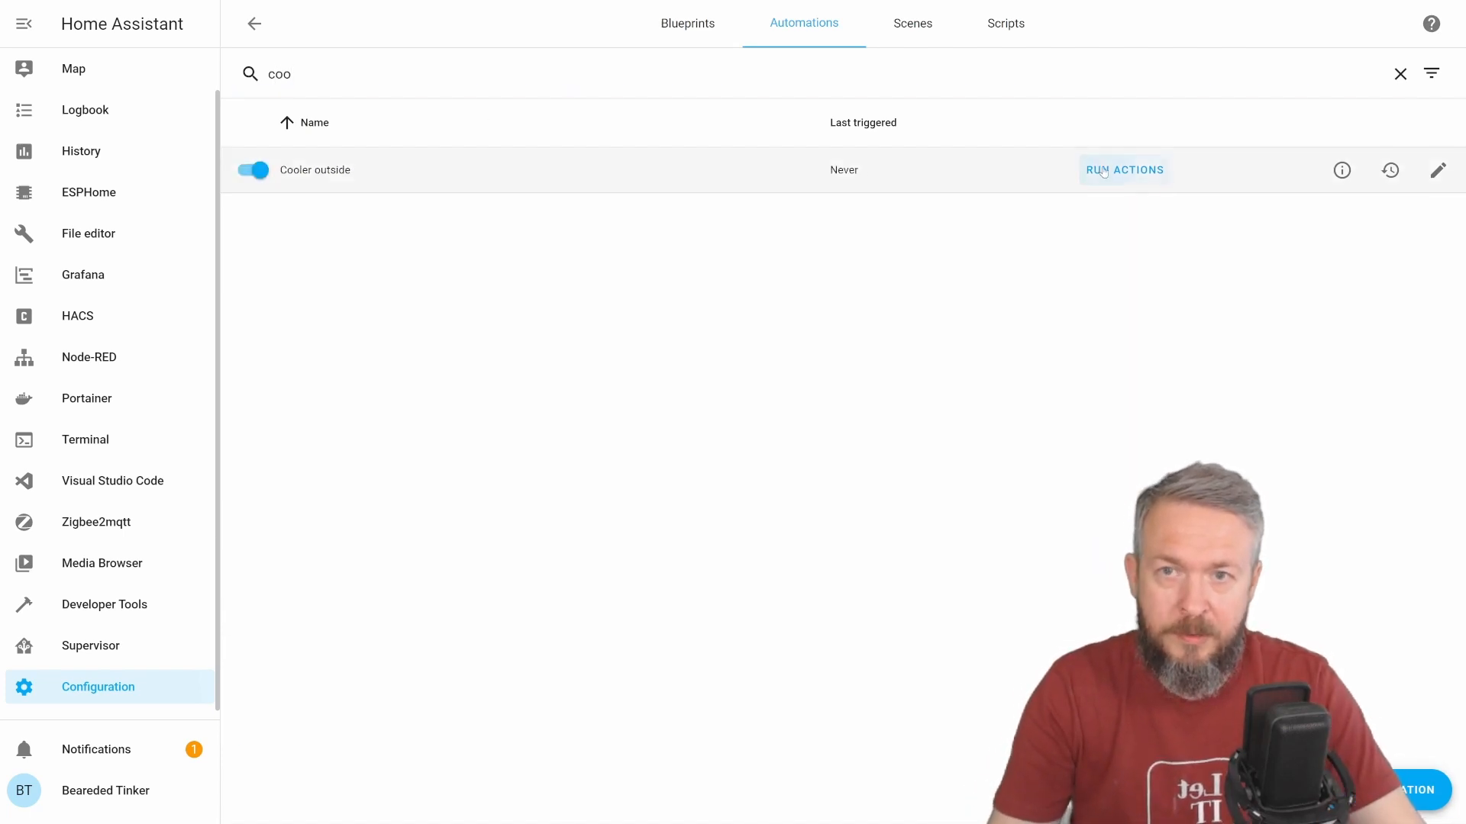
left_click(1124, 170)
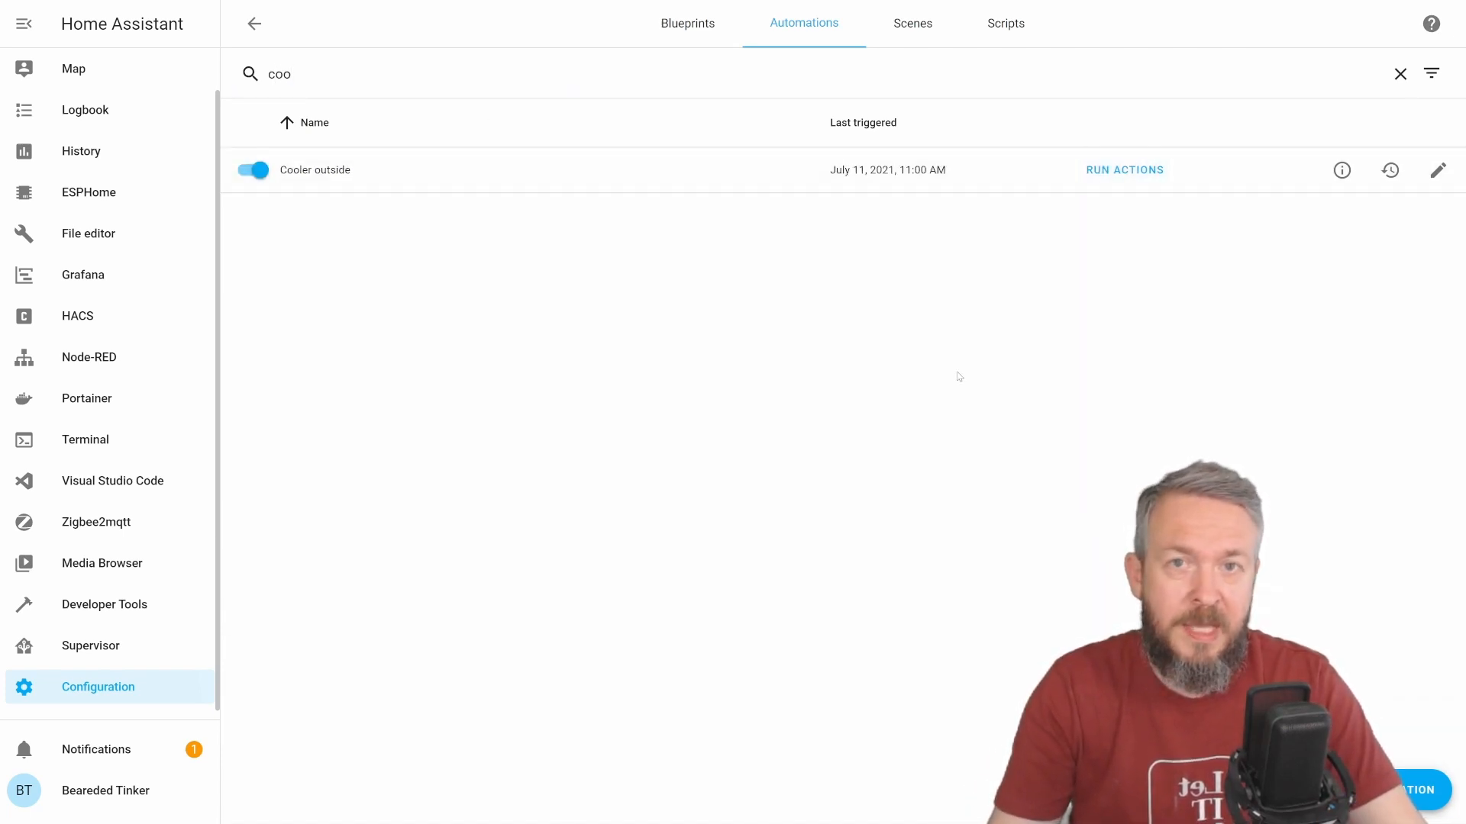